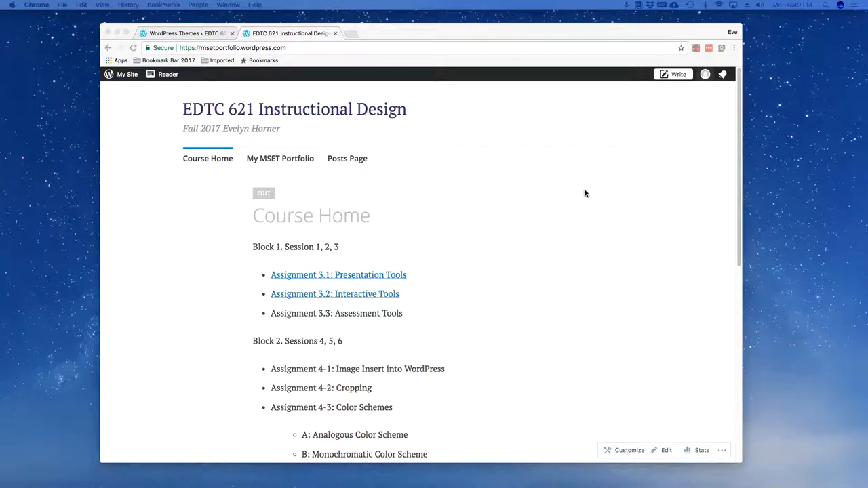
{"action": "mouse_move", "coordinate": [163, 33]}
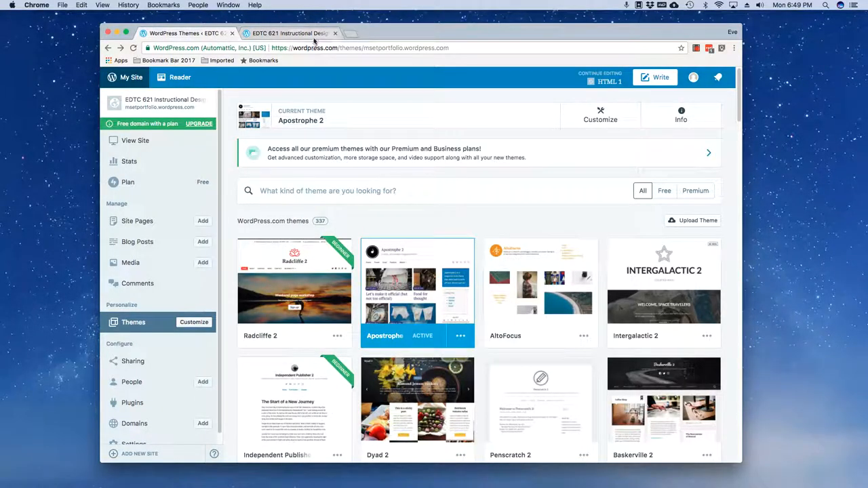
Step: Browse the Posts Page grid, then reopen Course Home and scroll through its assignment list
{"action": "left_click", "coordinate": [291, 33]}
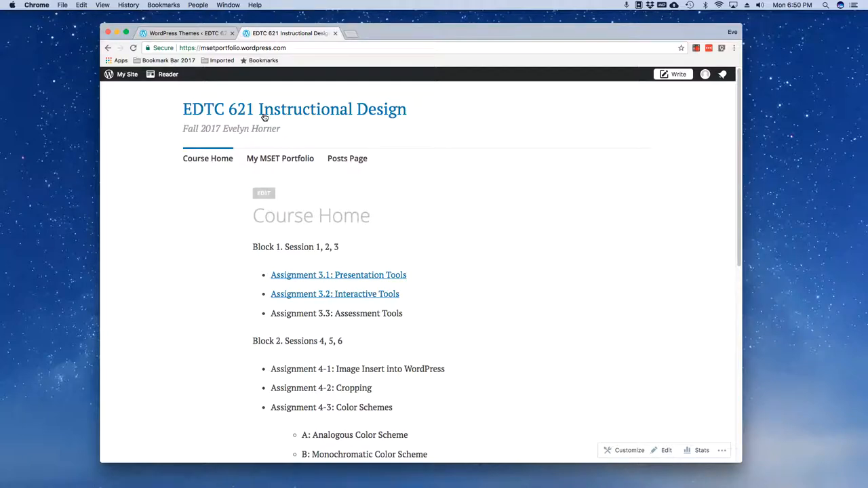
{"action": "mouse_move", "coordinate": [208, 158]}
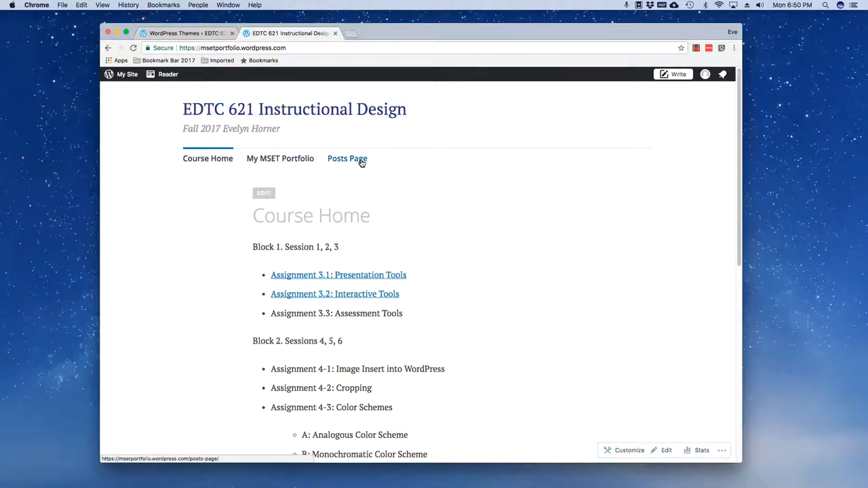
{"action": "mouse_move", "coordinate": [333, 160]}
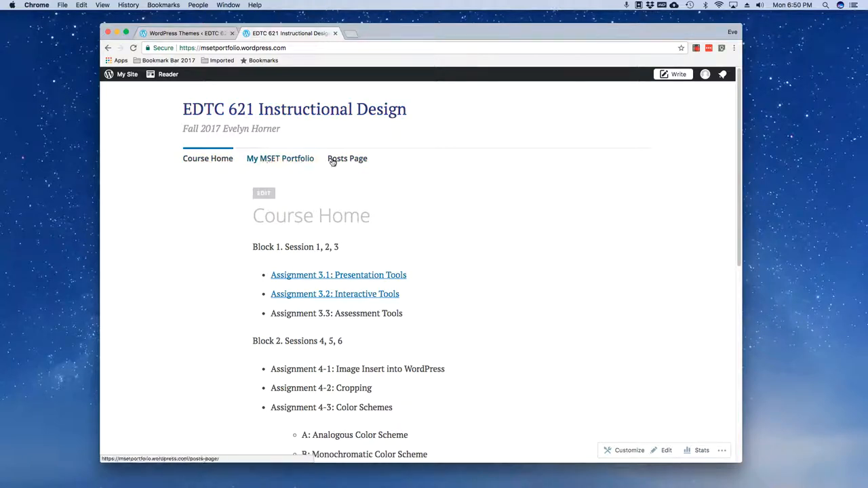
{"action": "mouse_move", "coordinate": [306, 330]}
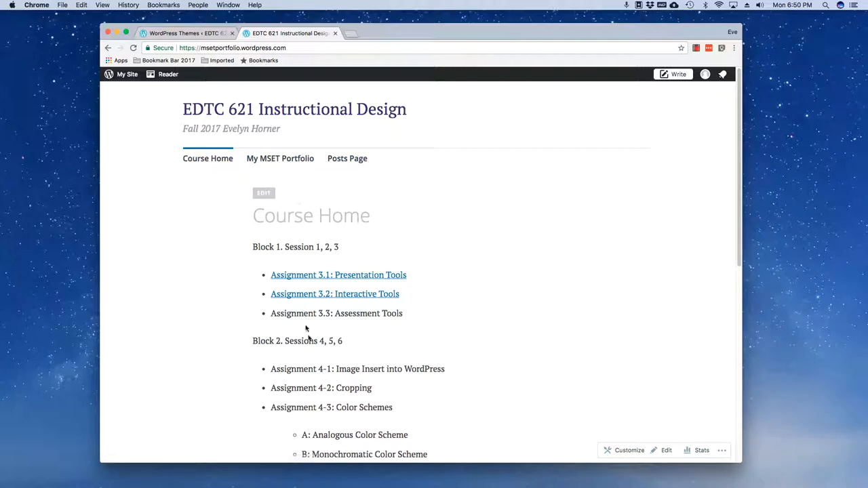
{"action": "mouse_move", "coordinate": [326, 351]}
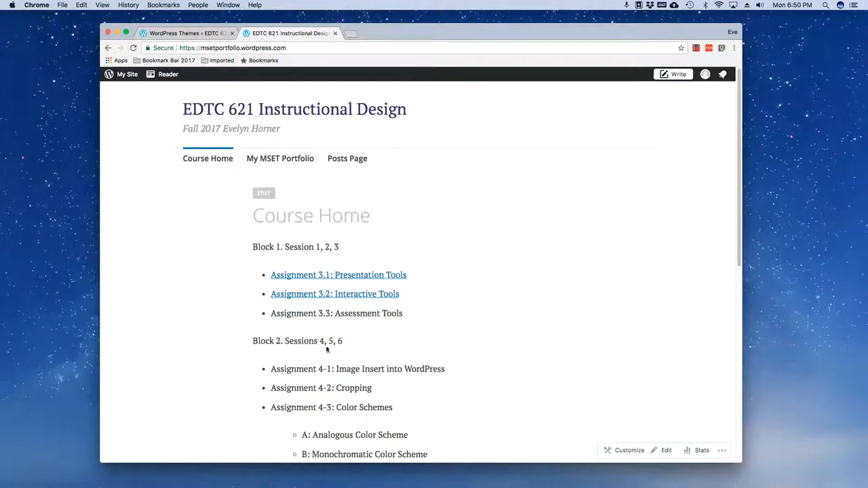
{"action": "mouse_move", "coordinate": [280, 158]}
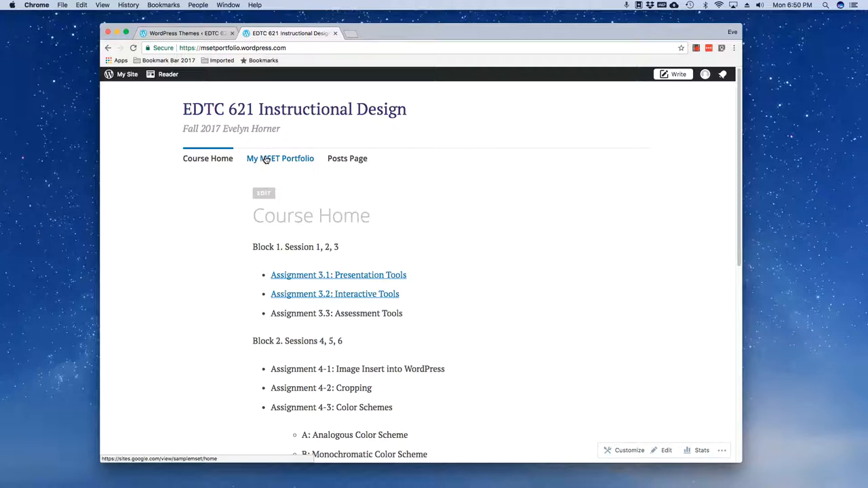
{"action": "mouse_move", "coordinate": [271, 163]}
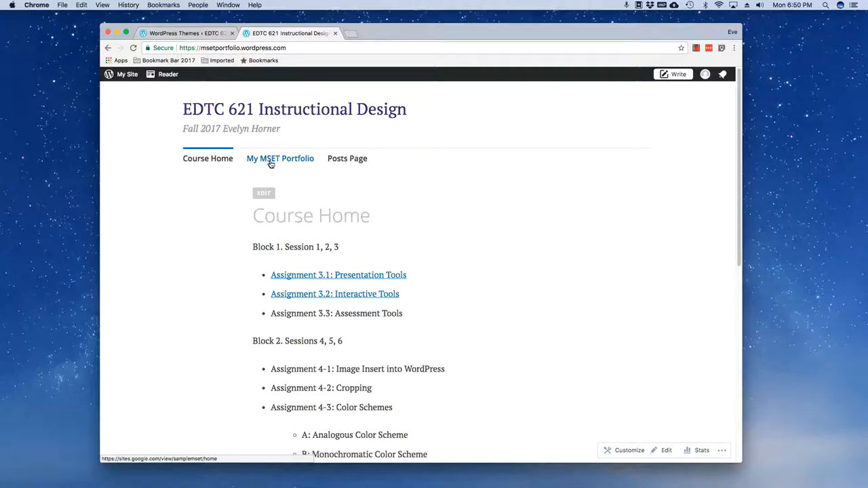
{"action": "left_click", "coordinate": [347, 158]}
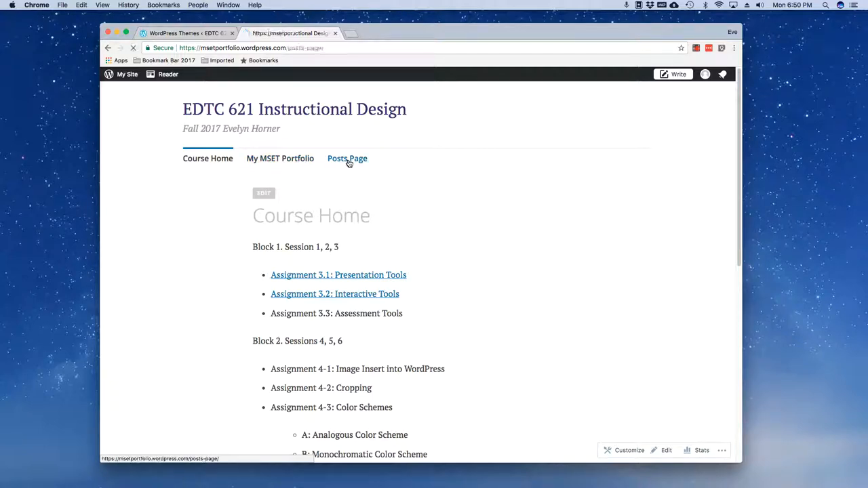
{"action": "left_click", "coordinate": [347, 158]}
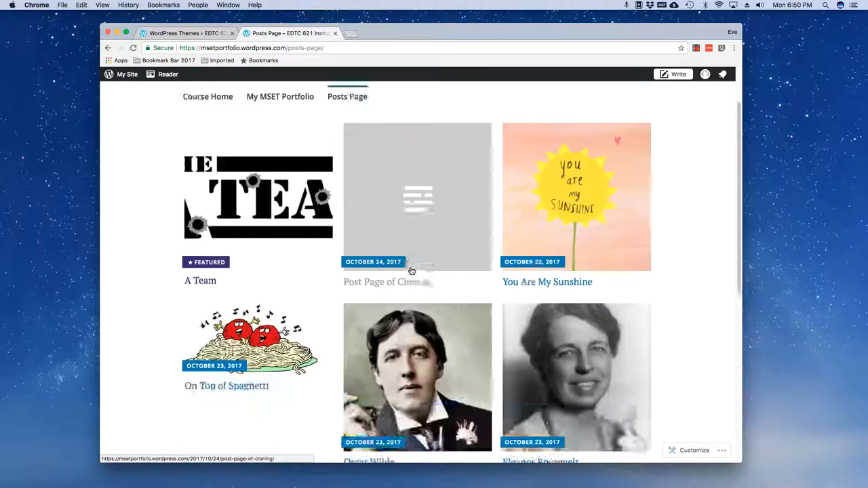
{"action": "scroll", "scroll_direction": "up", "scroll_amount": 3}
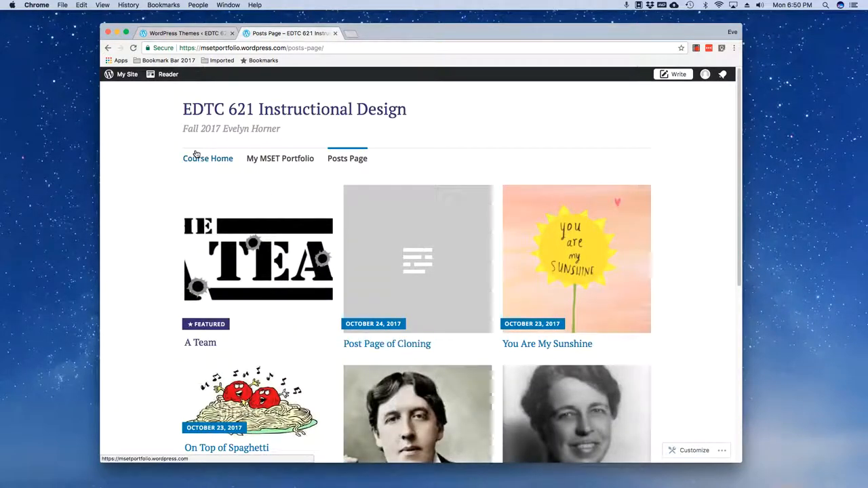
{"action": "left_click", "coordinate": [208, 158]}
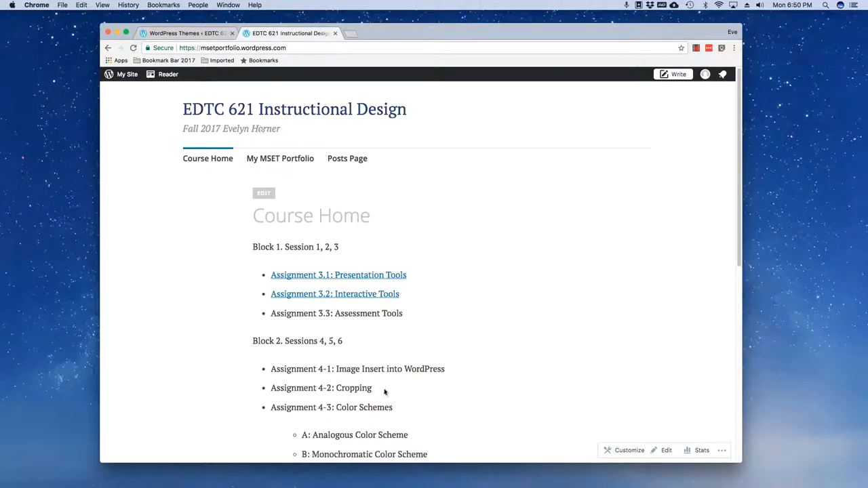
{"action": "scroll", "scroll_direction": "down", "scroll_amount": 3}
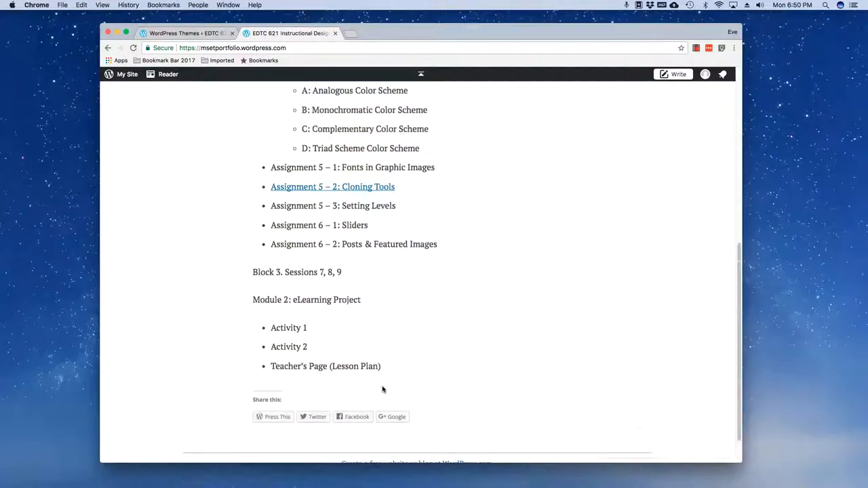
{"action": "scroll", "scroll_direction": "up", "scroll_amount": 3}
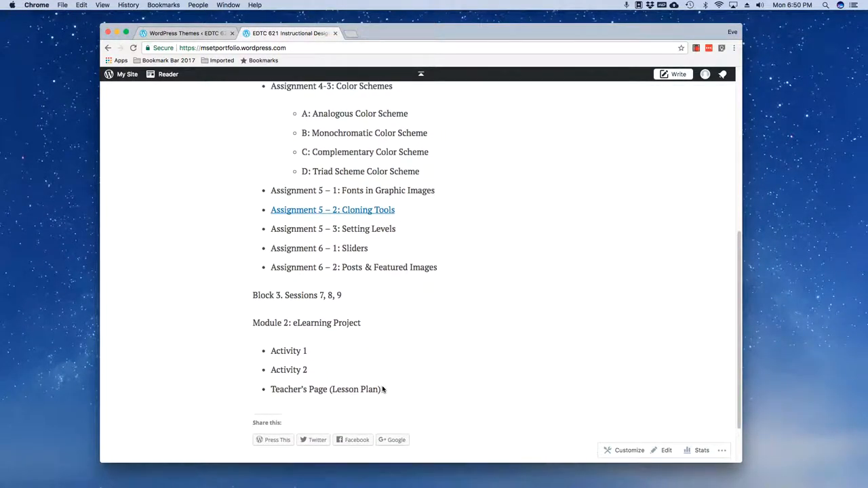
{"action": "scroll", "scroll_direction": "up", "scroll_amount": 3}
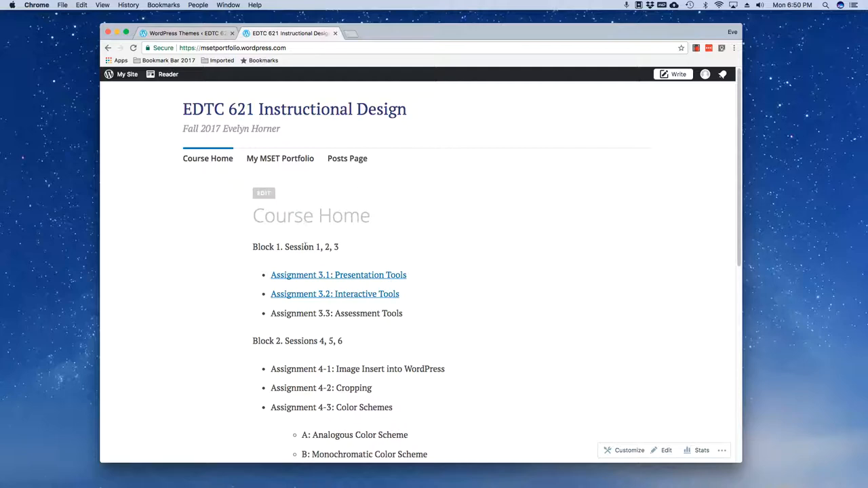
{"action": "mouse_move", "coordinate": [342, 380]}
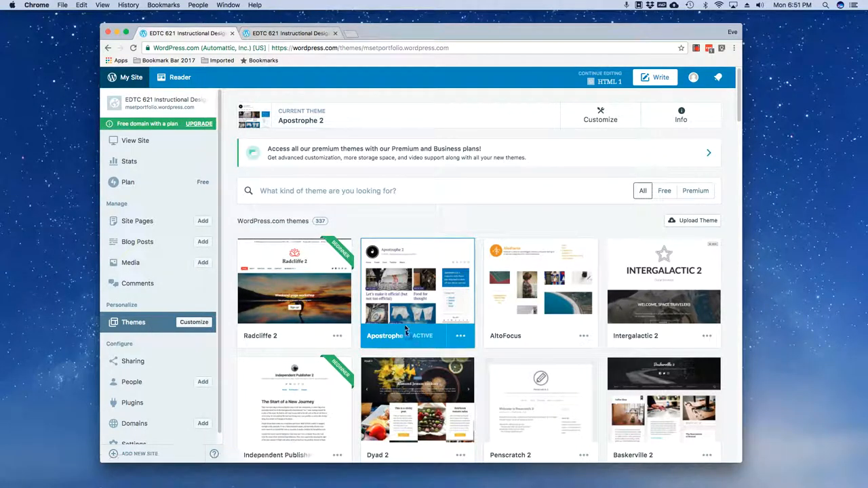
Step: Filter the theme list to the 118 free themes and launch the Customizer for Apostrophe 2
{"action": "left_click", "coordinate": [664, 191]}
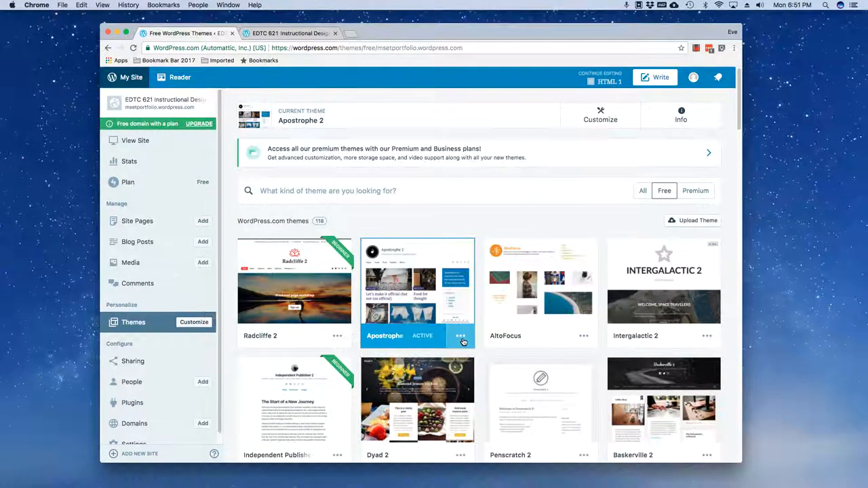
{"action": "left_click", "coordinate": [461, 336]}
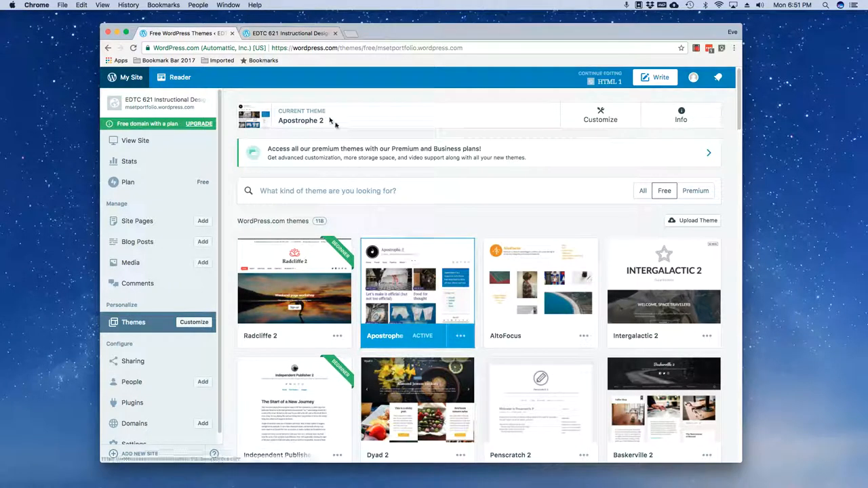
{"action": "mouse_move", "coordinate": [312, 129]}
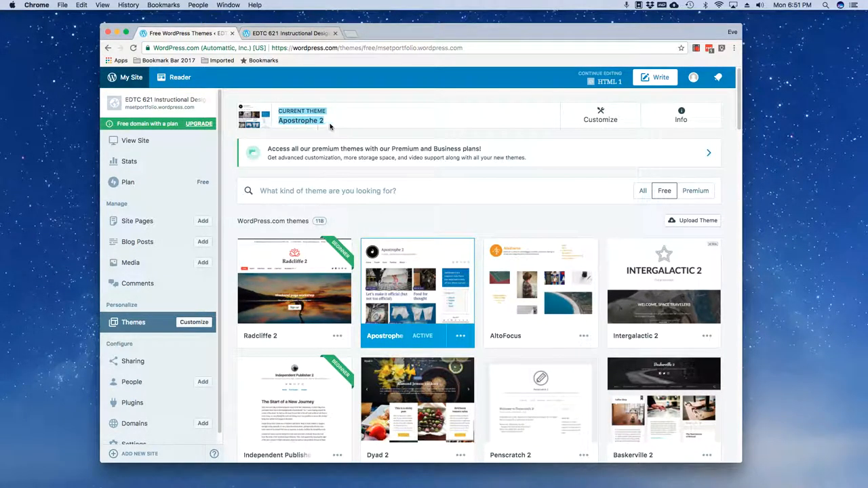
{"action": "mouse_move", "coordinate": [312, 226]}
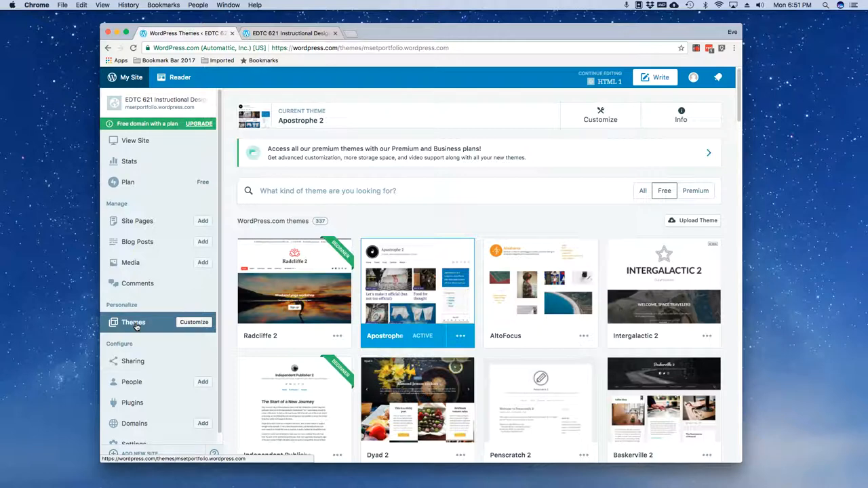
{"action": "mouse_move", "coordinate": [116, 316]}
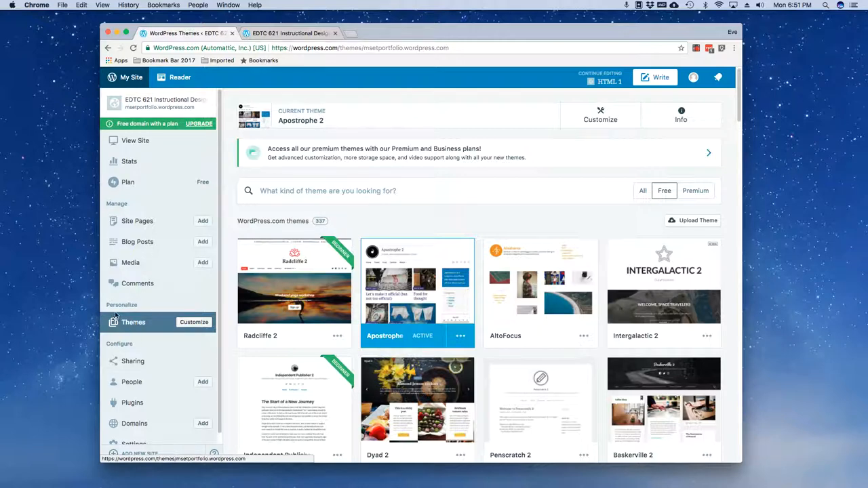
{"action": "mouse_move", "coordinate": [124, 324]}
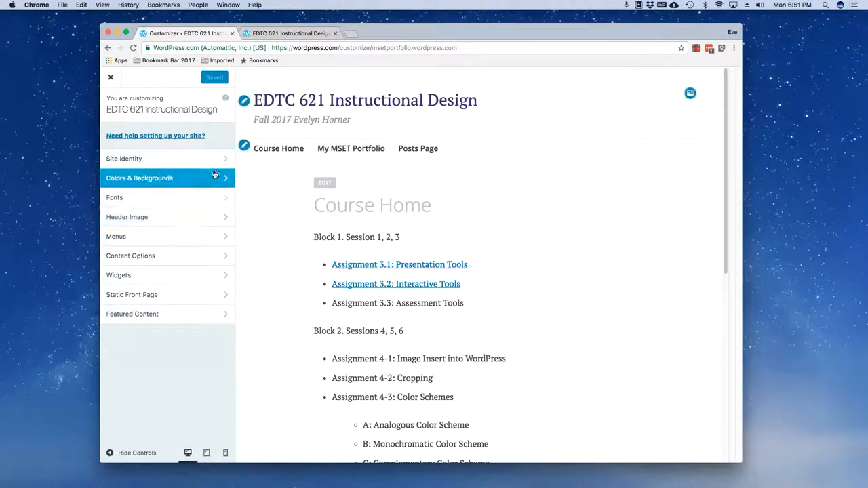
Step: View the Site Identity settings and go back to the top-level Customizer menu
{"action": "left_click", "coordinate": [124, 159]}
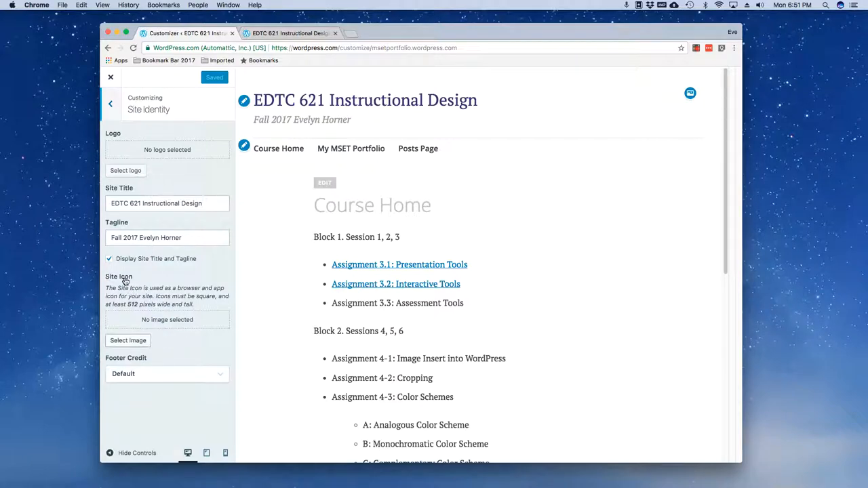
{"action": "mouse_move", "coordinate": [134, 295]}
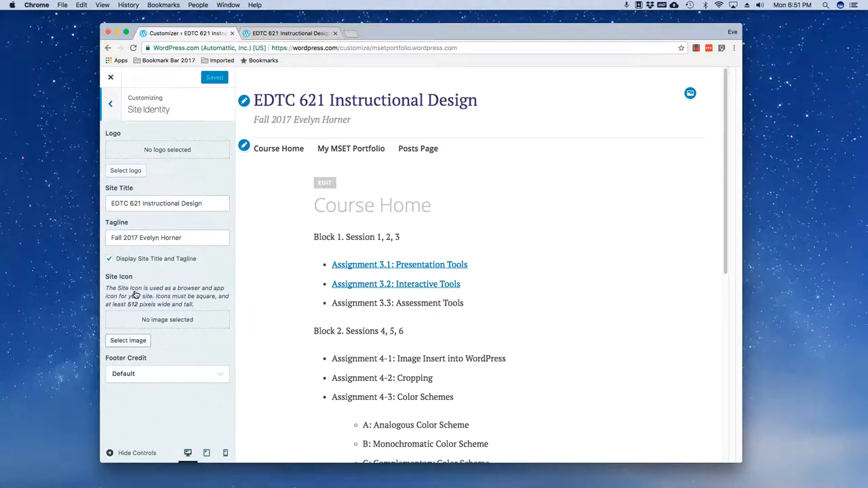
{"action": "mouse_move", "coordinate": [208, 264]}
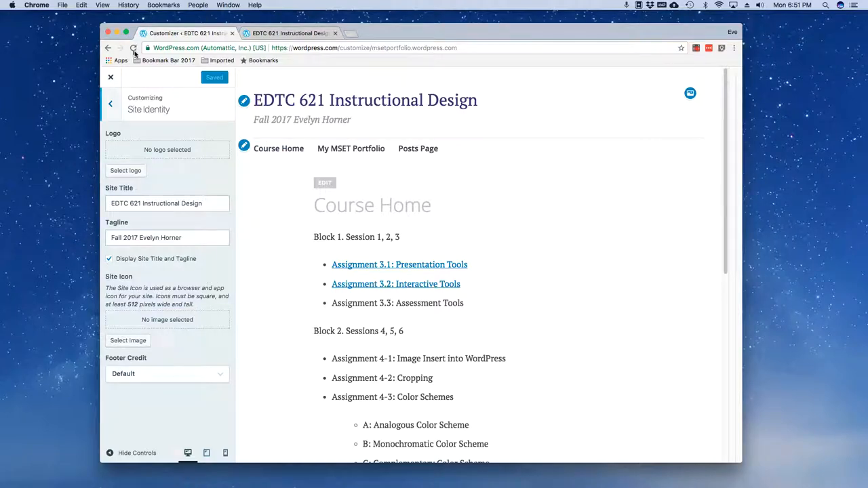
{"action": "mouse_move", "coordinate": [147, 47]}
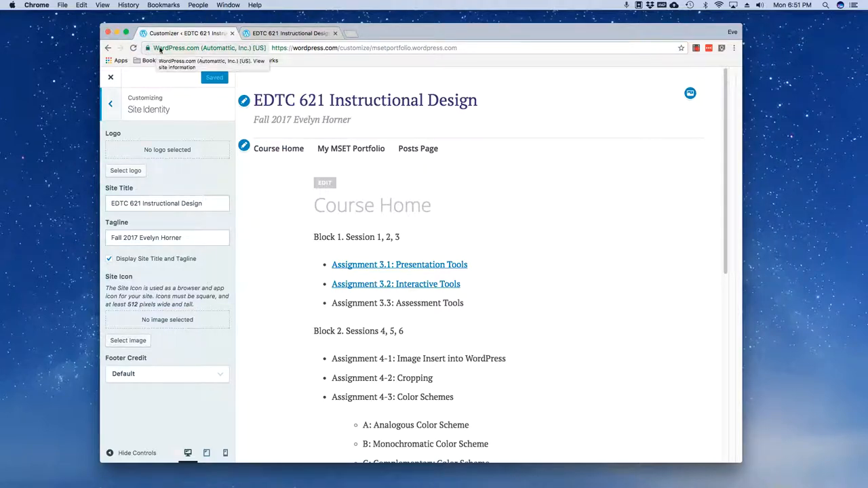
{"action": "mouse_move", "coordinate": [108, 49]}
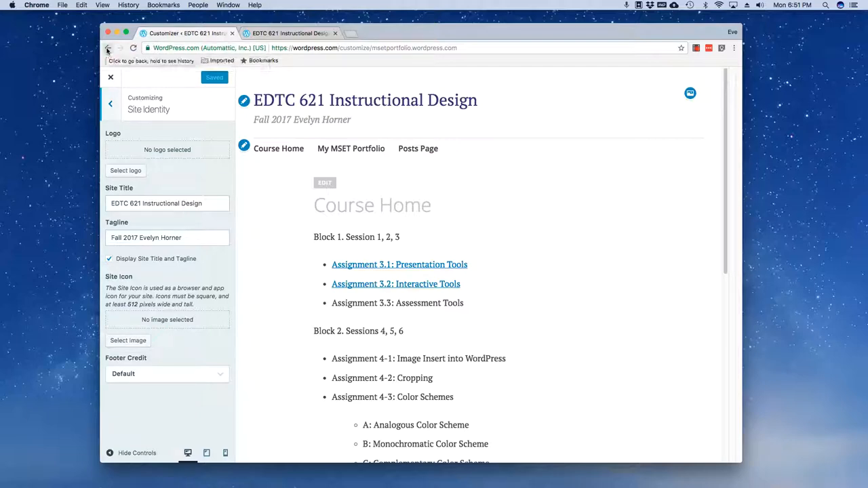
{"action": "left_click", "coordinate": [110, 103]}
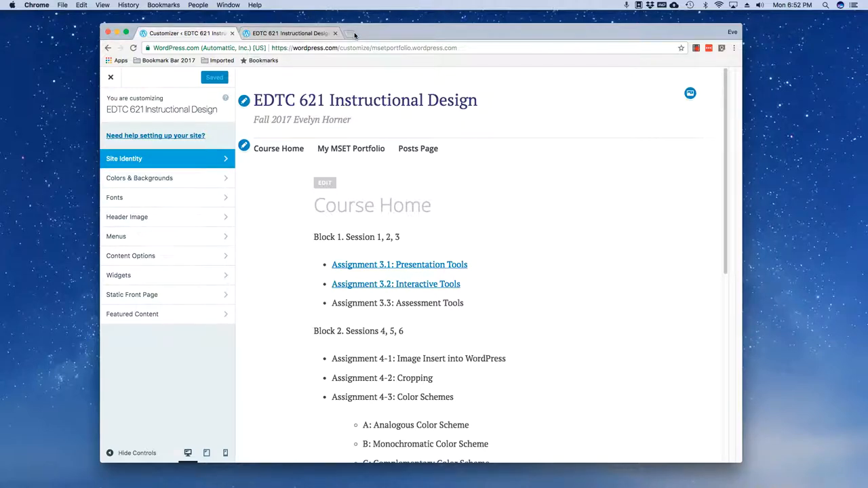
{"action": "left_click", "coordinate": [352, 33]}
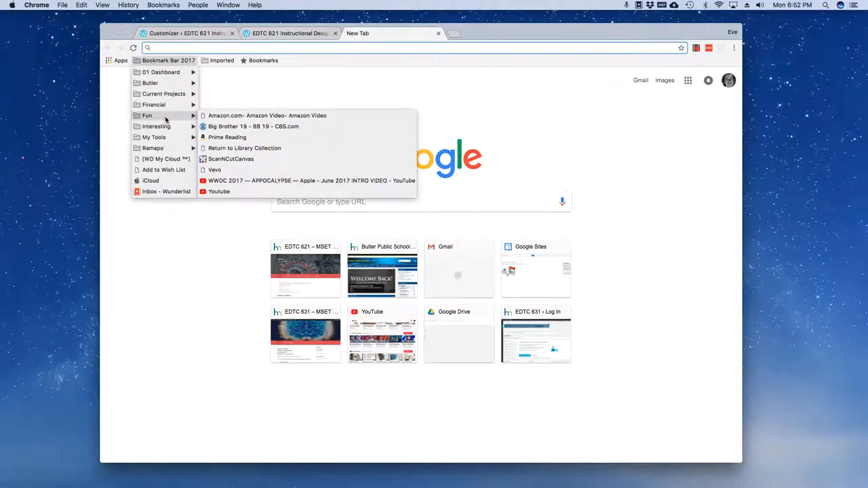
{"action": "mouse_move", "coordinate": [227, 137]}
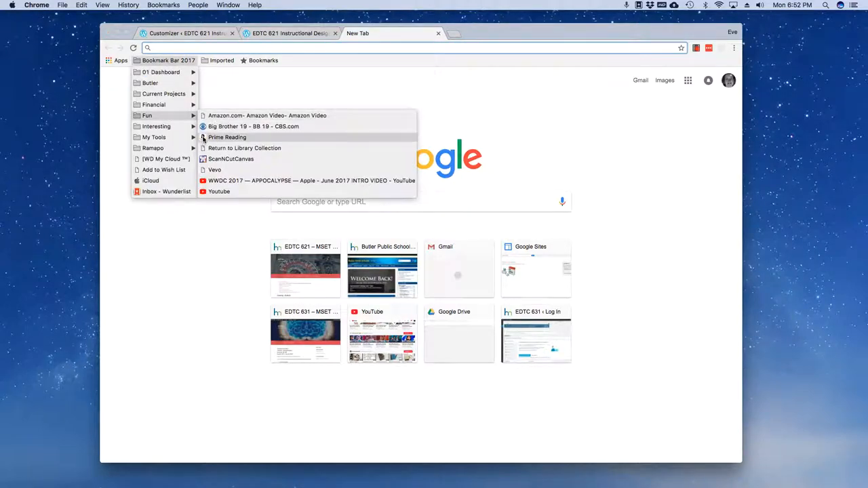
{"action": "mouse_move", "coordinate": [227, 137]}
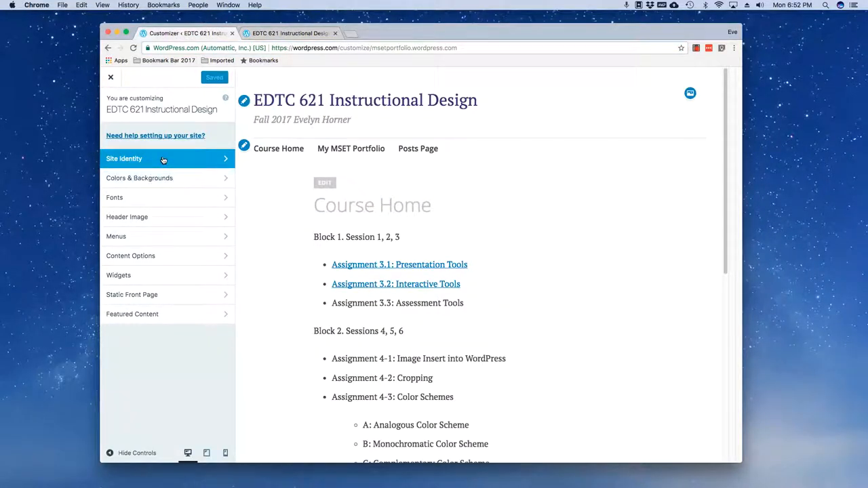
Step: Review Site Identity again, then move on to the Colors & Backgrounds section
{"action": "left_click", "coordinate": [124, 158]}
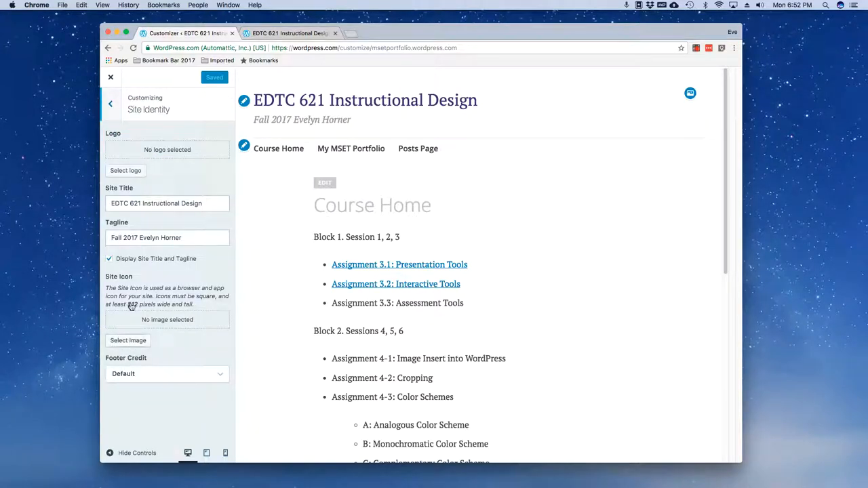
{"action": "left_click", "coordinate": [111, 103]}
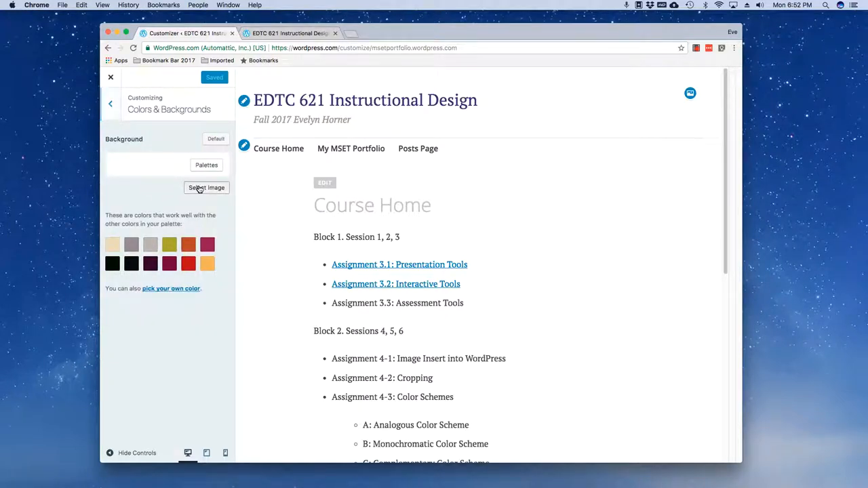
Step: Start a background image selection, cancel the file browser, and view the Media Library images
{"action": "left_click", "coordinate": [206, 188]}
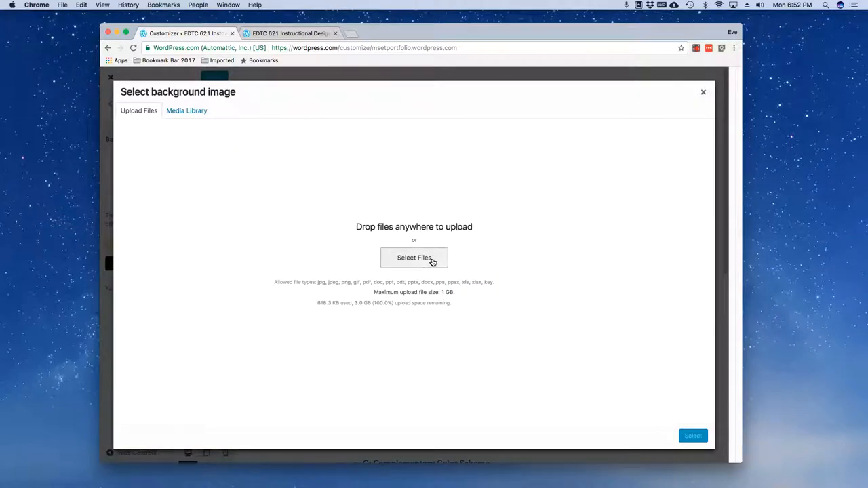
{"action": "mouse_move", "coordinate": [414, 255]}
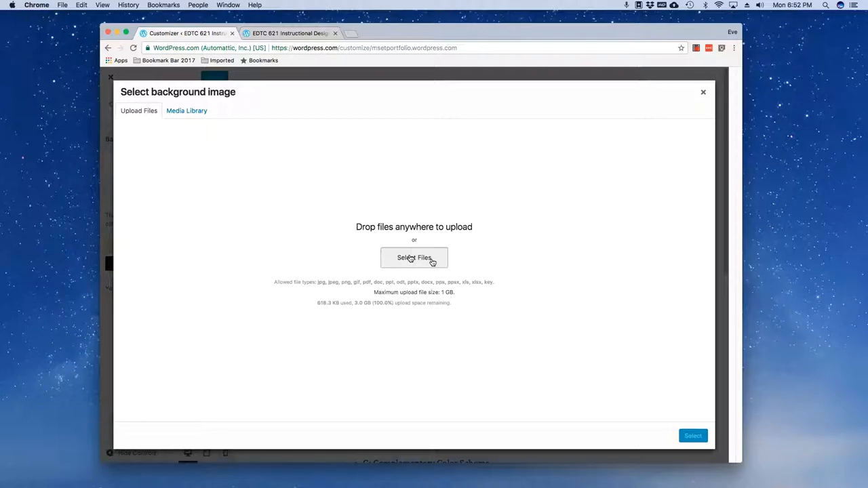
{"action": "left_click", "coordinate": [414, 257]}
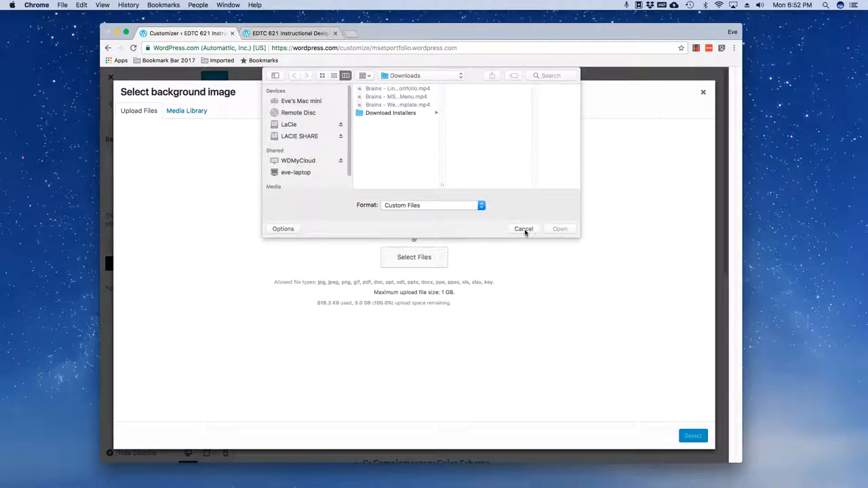
{"action": "left_click", "coordinate": [524, 228]}
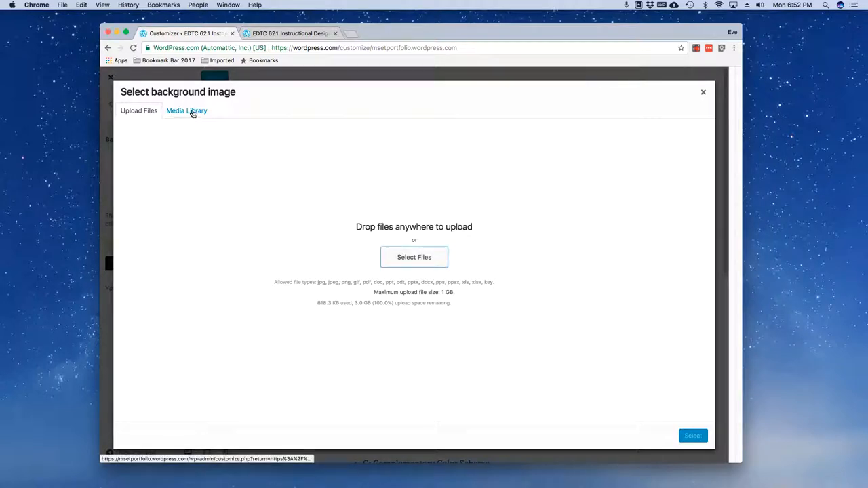
{"action": "left_click", "coordinate": [187, 110]}
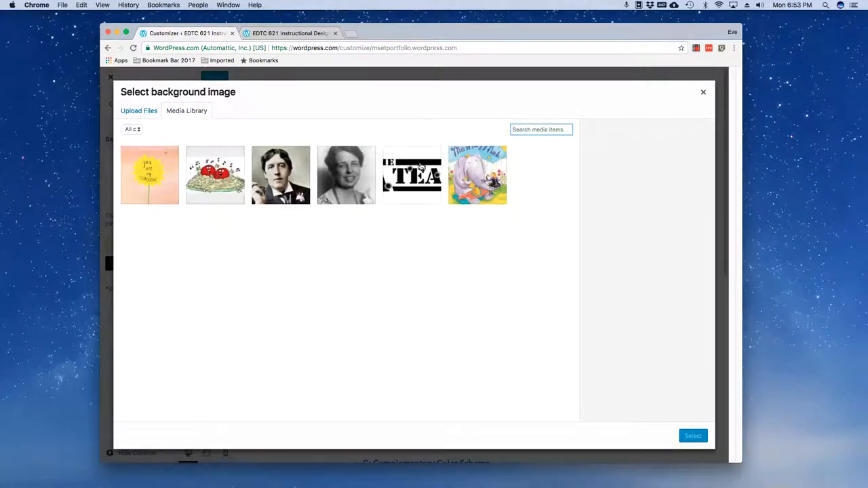
{"action": "mouse_move", "coordinate": [241, 139]}
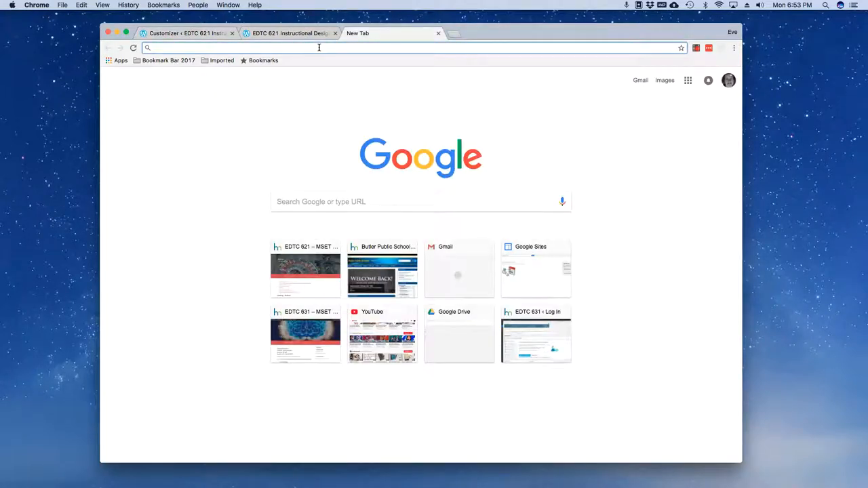
Step: Search Google Images for 'background image' and open the red-to-yellow gradient's save options
{"action": "left_click", "coordinate": [665, 80]}
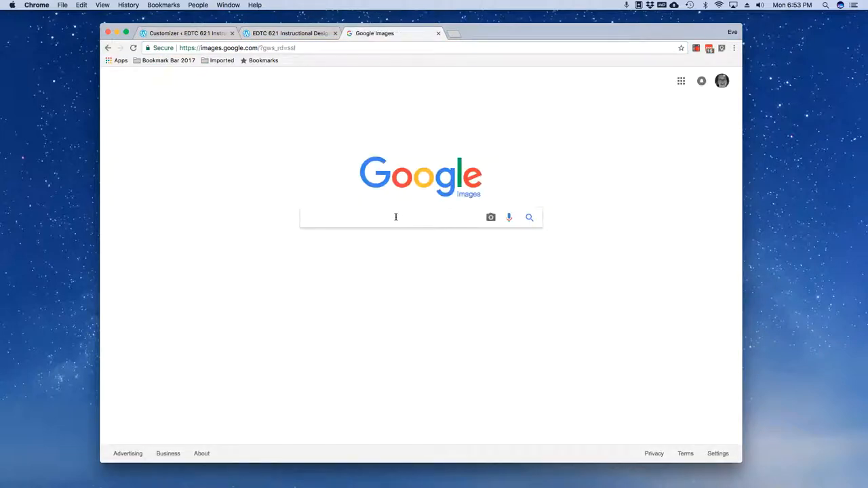
{"action": "type", "text": "backgroun"}
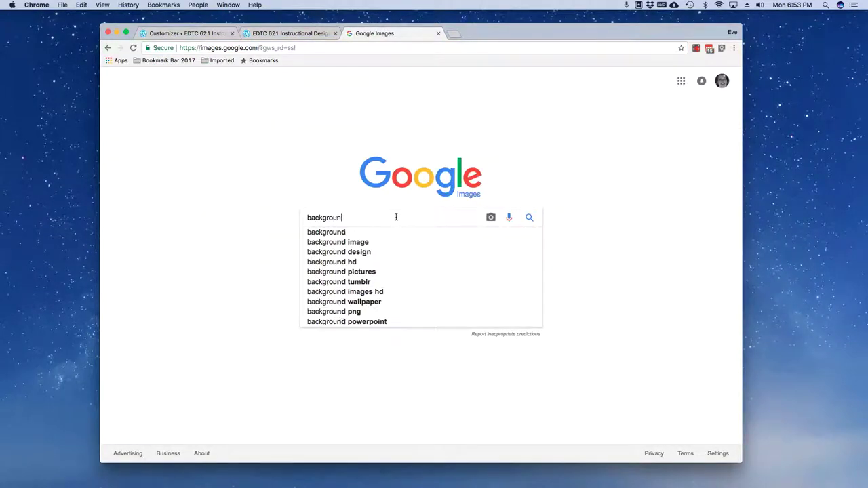
{"action": "left_click", "coordinate": [338, 242]}
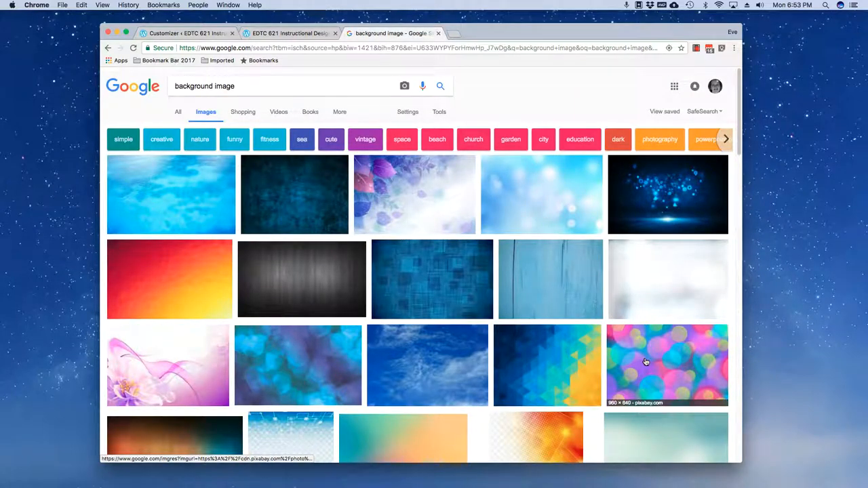
{"action": "mouse_move", "coordinate": [213, 282]}
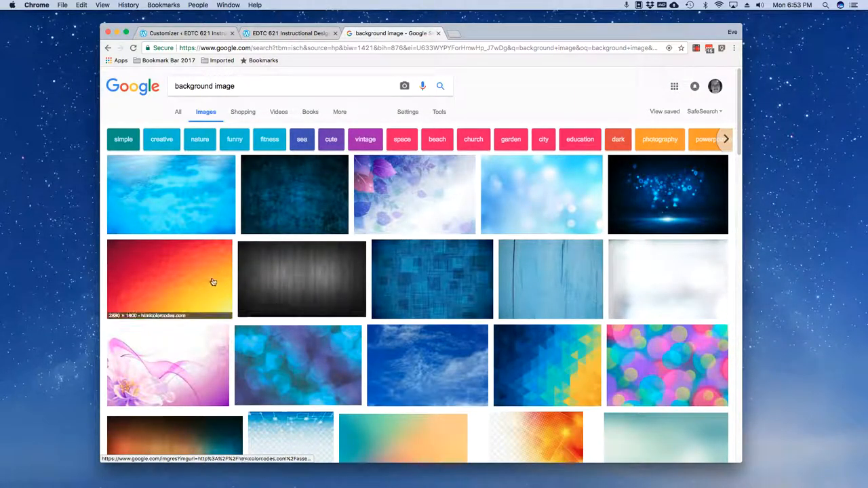
{"action": "left_click", "coordinate": [169, 280]}
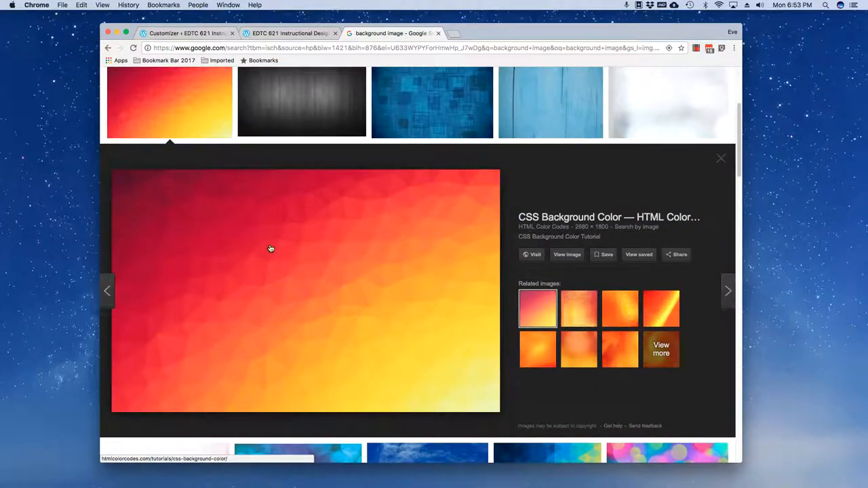
{"action": "left_click", "coordinate": [532, 254]}
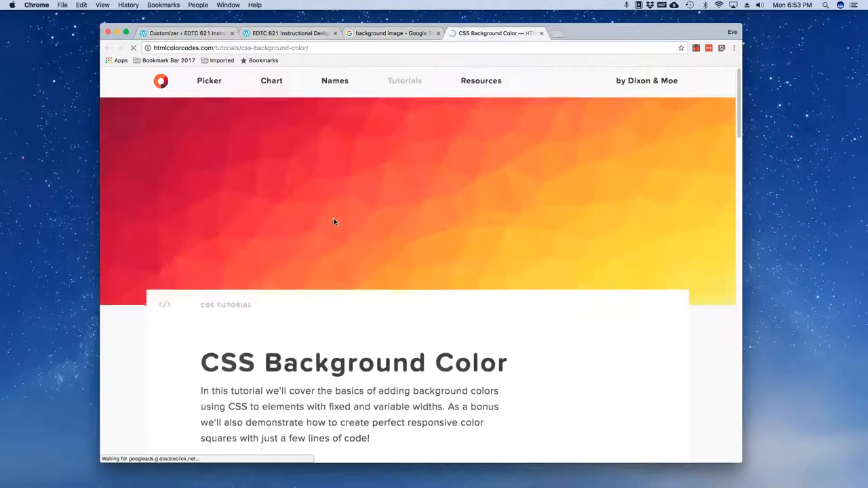
{"action": "right_click", "coordinate": [334, 222]}
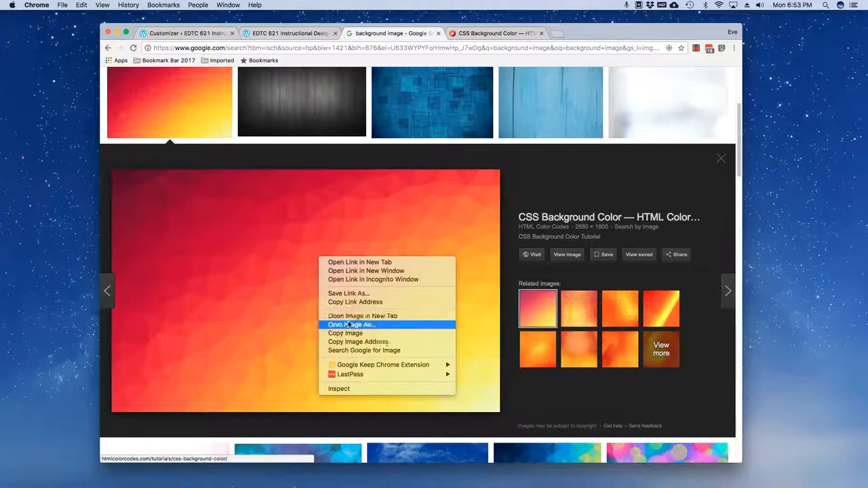
Step: Save the gradient image to the Desktop as Background1.jpg
{"action": "left_click", "coordinate": [310, 217]}
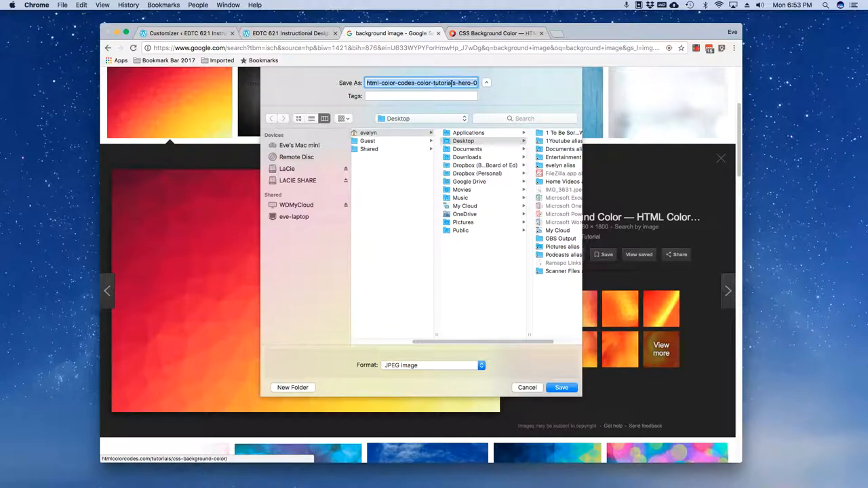
{"action": "type", "text": "ero-00e10b1f.jpg"}
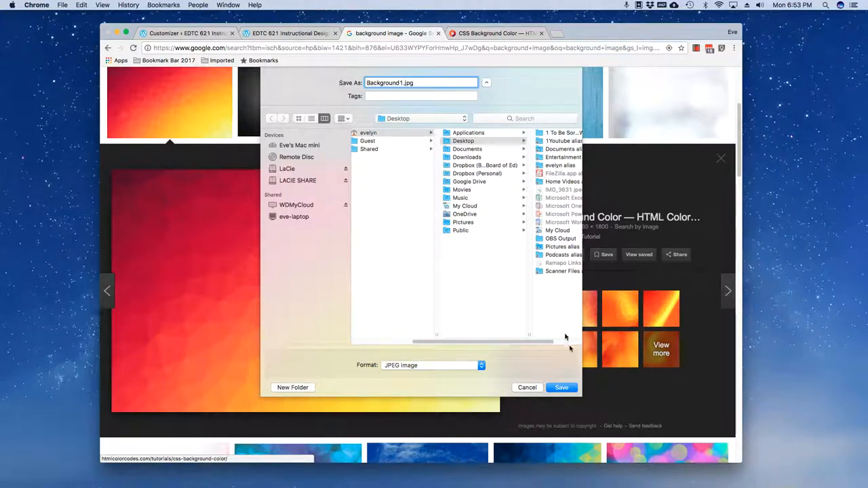
{"action": "left_click", "coordinate": [561, 387]}
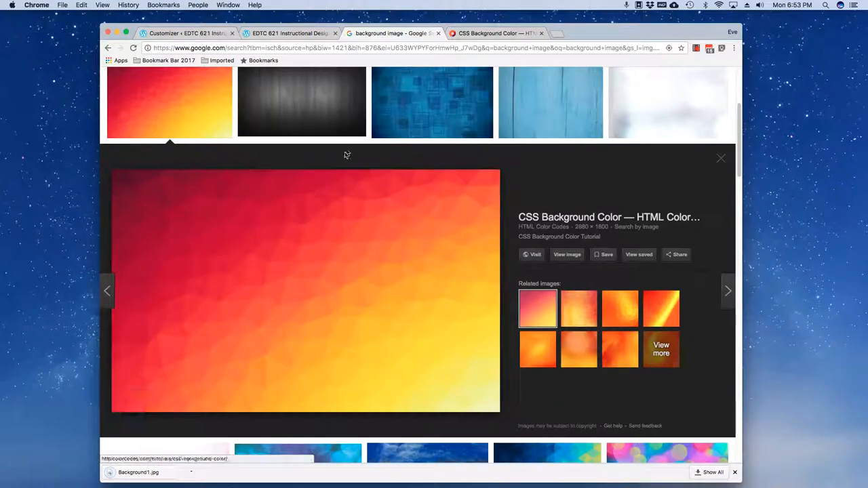
Step: Upload Background1.jpg, set it as the site background, and Save & Publish
{"action": "left_click", "coordinate": [289, 33]}
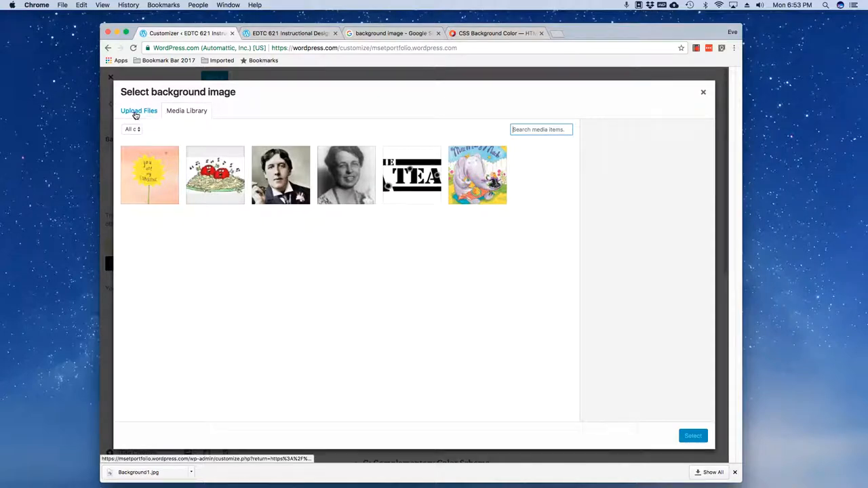
{"action": "left_click", "coordinate": [139, 110]}
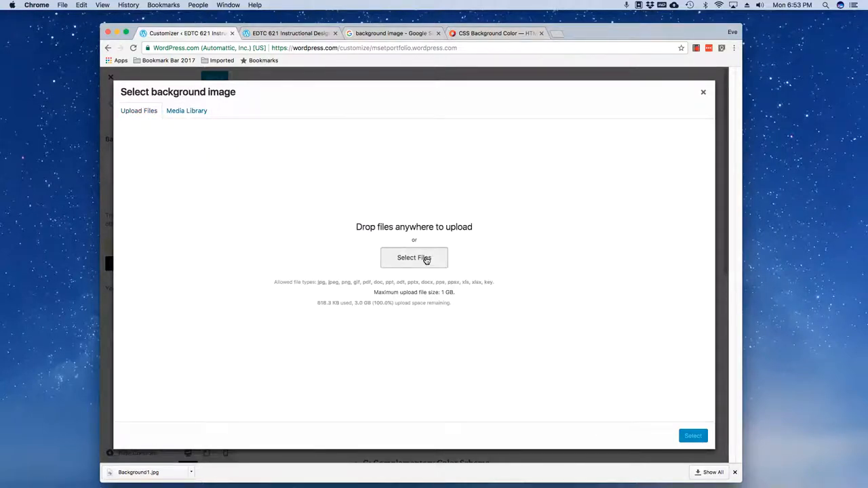
{"action": "left_click", "coordinate": [414, 257]}
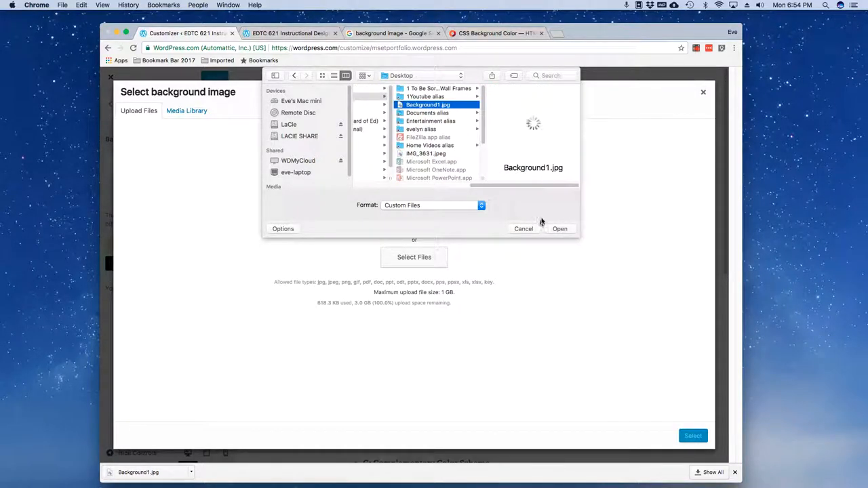
{"action": "left_click", "coordinate": [560, 229]}
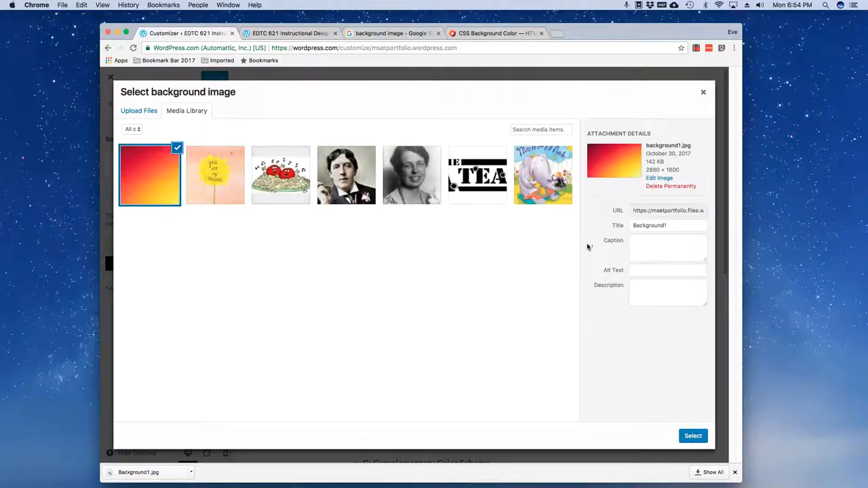
{"action": "left_click", "coordinate": [693, 436]}
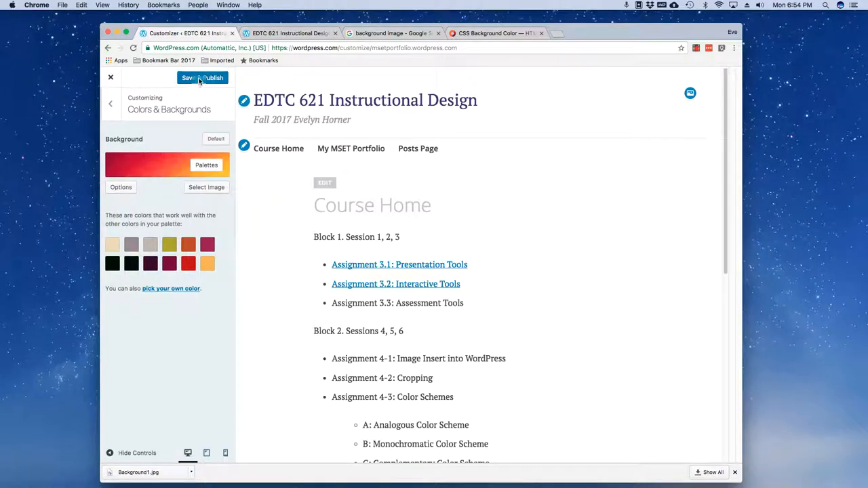
{"action": "left_click", "coordinate": [202, 77]}
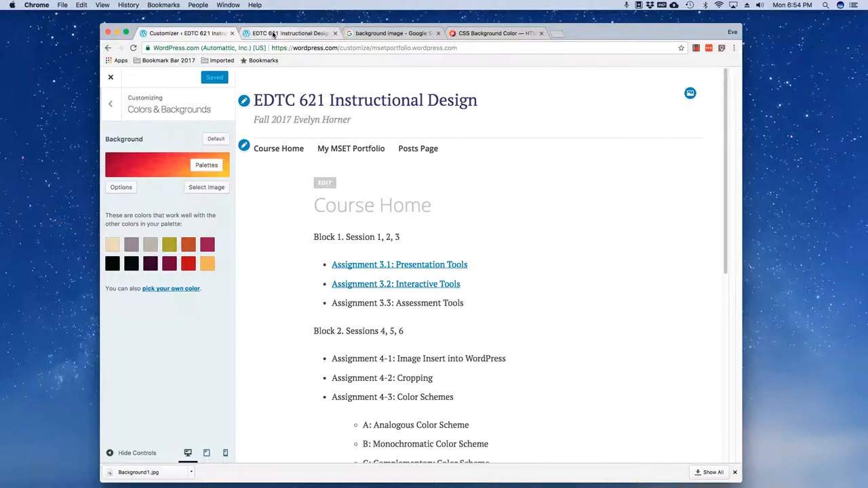
Step: Reload the live site tab and scroll to confirm the red-orange gradient background
{"action": "left_click", "coordinate": [111, 77]}
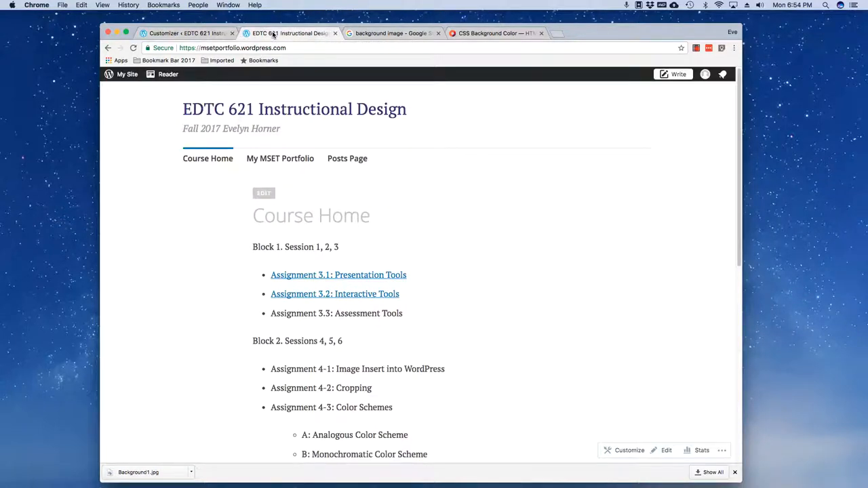
{"action": "right_click", "coordinate": [190, 135]}
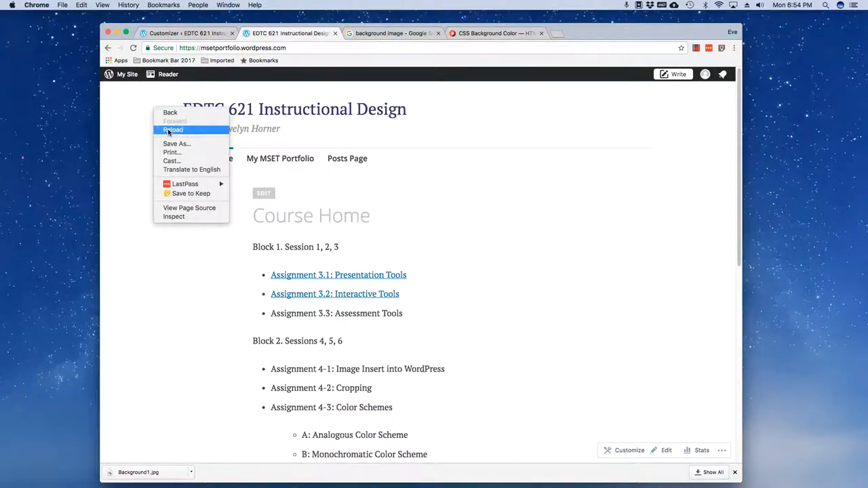
{"action": "left_click", "coordinate": [172, 129]}
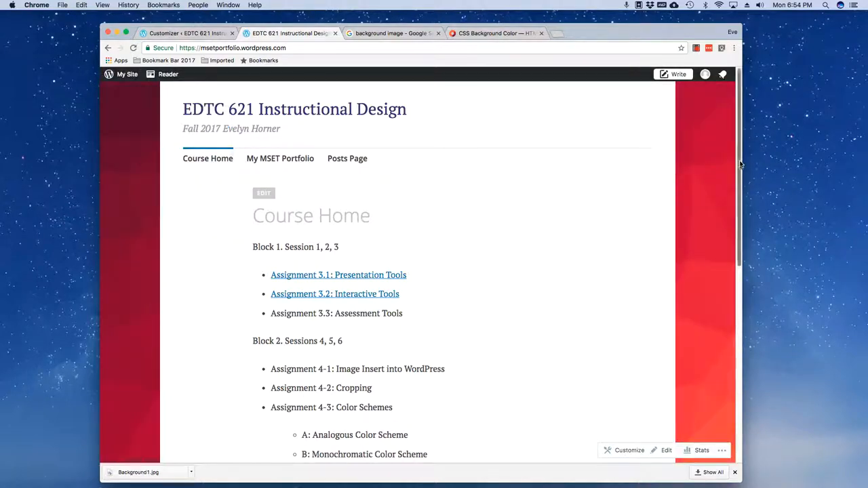
{"action": "scroll", "scroll_direction": "down", "scroll_amount": 3}
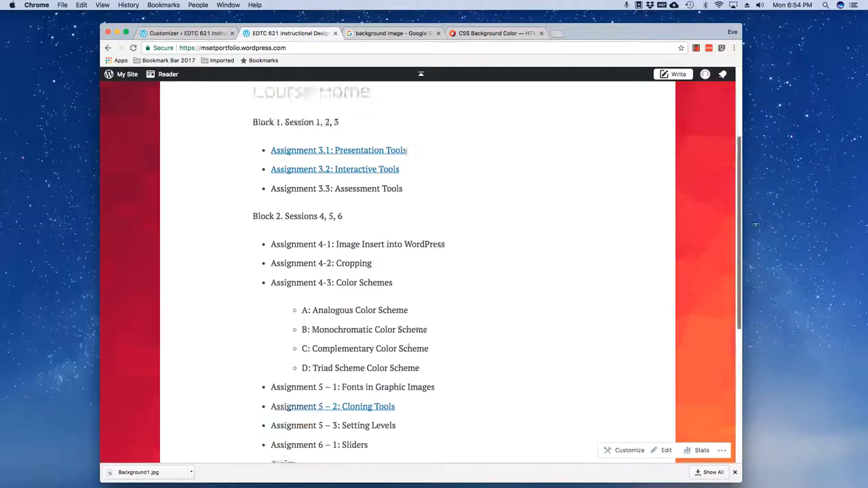
{"action": "scroll", "scroll_direction": "up", "scroll_amount": 3}
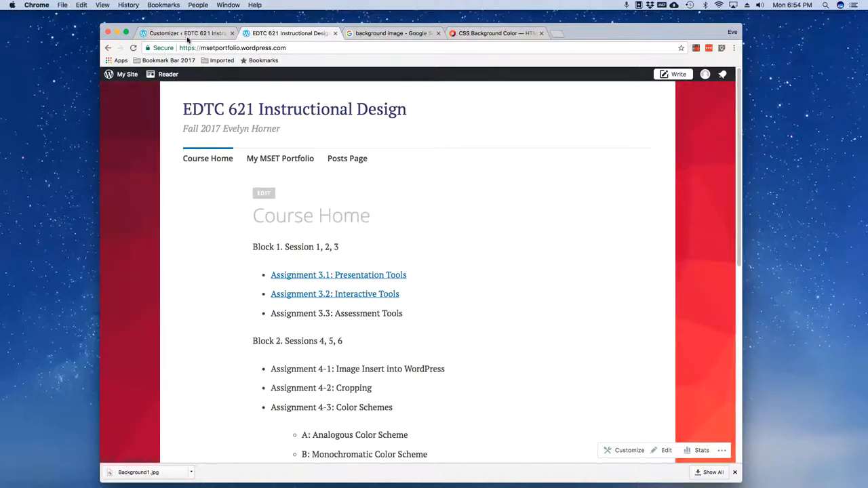
Step: Apply a featured colour palette giving an olive-green title, then check the live site
{"action": "left_click", "coordinate": [629, 450]}
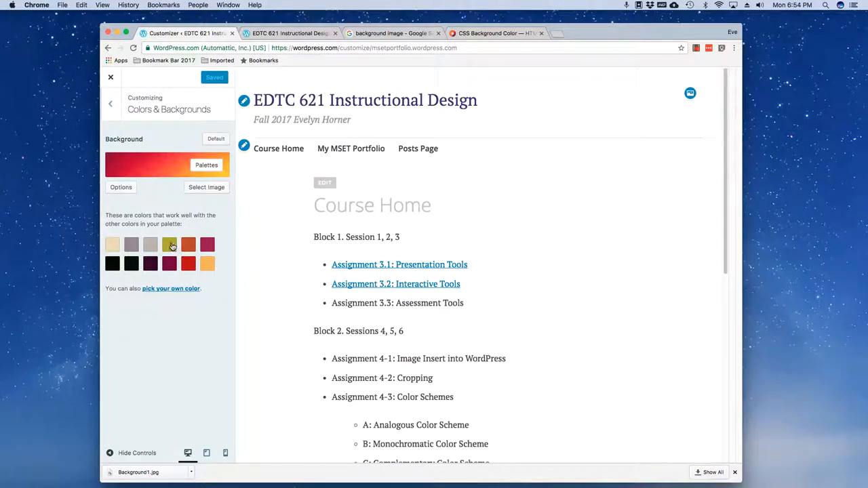
{"action": "left_click", "coordinate": [169, 244]}
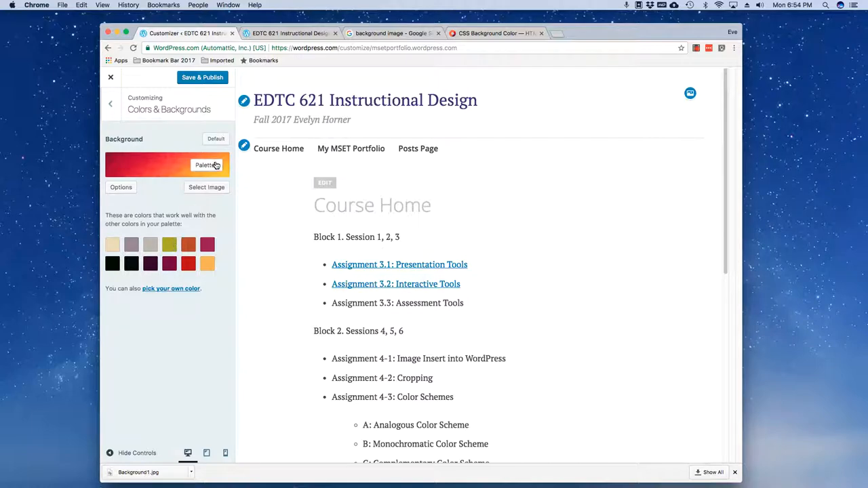
{"action": "left_click", "coordinate": [207, 164]}
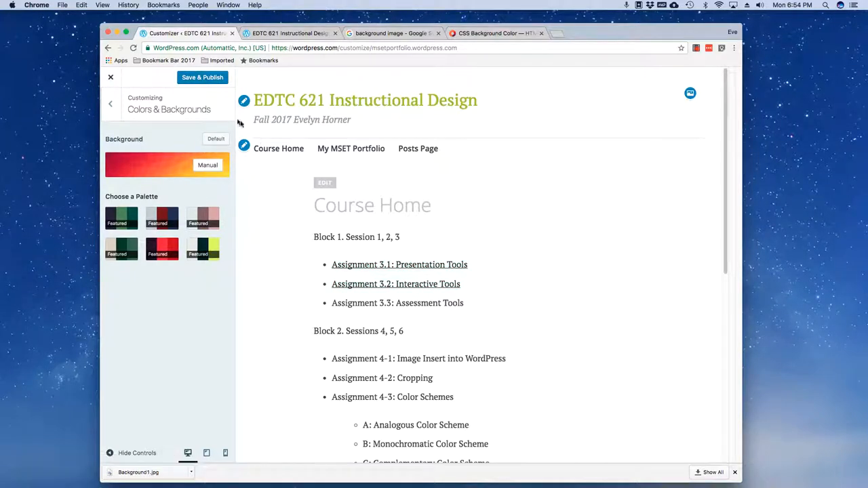
{"action": "mouse_move", "coordinate": [373, 353]}
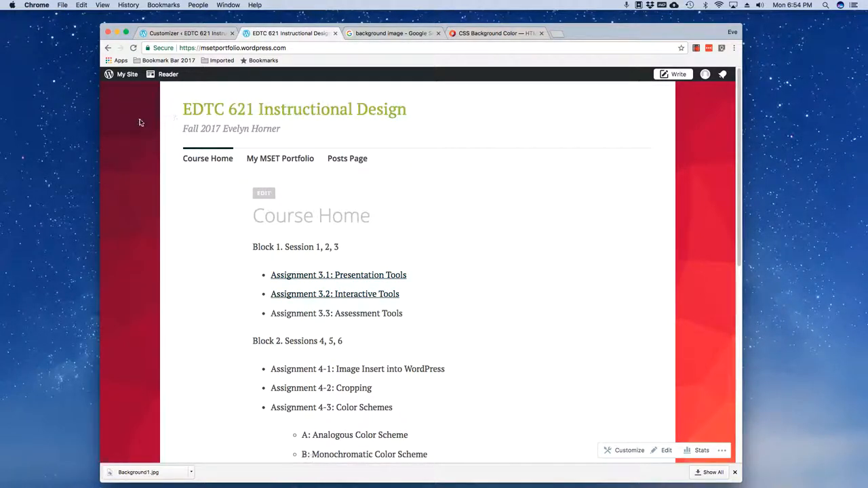
{"action": "scroll", "scroll_direction": "down", "scroll_amount": 3}
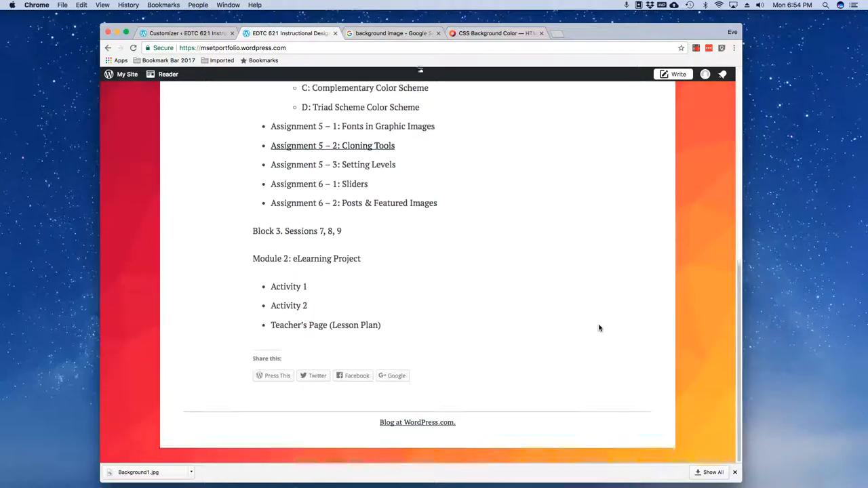
{"action": "scroll", "scroll_direction": "up", "scroll_amount": 3}
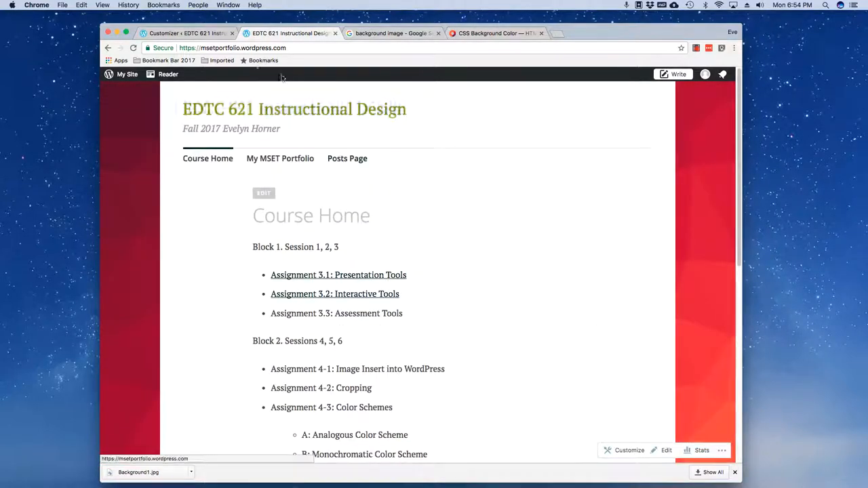
{"action": "left_click", "coordinate": [629, 450]}
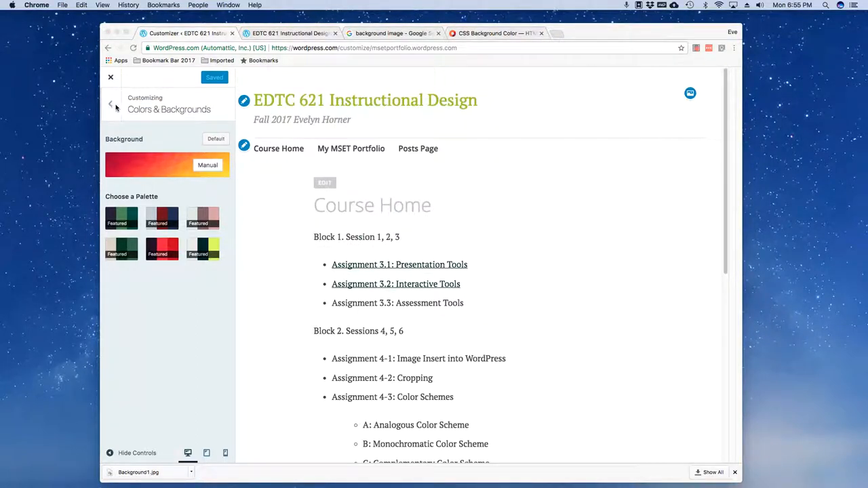
Step: Open the font settings and choose Alegreya Sans as the base font
{"action": "left_click", "coordinate": [111, 103]}
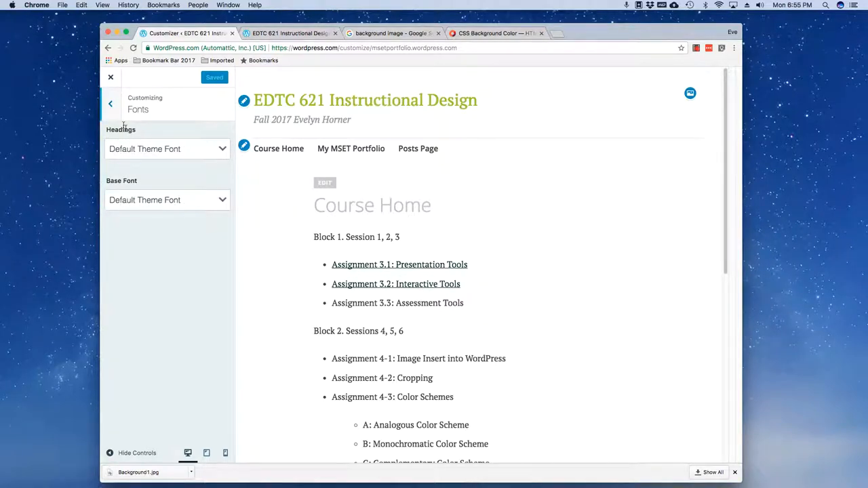
{"action": "left_click", "coordinate": [110, 103]}
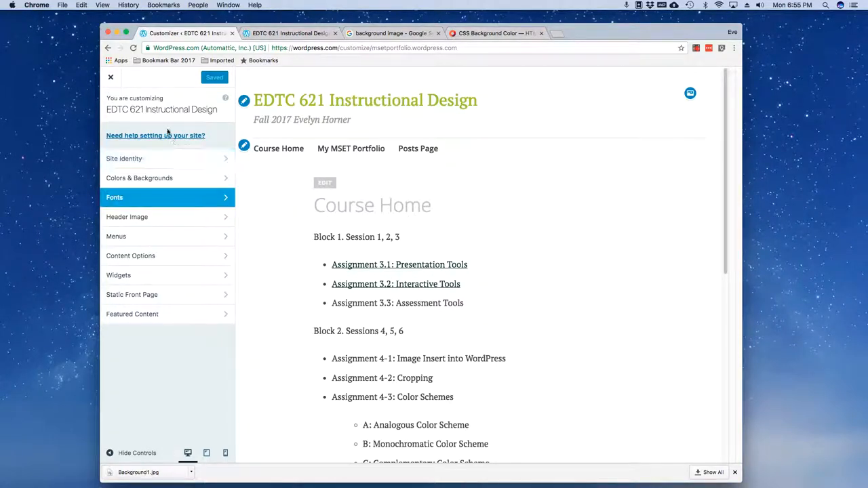
{"action": "mouse_move", "coordinate": [168, 129]}
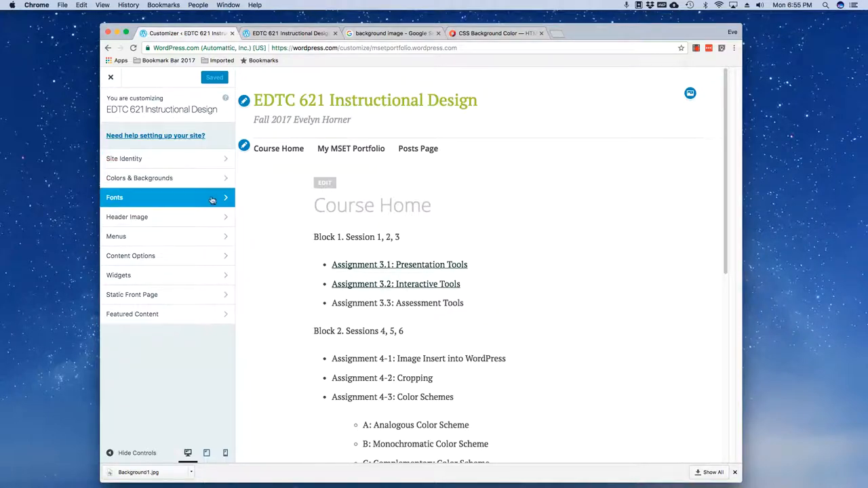
{"action": "left_click", "coordinate": [170, 197]}
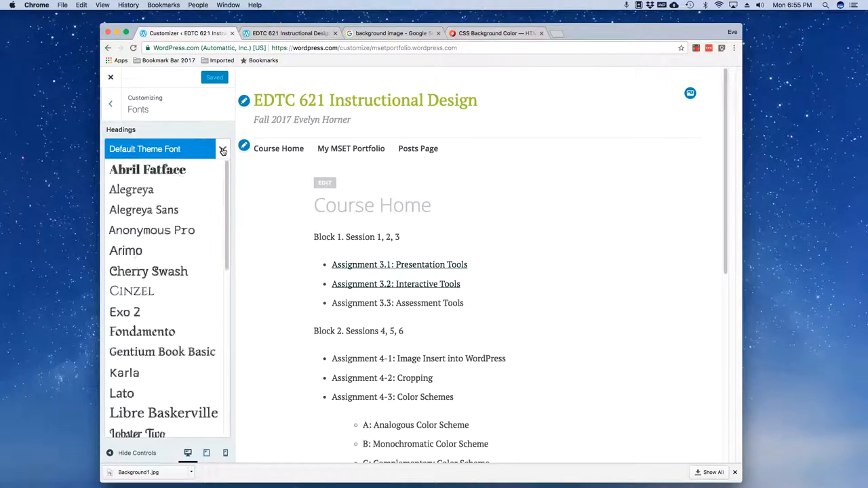
{"action": "left_click", "coordinate": [168, 148]}
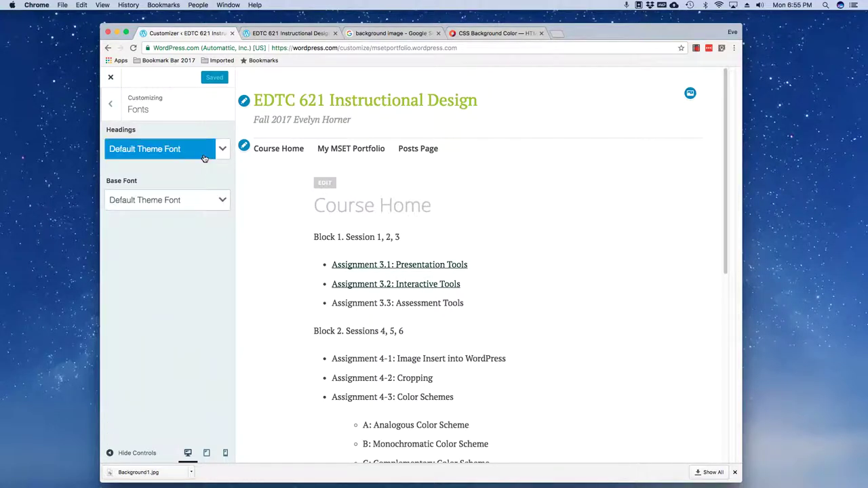
{"action": "mouse_move", "coordinate": [168, 199]}
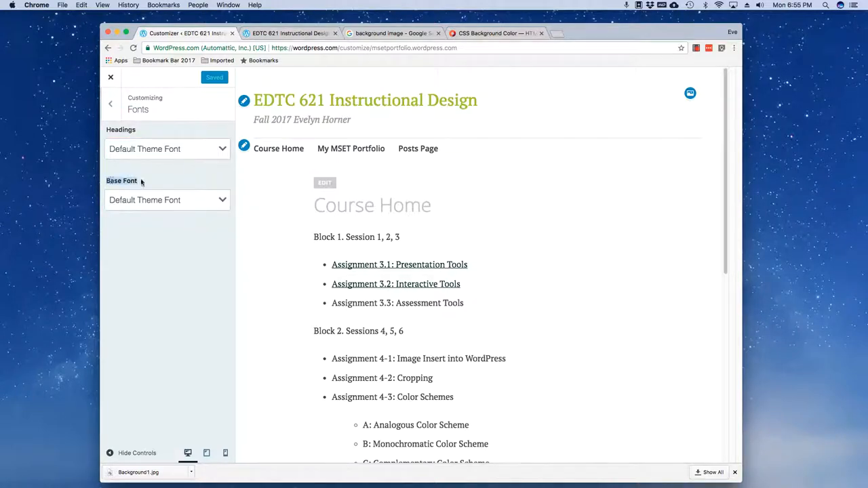
{"action": "left_click", "coordinate": [166, 199]}
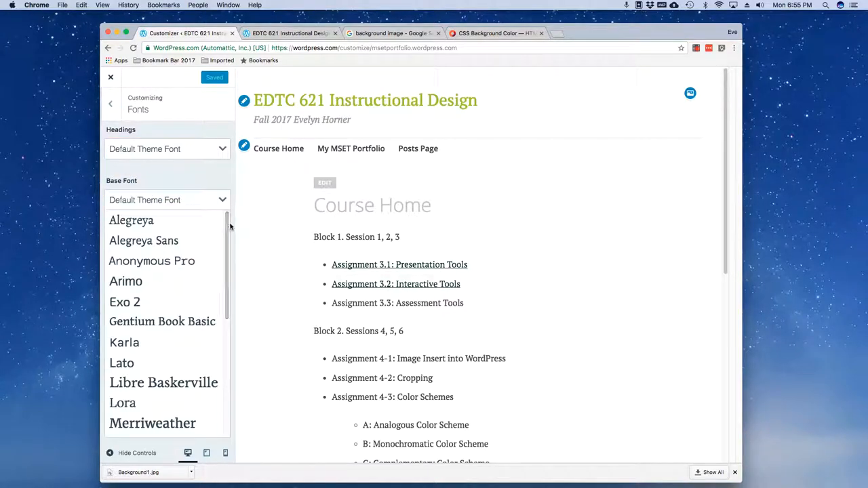
{"action": "scroll", "scroll_direction": "down", "scroll_amount": 3}
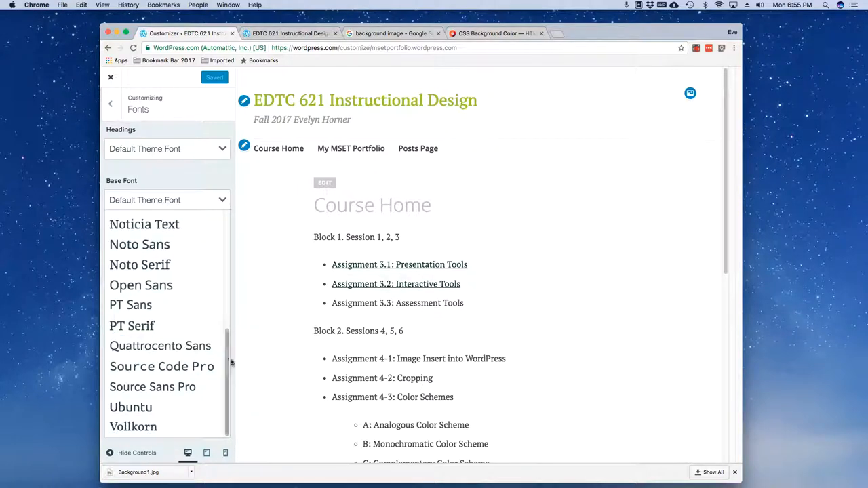
{"action": "scroll", "scroll_direction": "up", "scroll_amount": 3}
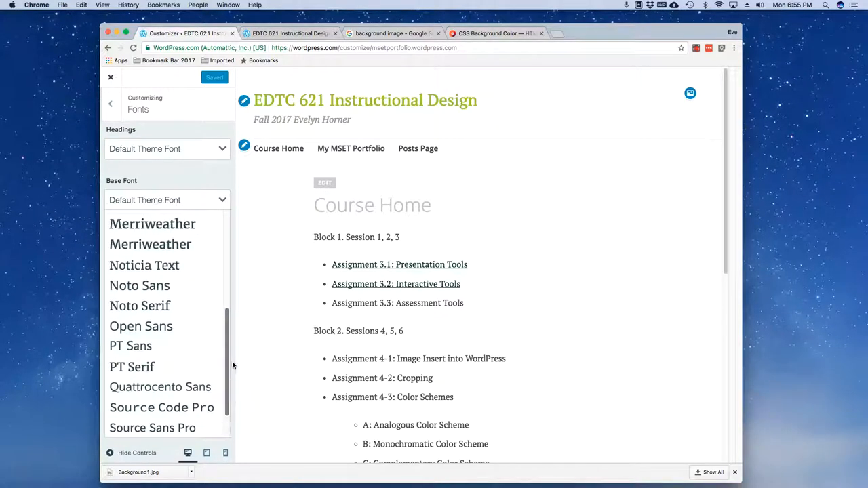
{"action": "scroll", "scroll_direction": "up", "scroll_amount": 3}
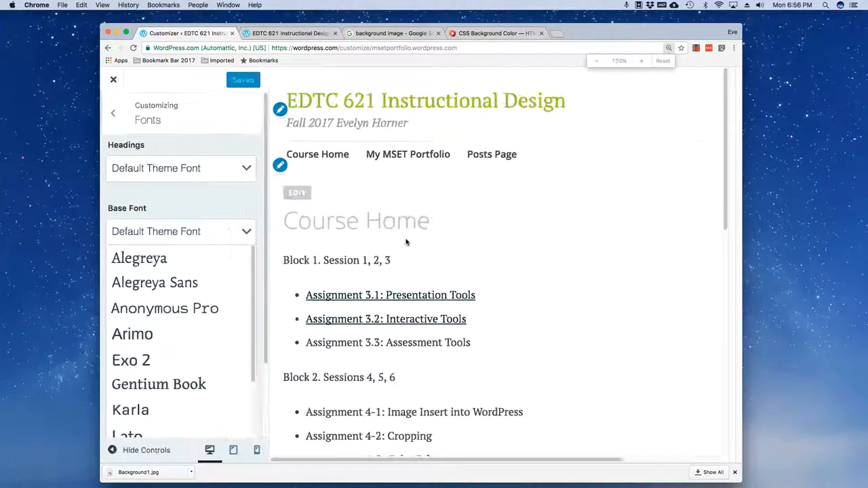
{"action": "left_click", "coordinate": [641, 61]}
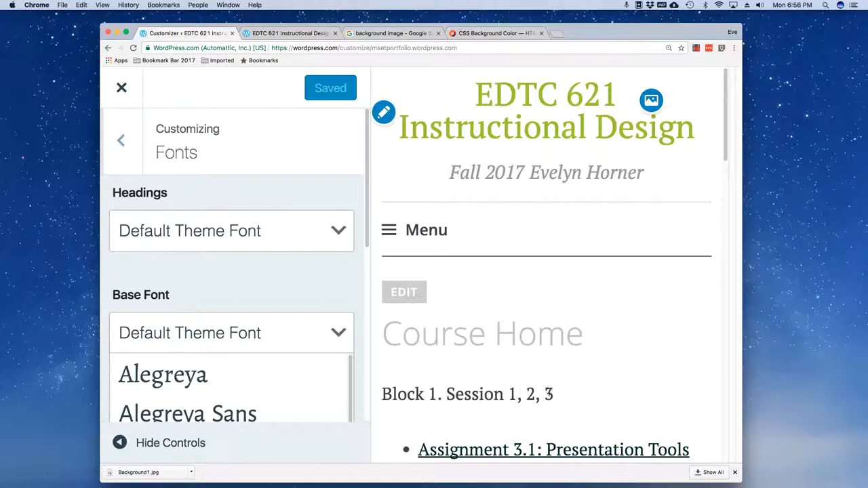
{"action": "scroll", "scroll_direction": "down", "scroll_amount": 3}
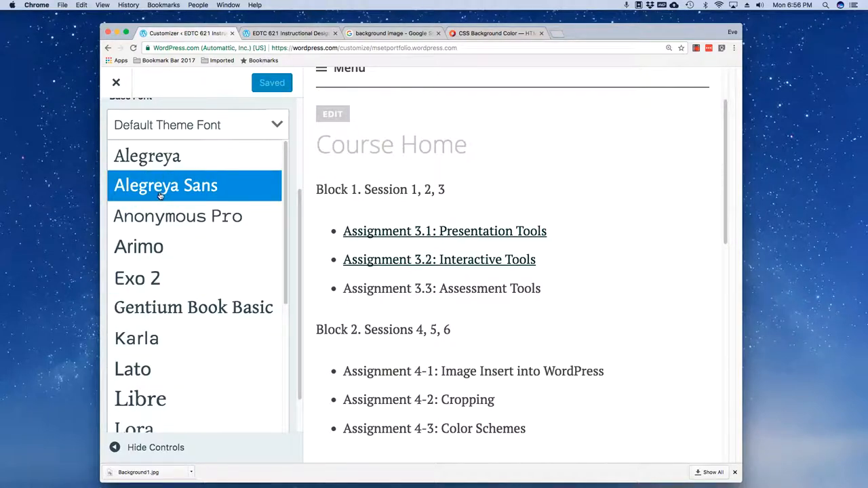
{"action": "left_click", "coordinate": [166, 185]}
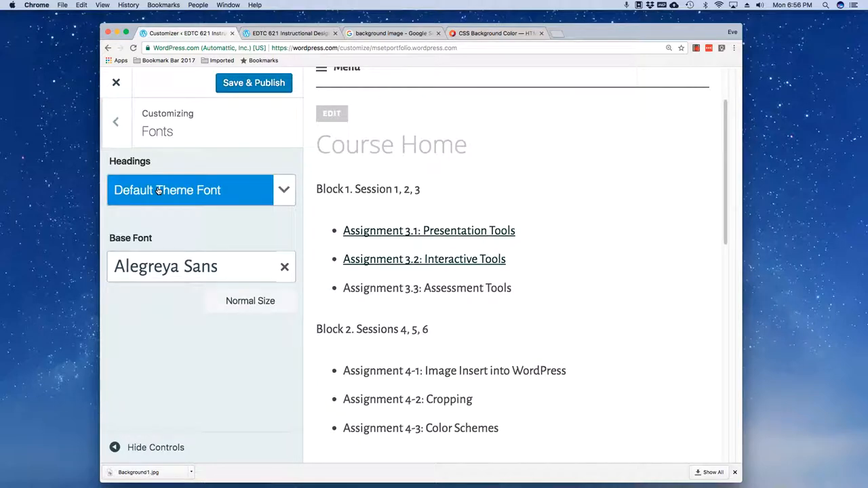
{"action": "mouse_move", "coordinate": [404, 236]}
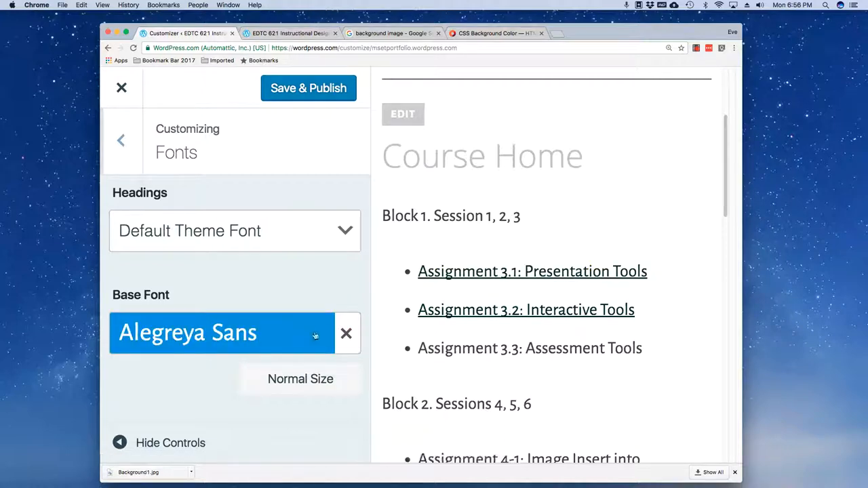
Step: Reopen the base font list and scroll through the other font choices
{"action": "left_click", "coordinate": [220, 333]}
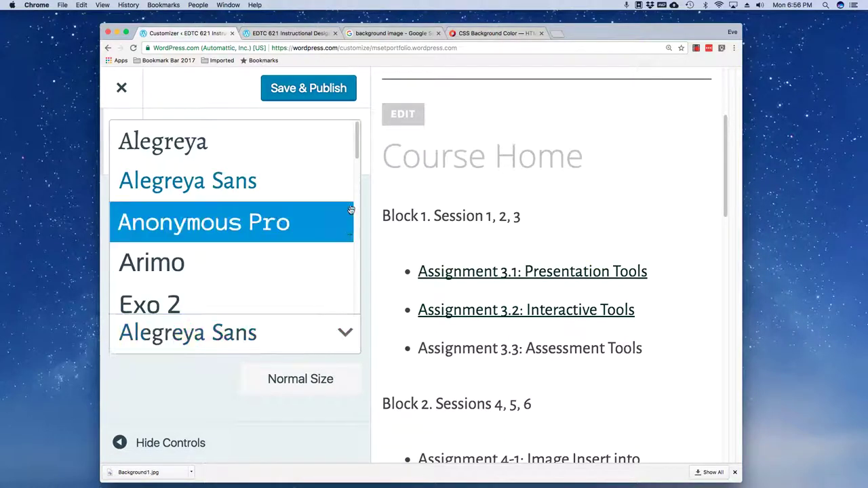
{"action": "scroll", "scroll_direction": "down", "scroll_amount": 3}
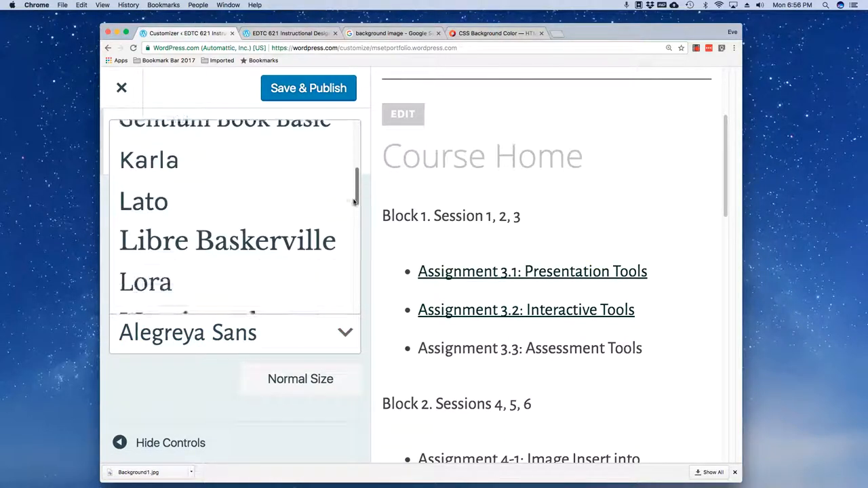
{"action": "scroll", "scroll_direction": "down", "scroll_amount": 3}
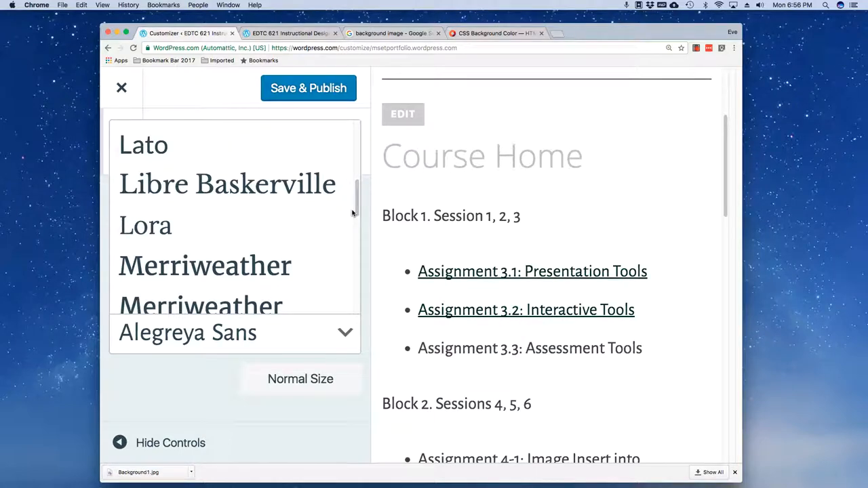
{"action": "left_click", "coordinate": [205, 266]}
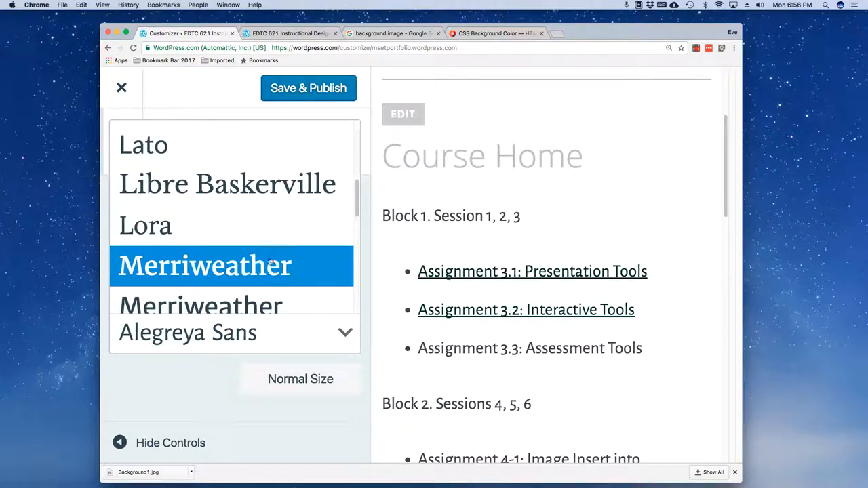
{"action": "scroll", "scroll_direction": "down", "scroll_amount": 3}
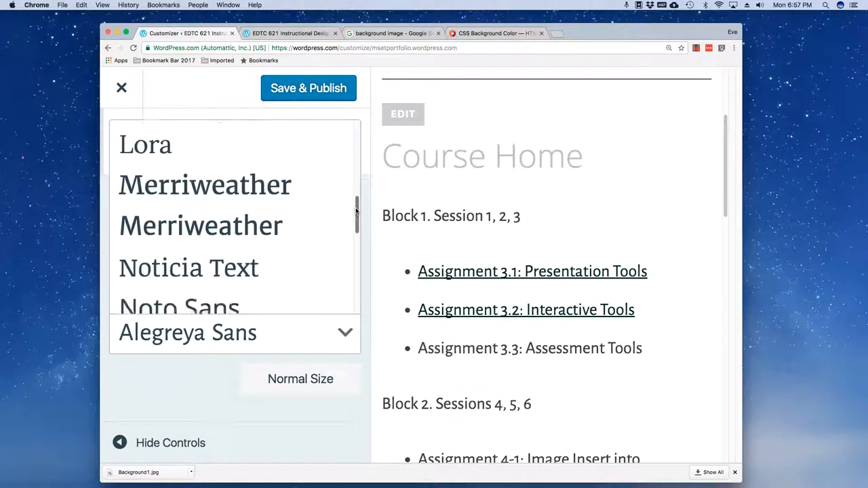
Step: Try Merriweather, then settle on Merriweather Sans as base font at Small size
{"action": "left_click", "coordinate": [205, 182]}
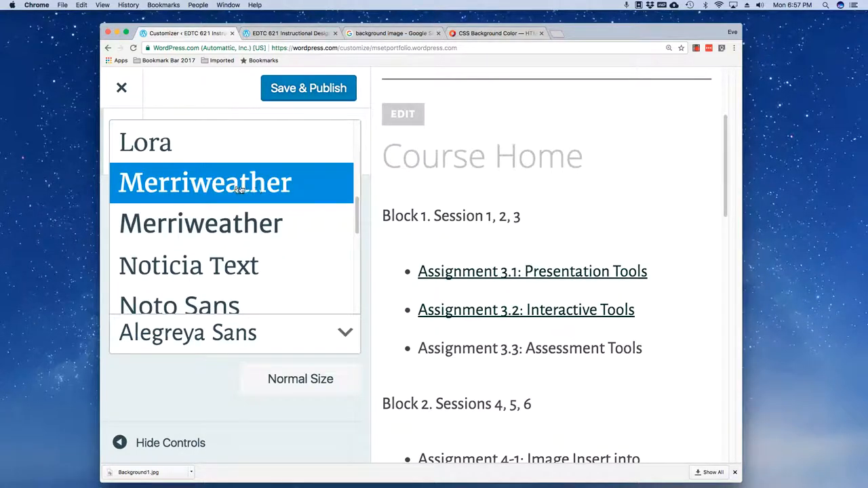
{"action": "mouse_move", "coordinate": [204, 183]}
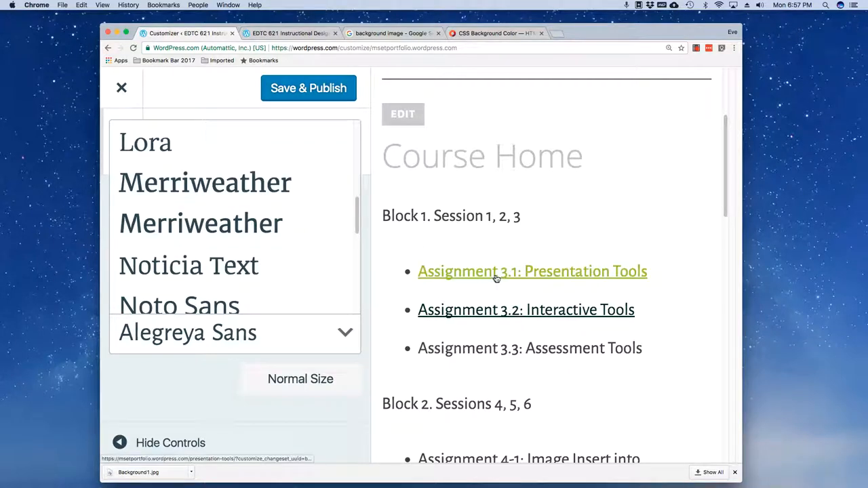
{"action": "mouse_move", "coordinate": [467, 237]}
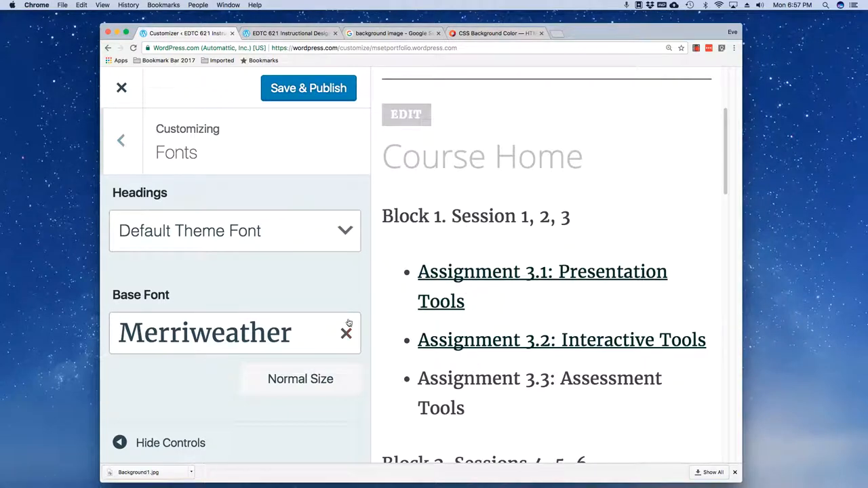
{"action": "left_click", "coordinate": [234, 332]}
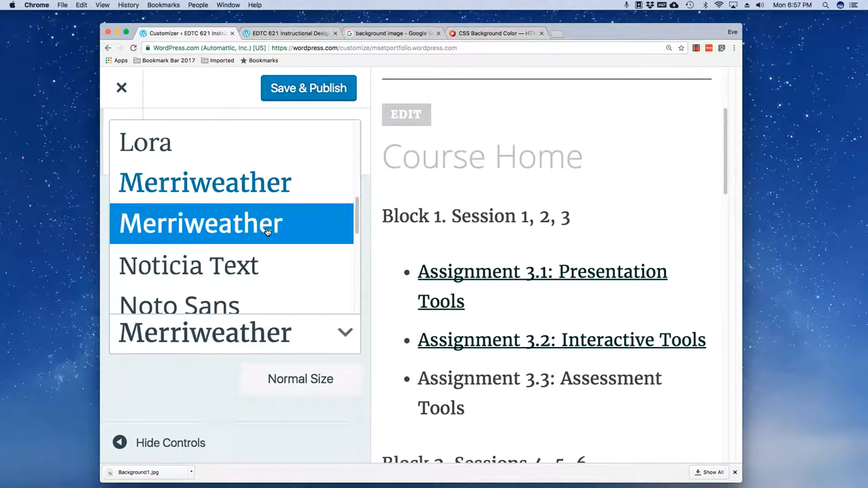
{"action": "left_click", "coordinate": [200, 223]}
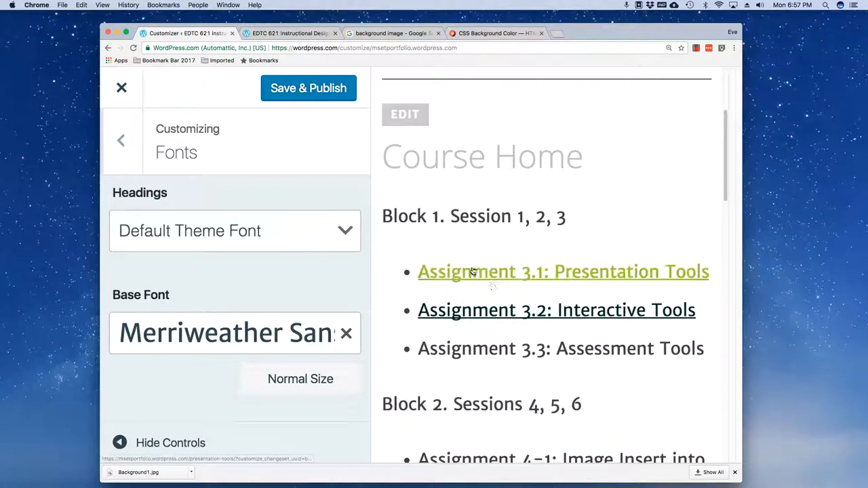
{"action": "left_click", "coordinate": [301, 378]}
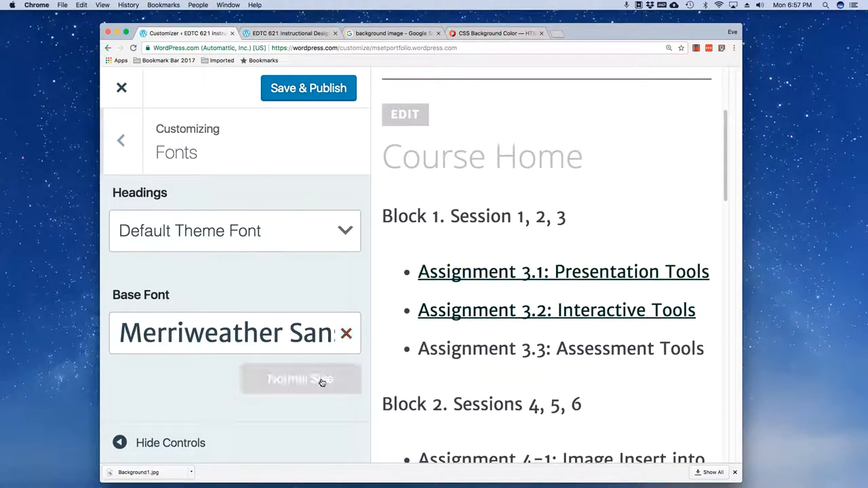
{"action": "left_click", "coordinate": [302, 379]}
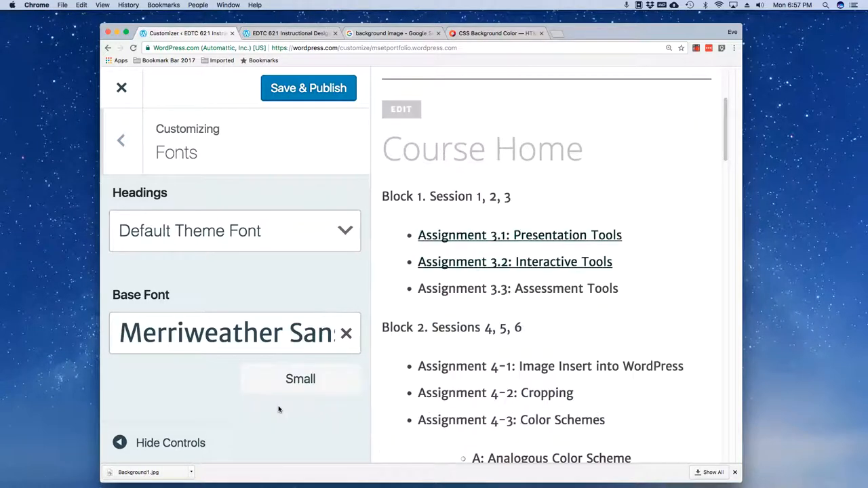
{"action": "mouse_move", "coordinate": [302, 289]}
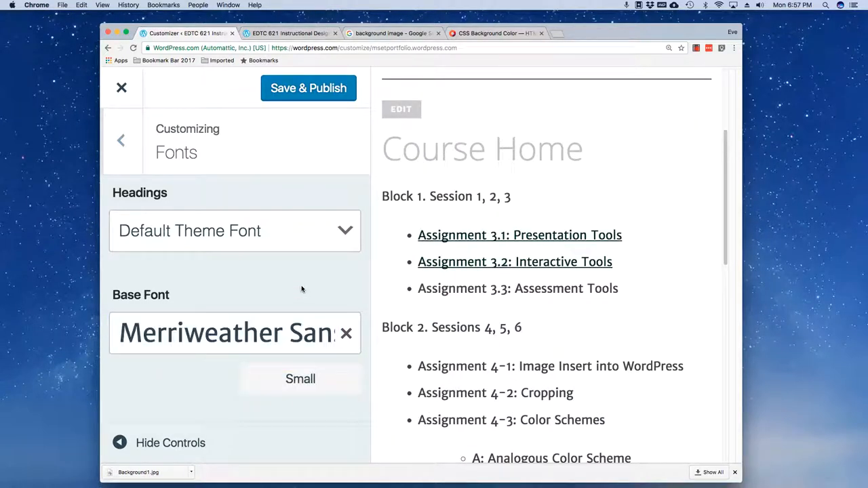
{"action": "mouse_move", "coordinate": [658, 174]}
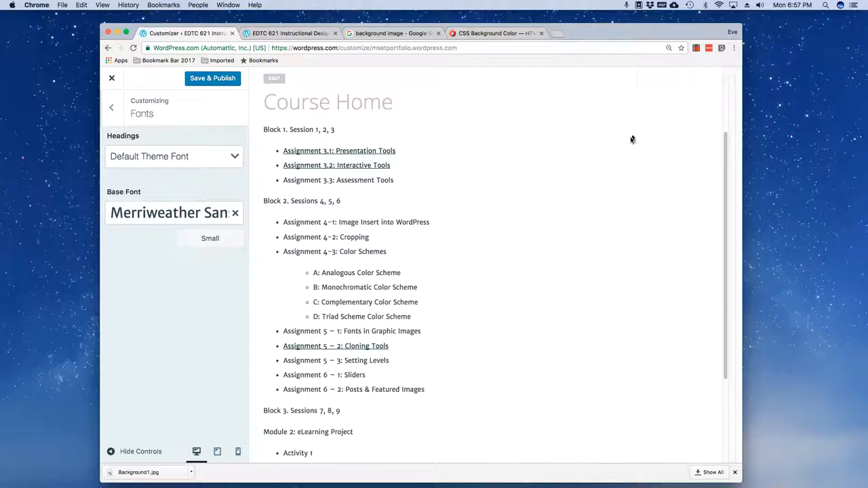
Step: Set the Merriweather Sans base font back to Normal size and publish
{"action": "left_click", "coordinate": [210, 238]}
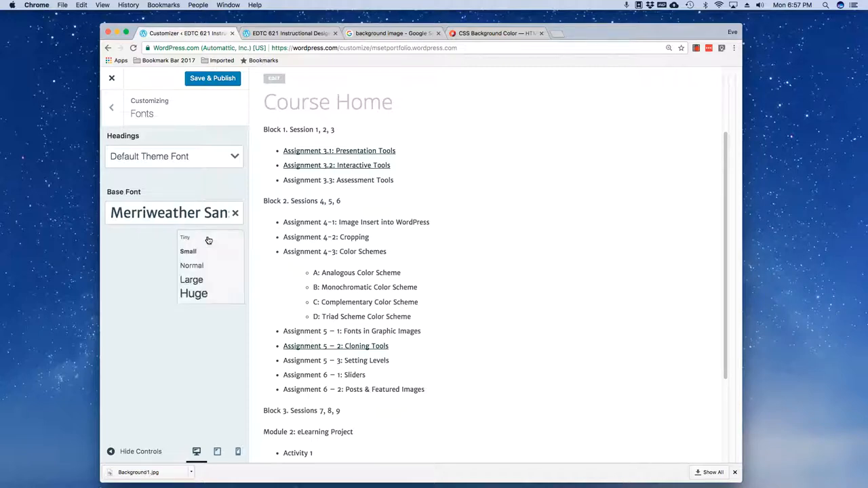
{"action": "left_click", "coordinate": [191, 266]}
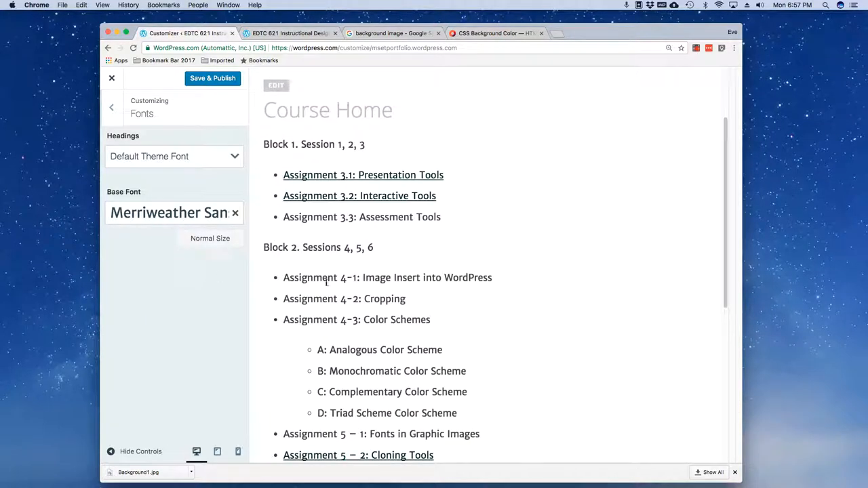
{"action": "mouse_move", "coordinate": [391, 407]}
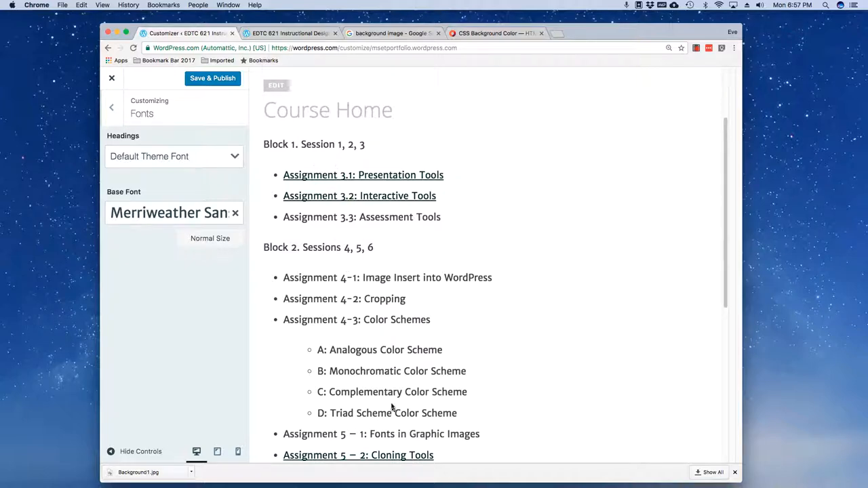
{"action": "mouse_move", "coordinate": [303, 139]}
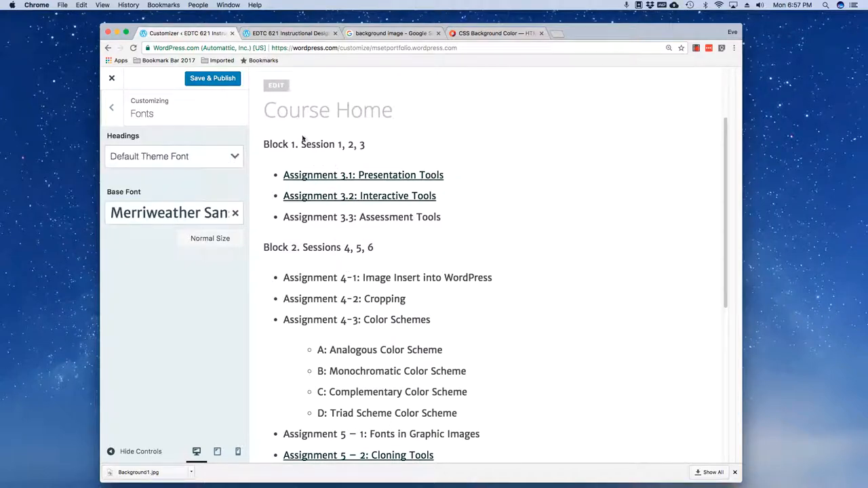
{"action": "left_click", "coordinate": [213, 78]}
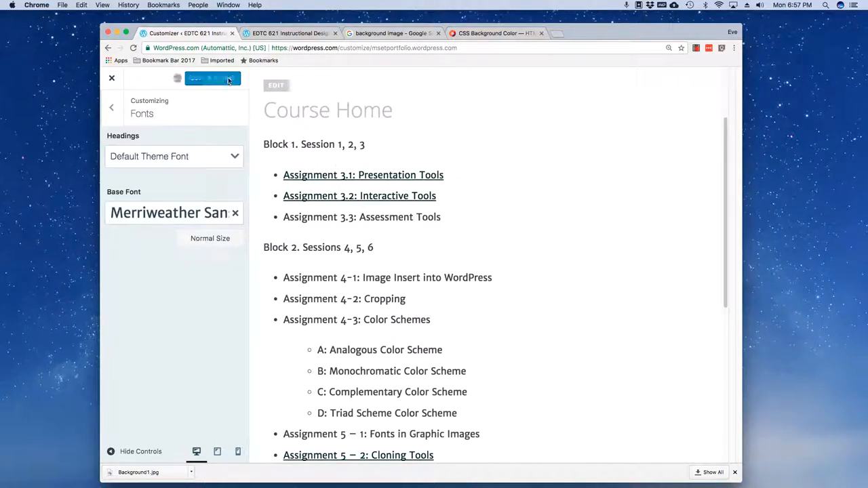
{"action": "left_click", "coordinate": [213, 78]}
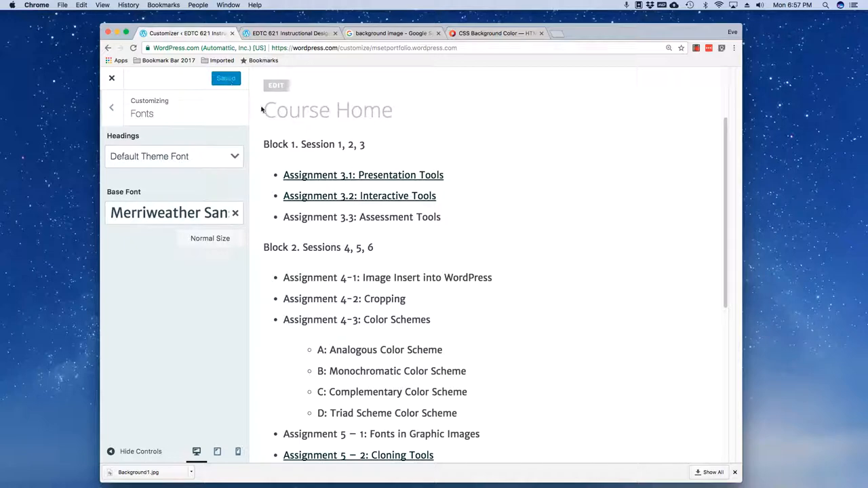
{"action": "left_click", "coordinate": [226, 78]}
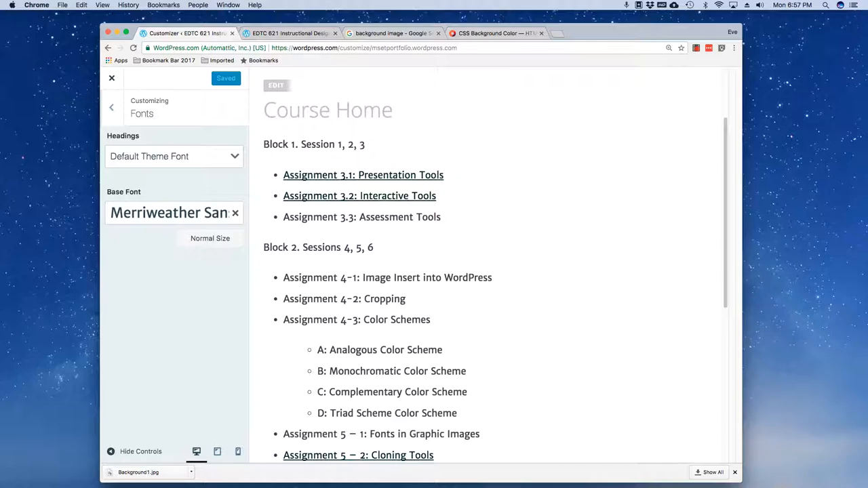
{"action": "left_click", "coordinate": [112, 107]}
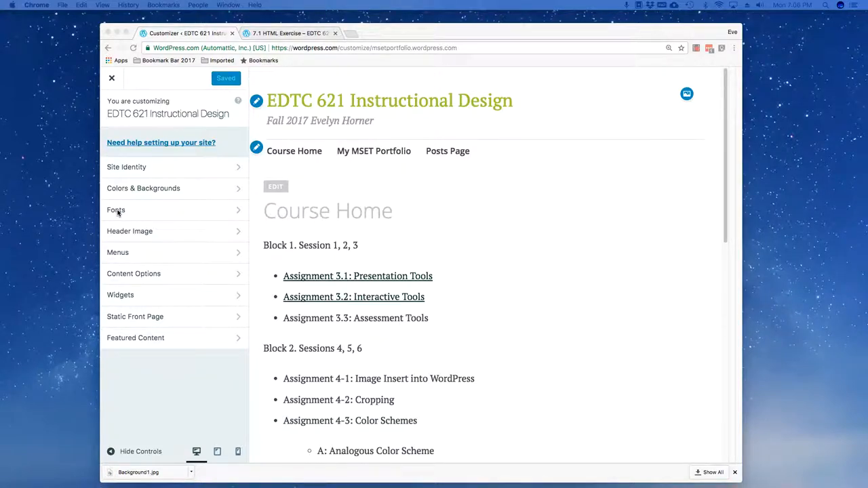
Step: Reopen Fonts settings and scroll the preview toward the 7.1 HTML Exercise sample headings
{"action": "left_click", "coordinate": [116, 210]}
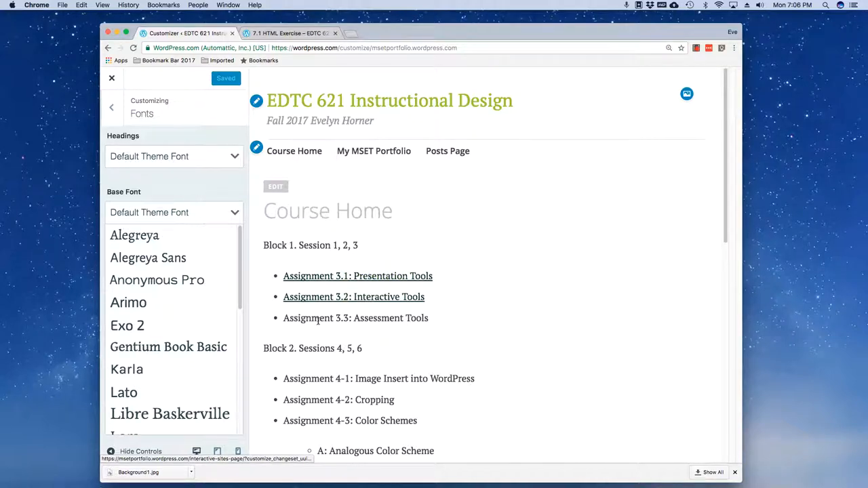
{"action": "scroll", "scroll_direction": "down", "scroll_amount": 3}
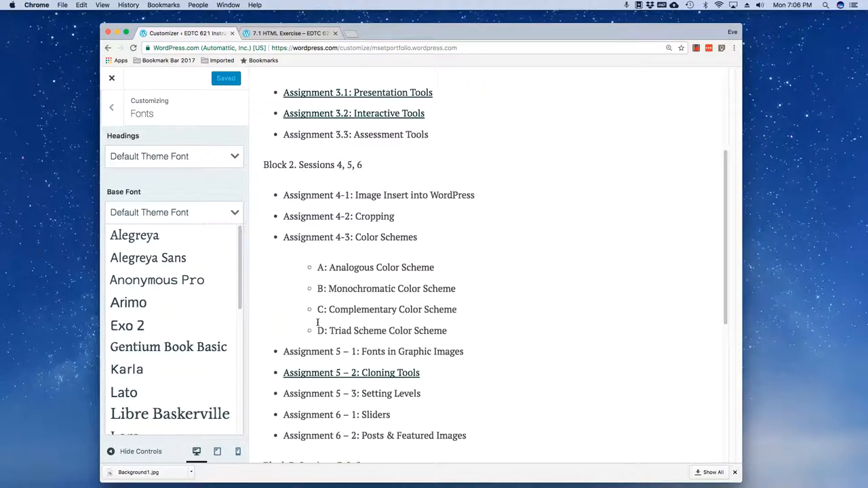
{"action": "scroll", "scroll_direction": "down", "scroll_amount": 3}
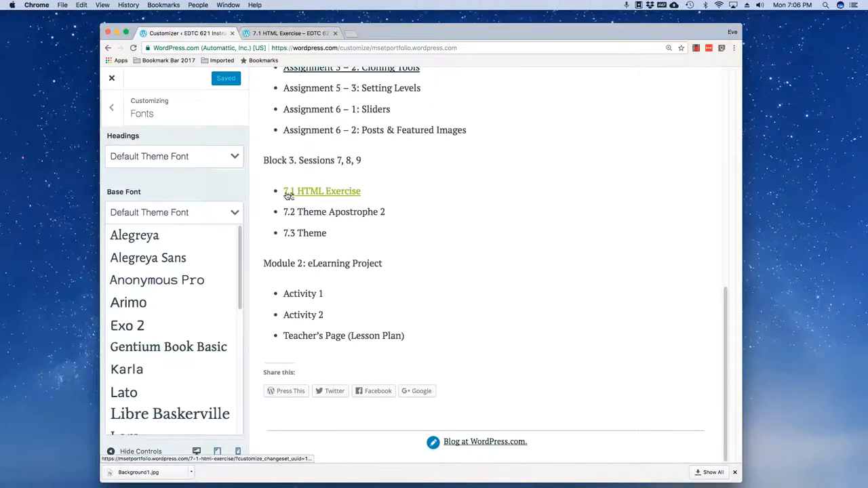
{"action": "mouse_move", "coordinate": [321, 191]}
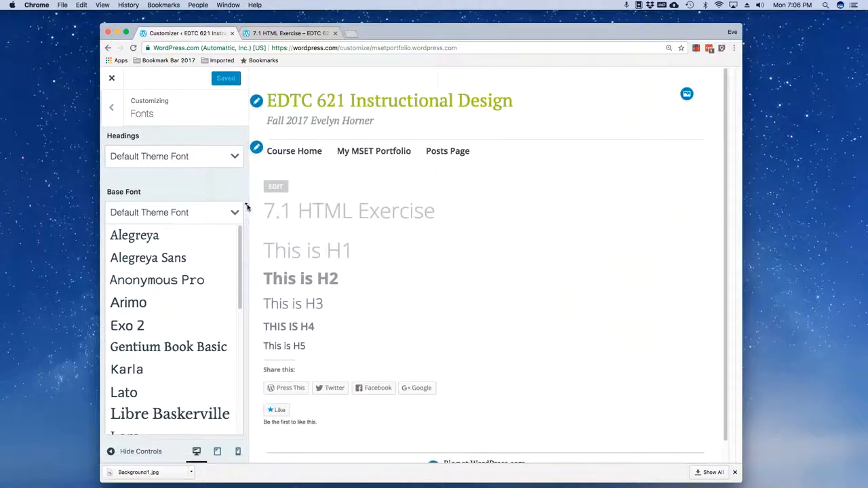
Step: Set the heading font size to Large
{"action": "left_click", "coordinate": [173, 156]}
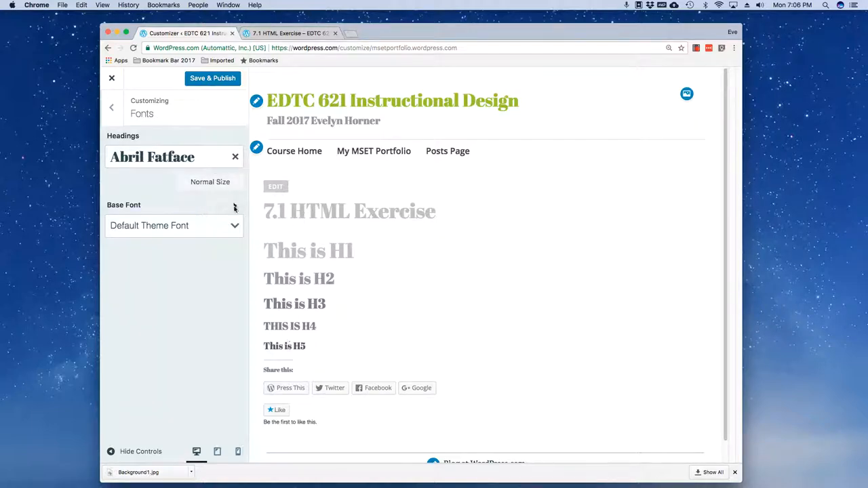
{"action": "left_click", "coordinate": [211, 182]}
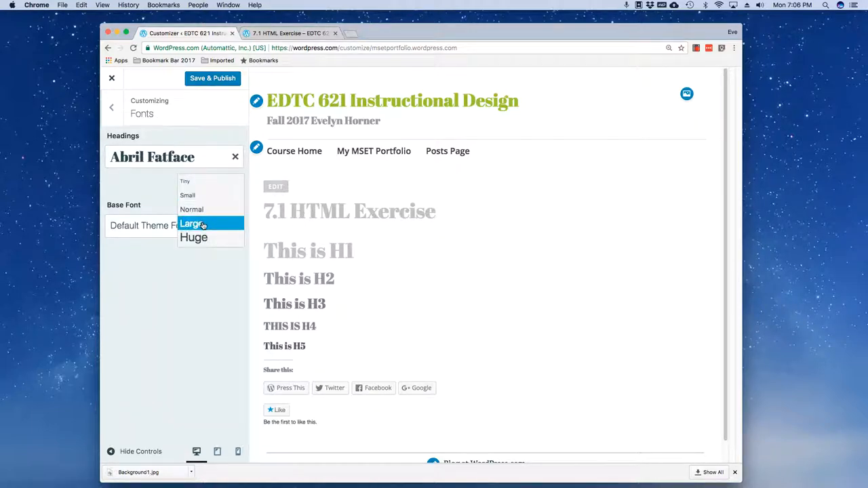
{"action": "left_click", "coordinate": [192, 224]}
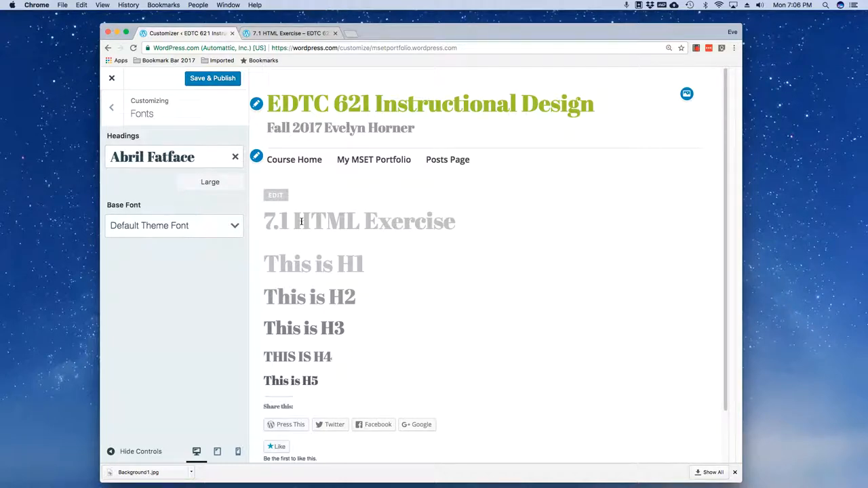
{"action": "mouse_move", "coordinate": [303, 273]}
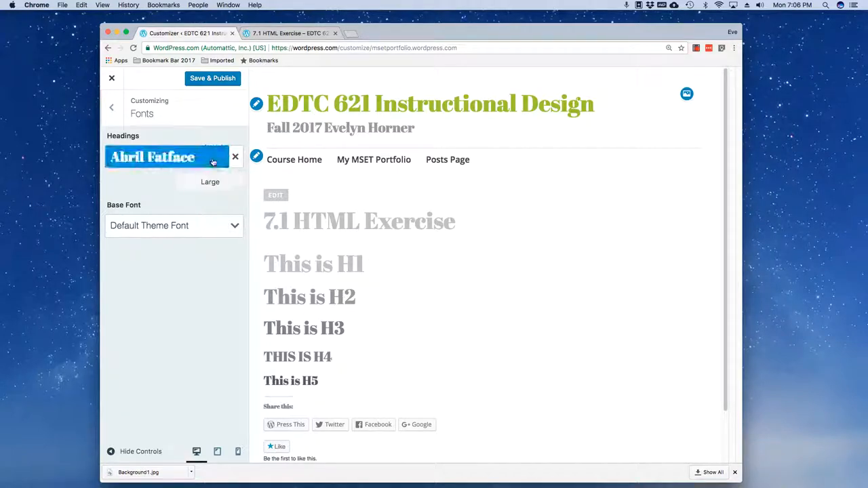
Step: Make headings Cherry Swash in Bold, publish, and reload the live post
{"action": "left_click", "coordinate": [169, 156]}
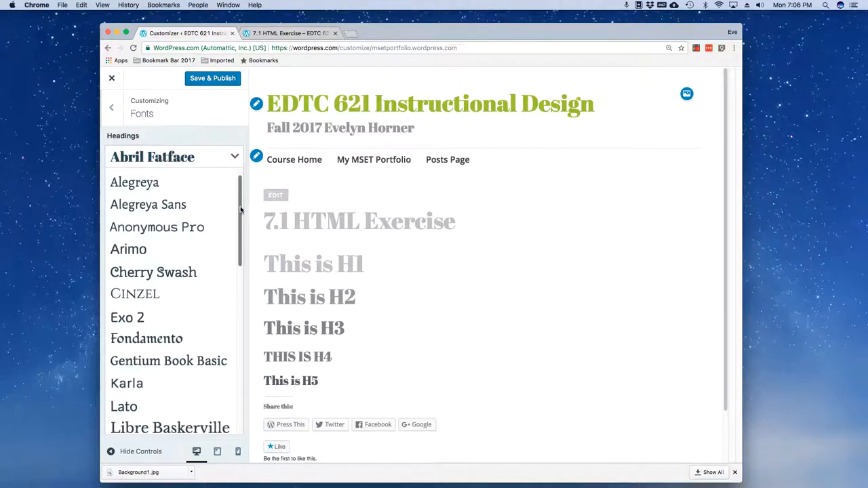
{"action": "left_click", "coordinate": [154, 272]}
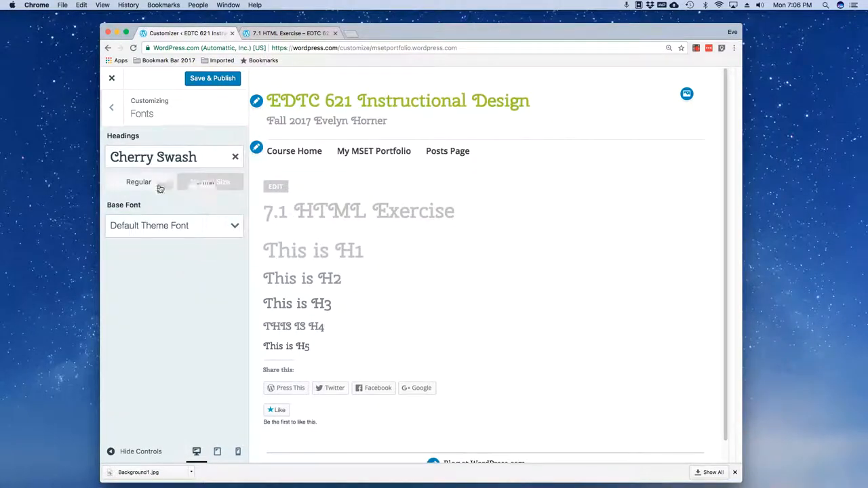
{"action": "left_click", "coordinate": [138, 182]}
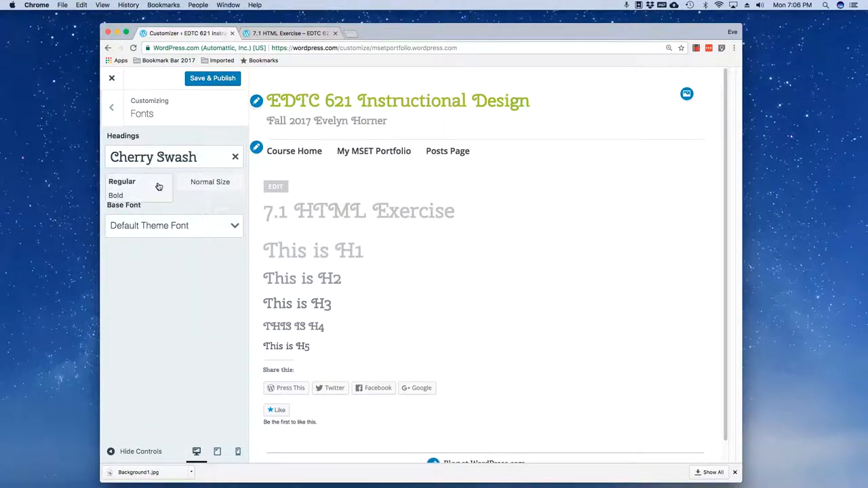
{"action": "left_click", "coordinate": [115, 195]}
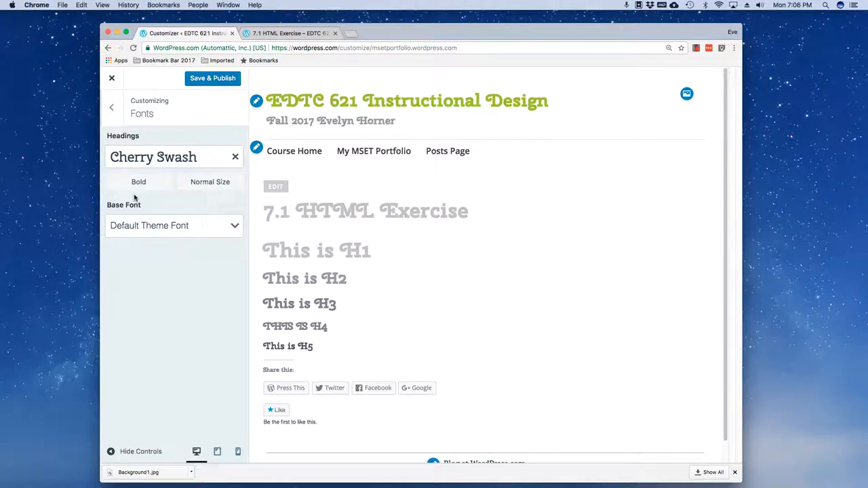
{"action": "mouse_move", "coordinate": [190, 114]}
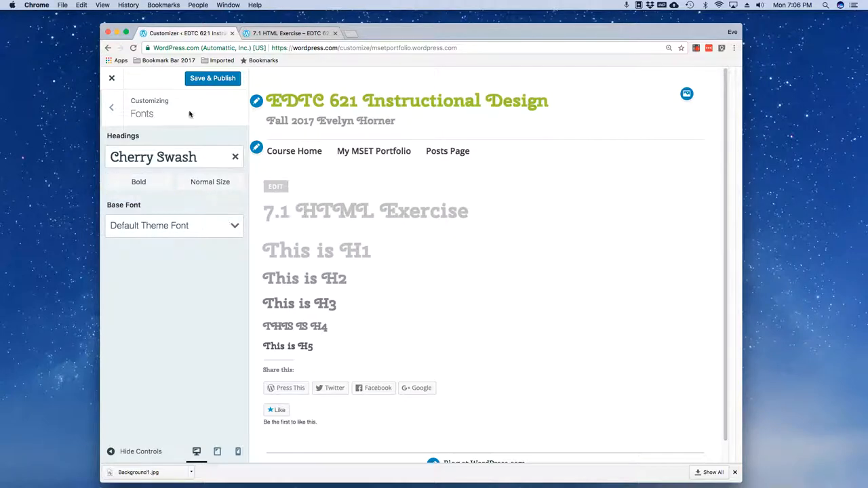
{"action": "left_click", "coordinate": [212, 78]}
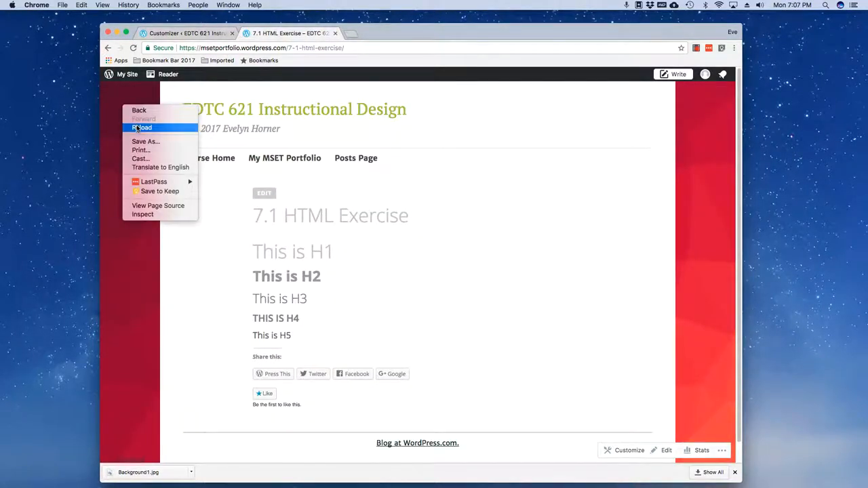
{"action": "left_click", "coordinate": [142, 128]}
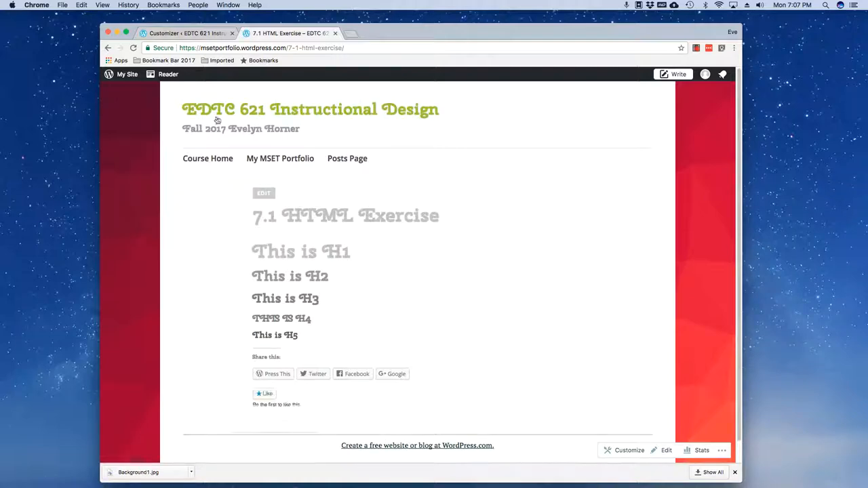
{"action": "mouse_move", "coordinate": [231, 109]}
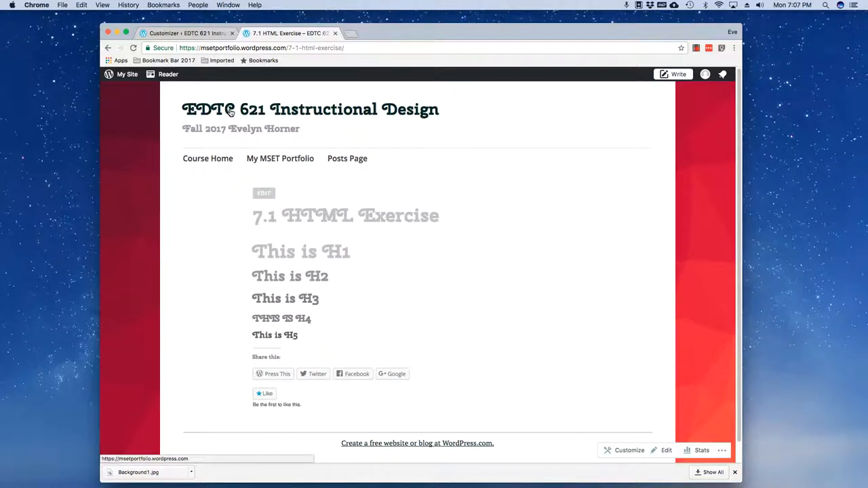
{"action": "mouse_move", "coordinate": [209, 123]}
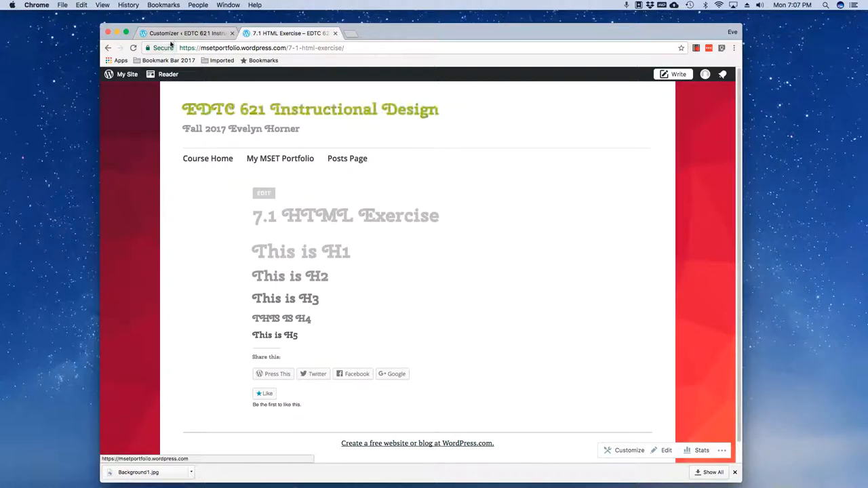
Step: Apply the city-lights bokeh header image, publish it, and reload the live post
{"action": "left_click", "coordinate": [629, 451]}
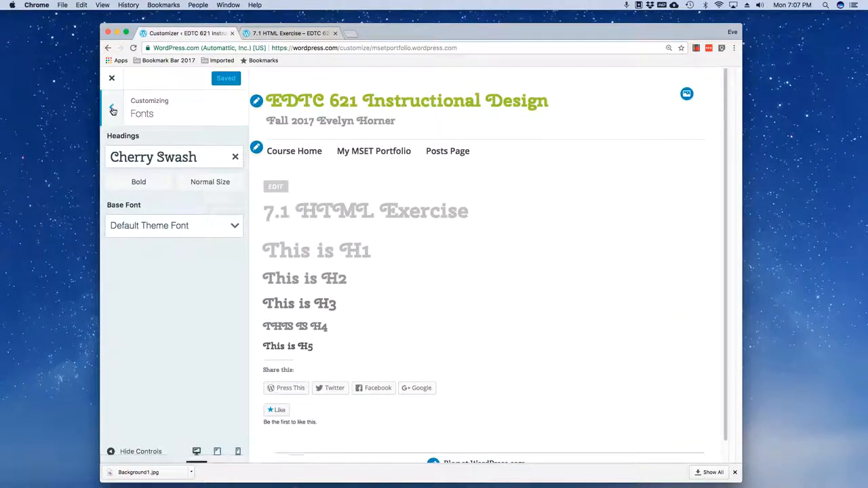
{"action": "left_click", "coordinate": [112, 108]}
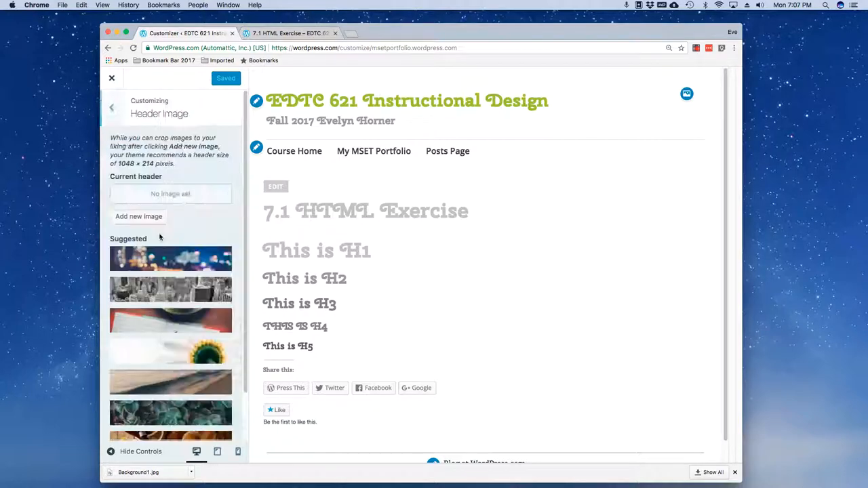
{"action": "scroll", "scroll_direction": "down", "scroll_amount": 3}
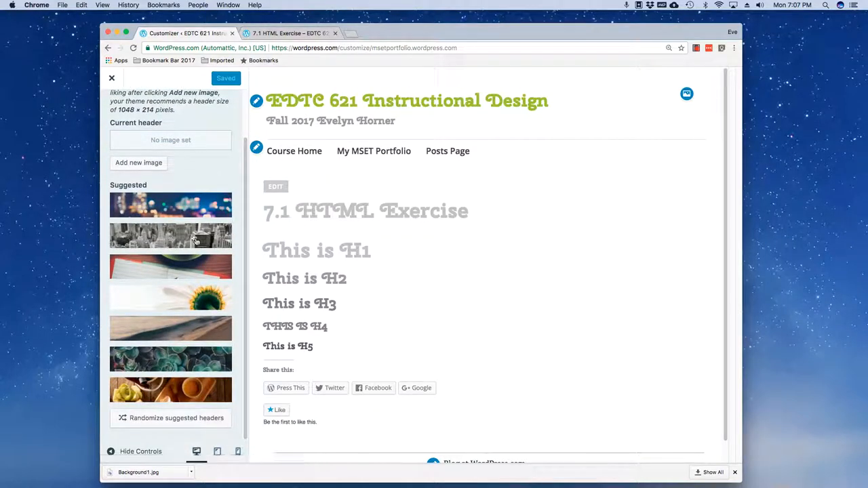
{"action": "left_click", "coordinate": [171, 206]}
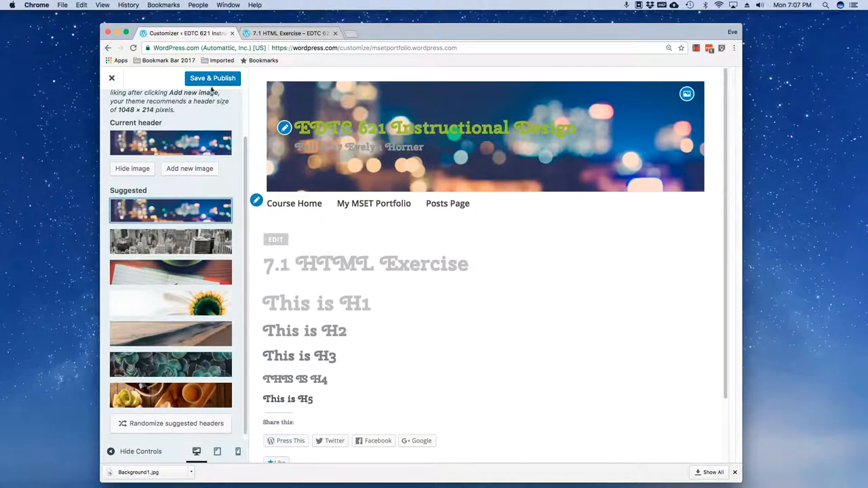
{"action": "left_click", "coordinate": [111, 77]}
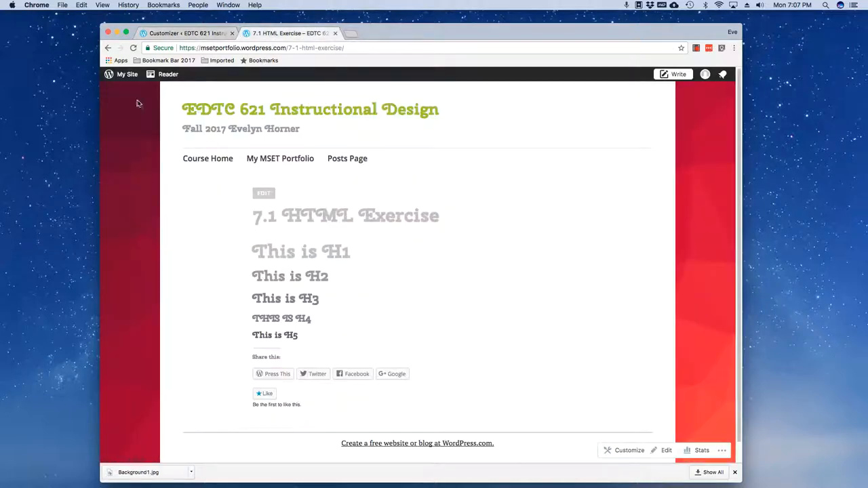
{"action": "right_click", "coordinate": [138, 103]}
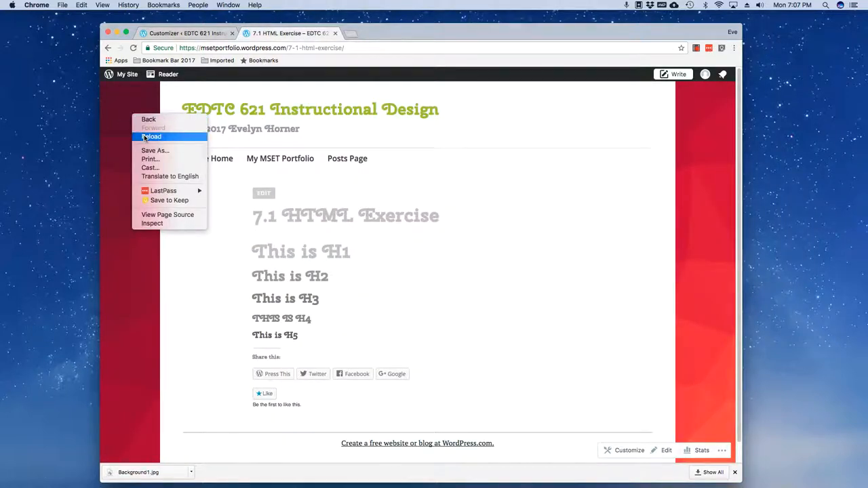
{"action": "left_click", "coordinate": [151, 136]}
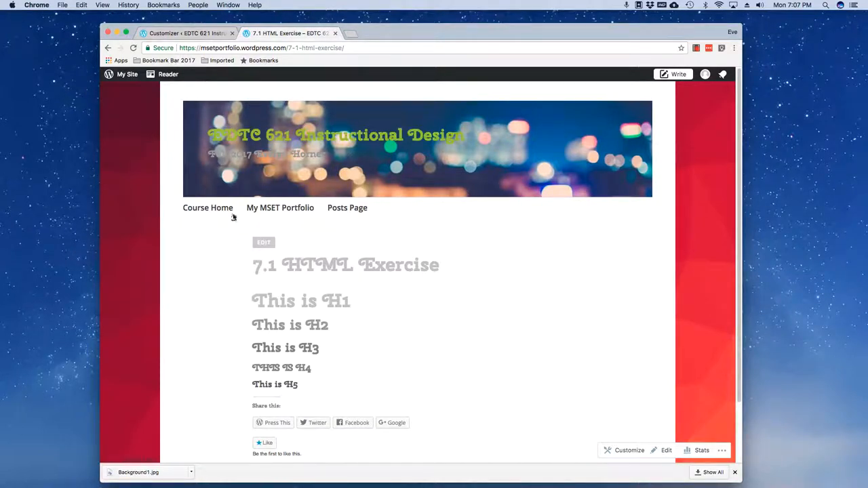
Step: View the Course Home page, then exit the customizer to the published Pages list
{"action": "left_click", "coordinate": [207, 208]}
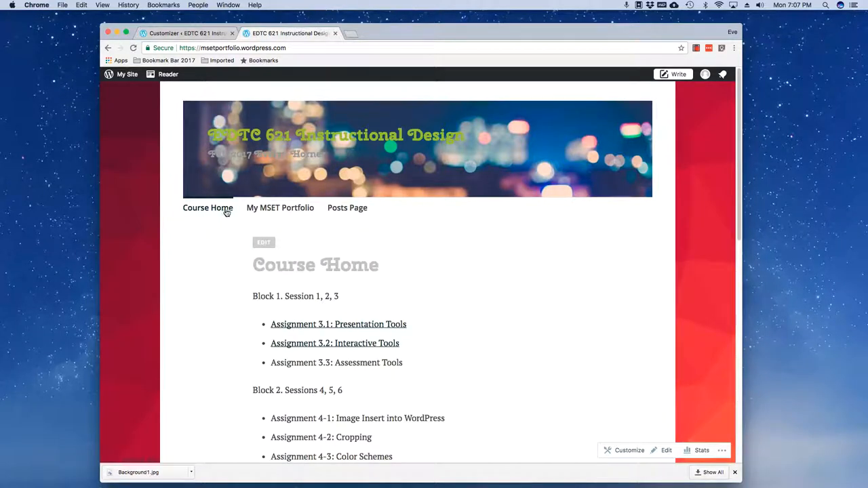
{"action": "mouse_move", "coordinate": [345, 129]}
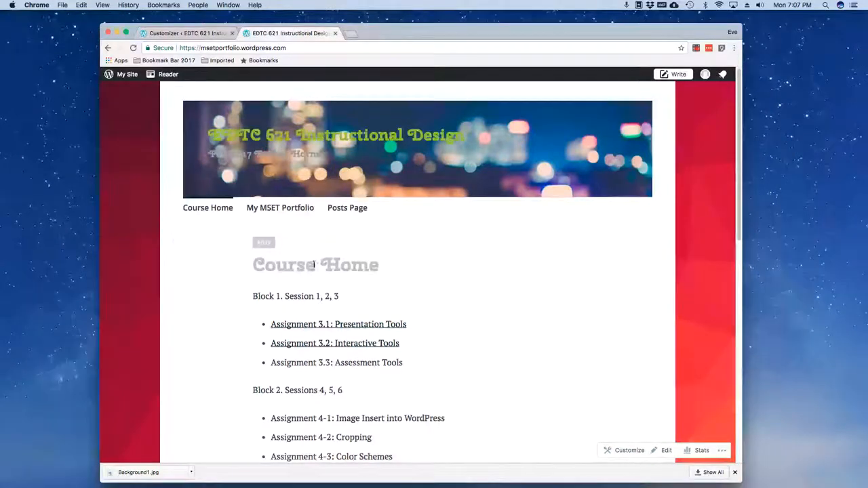
{"action": "mouse_move", "coordinate": [335, 344]}
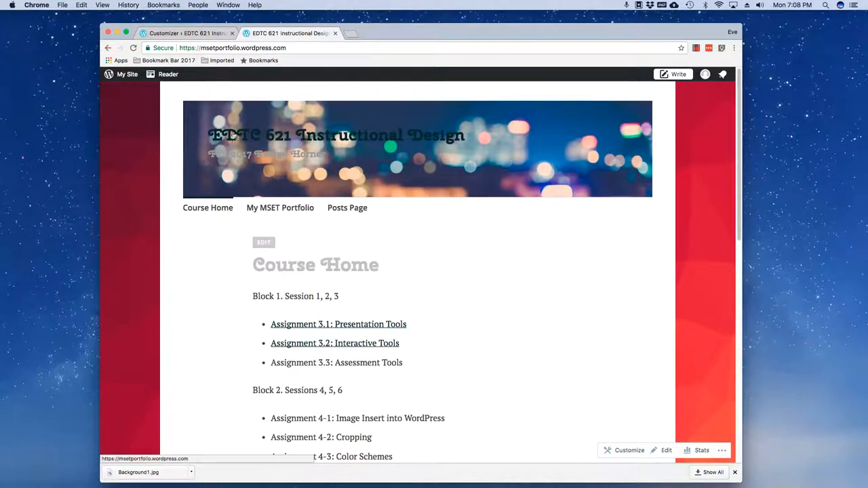
{"action": "mouse_move", "coordinate": [243, 139]}
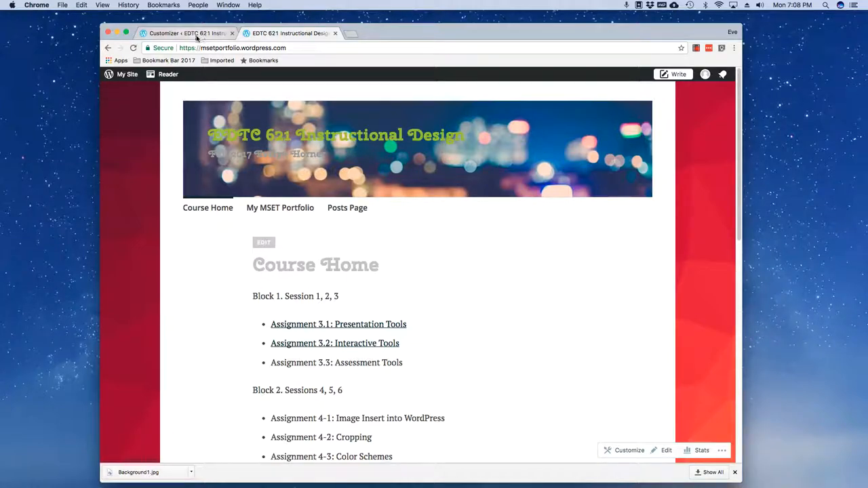
{"action": "left_click", "coordinate": [630, 450]}
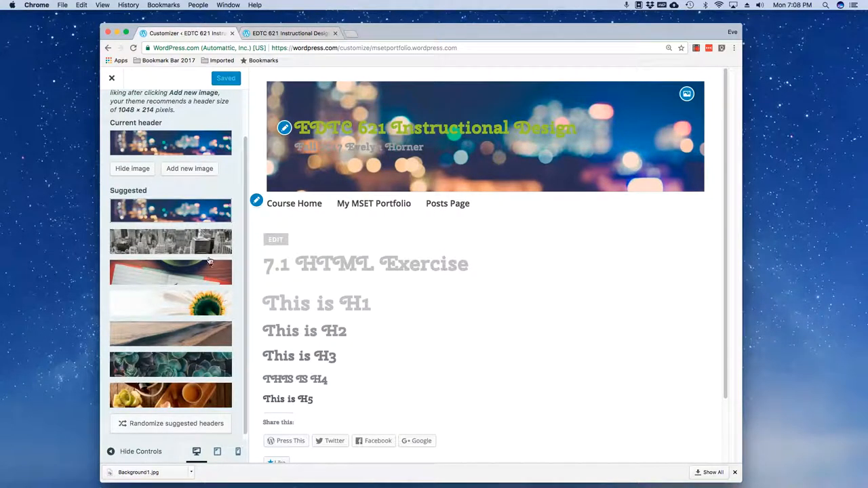
{"action": "left_click", "coordinate": [170, 364]}
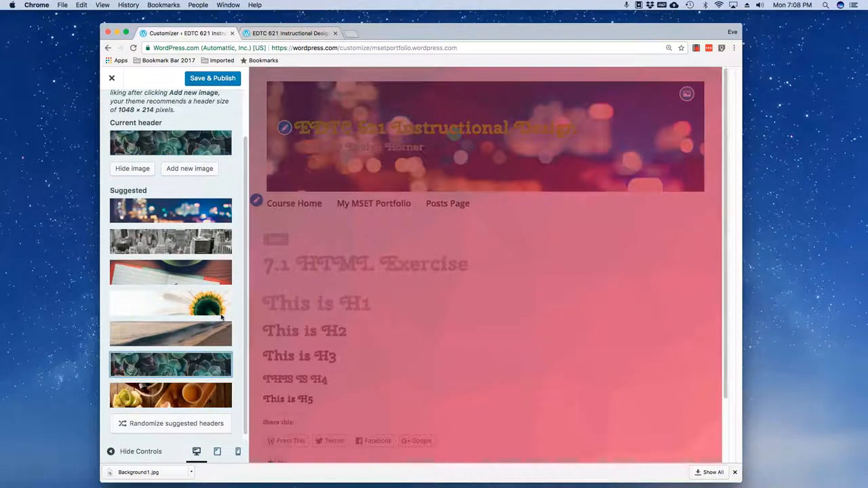
{"action": "left_click", "coordinate": [170, 365]}
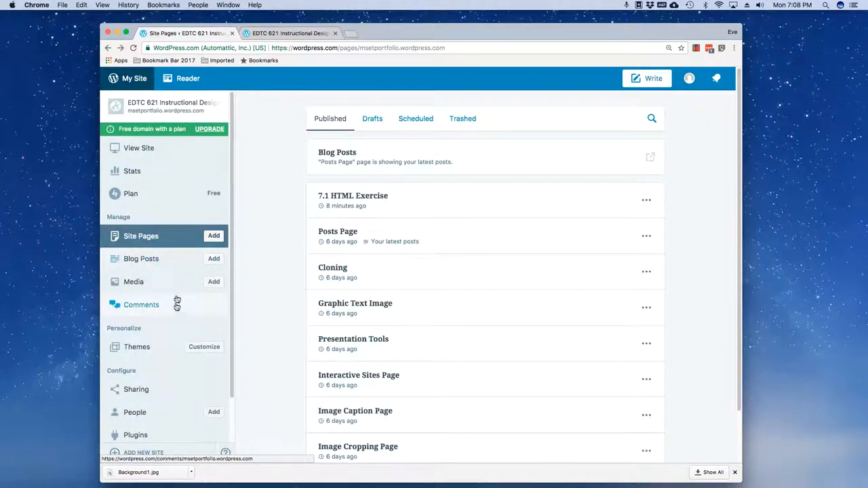
Step: Set the site background to pale peach and publish it
{"action": "left_click", "coordinate": [204, 347]}
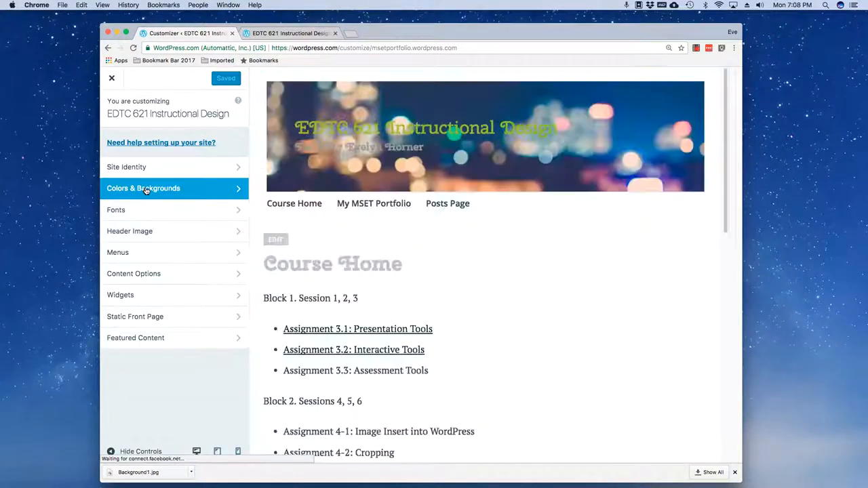
{"action": "left_click", "coordinate": [143, 188]}
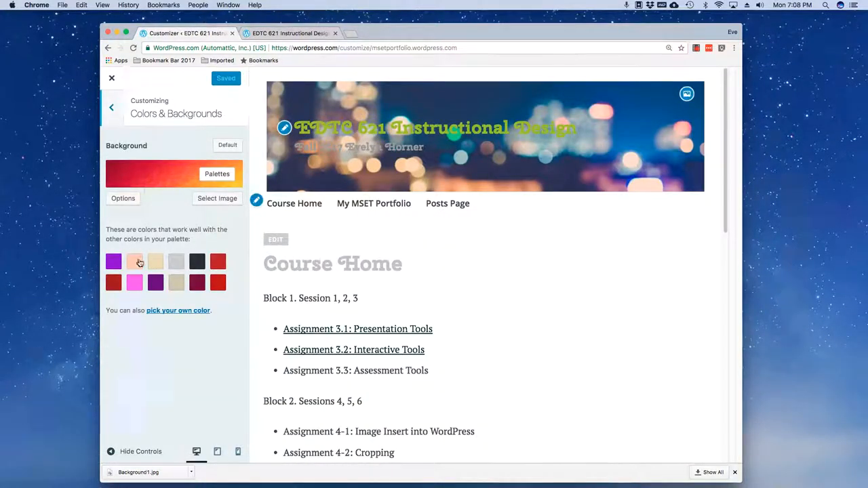
{"action": "left_click", "coordinate": [134, 262]}
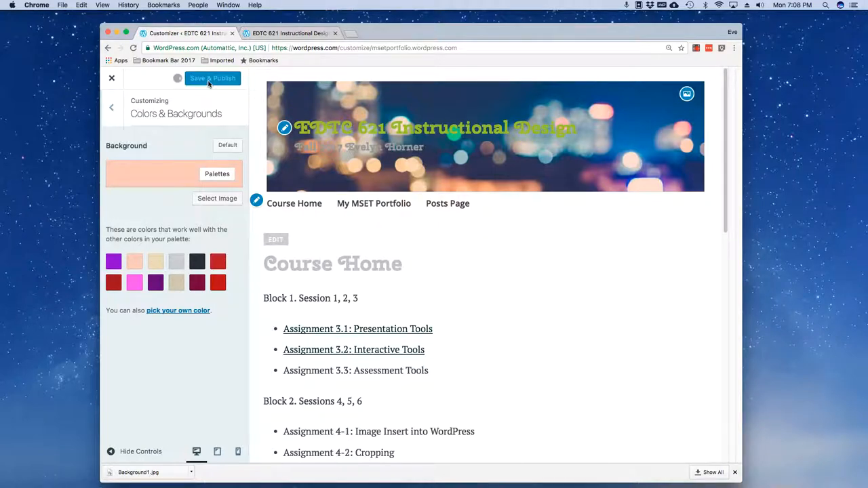
{"action": "left_click", "coordinate": [212, 78]}
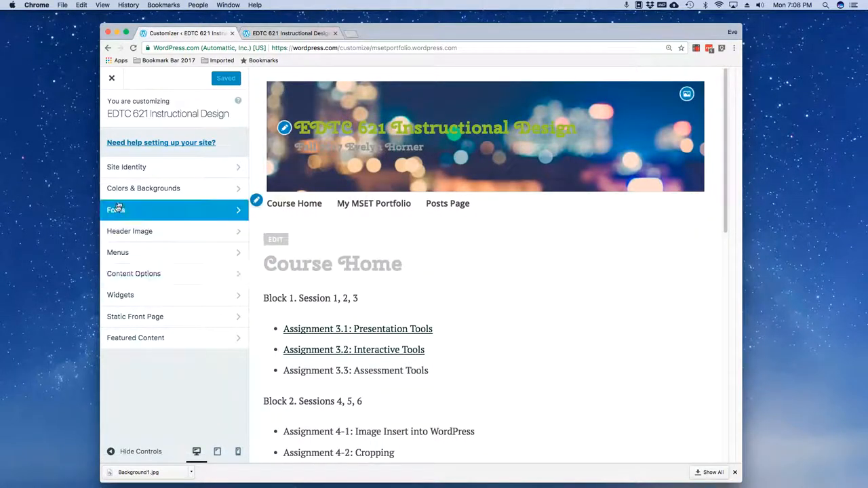
Step: Pick the red swatch and a dark featured palette with red title and links, then publish
{"action": "left_click", "coordinate": [143, 188]}
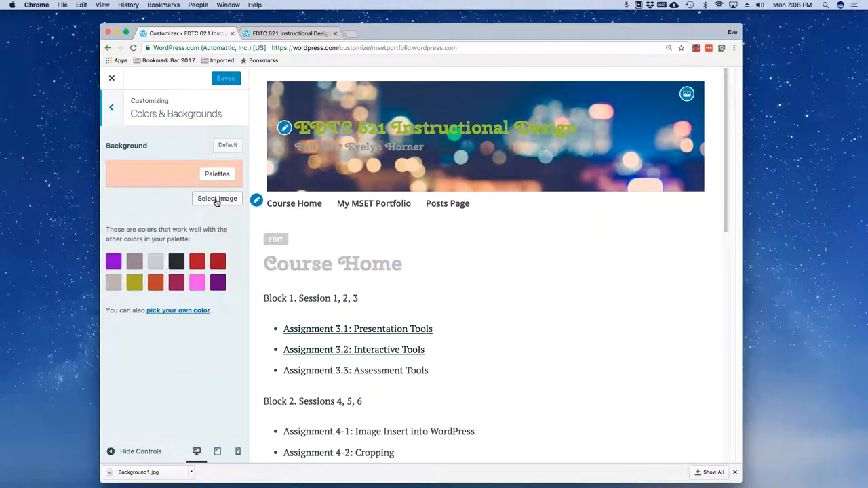
{"action": "left_click", "coordinate": [292, 33]}
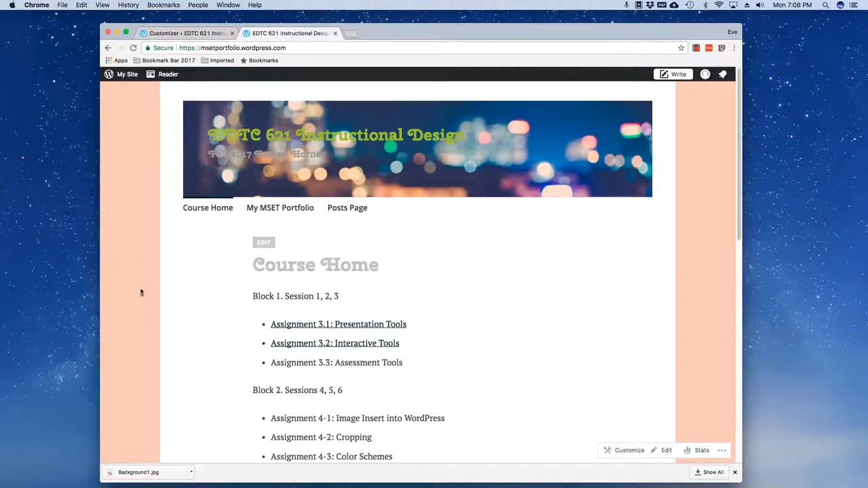
{"action": "left_click", "coordinate": [630, 450]}
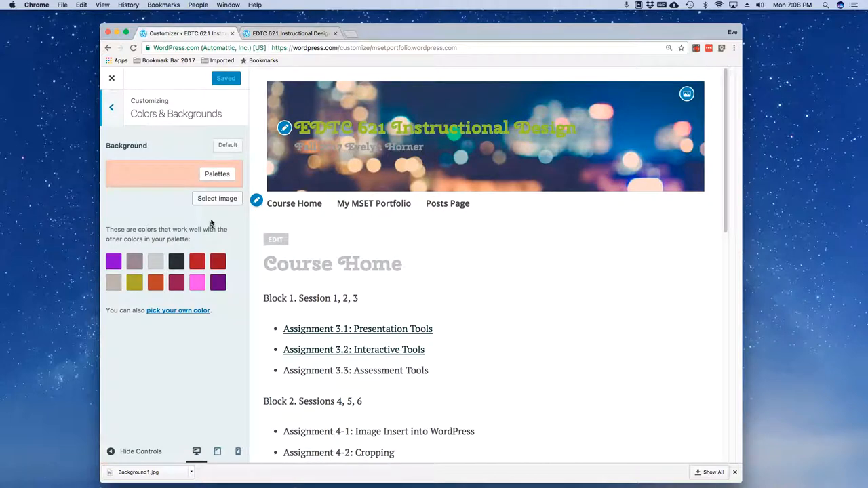
{"action": "left_click", "coordinate": [196, 261]}
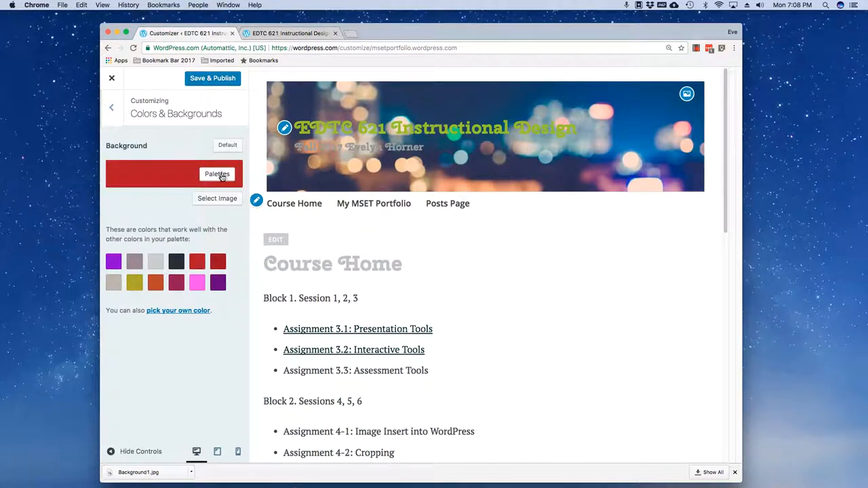
{"action": "left_click", "coordinate": [217, 174]}
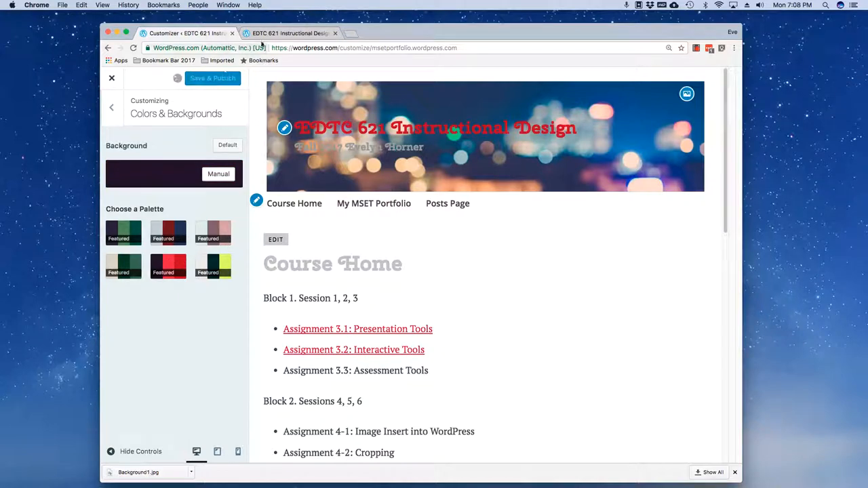
{"action": "left_click", "coordinate": [212, 78]}
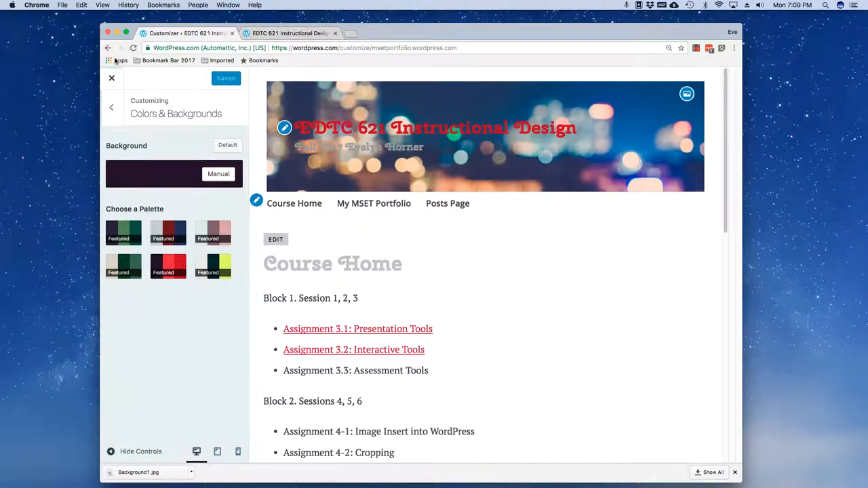
Step: Open Content Options with Posts Page previewed, toggle post date display off and on, and save
{"action": "left_click", "coordinate": [112, 107]}
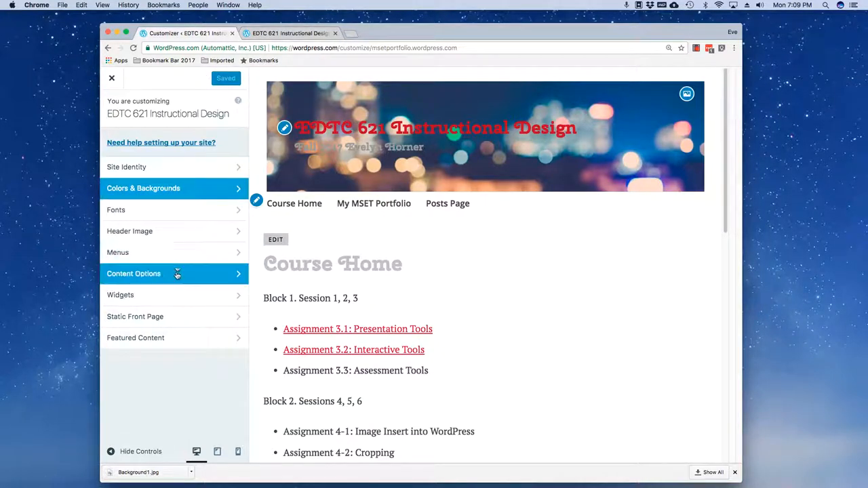
{"action": "left_click", "coordinate": [134, 273]}
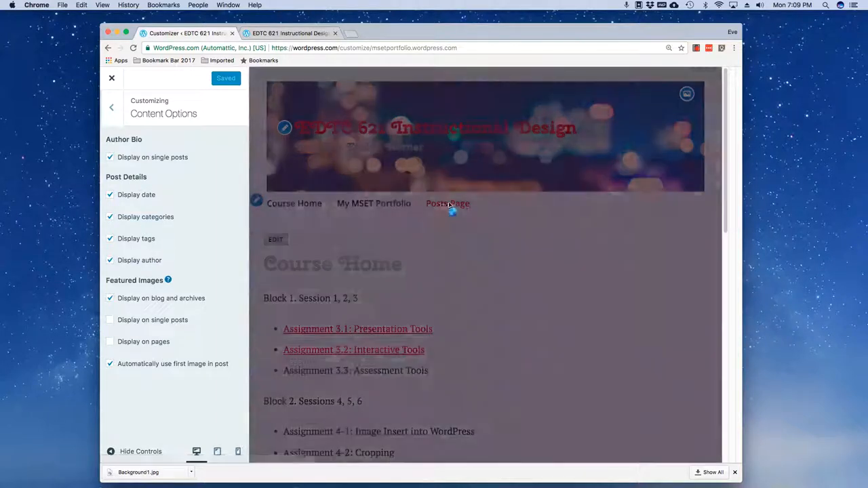
{"action": "left_click", "coordinate": [447, 203]}
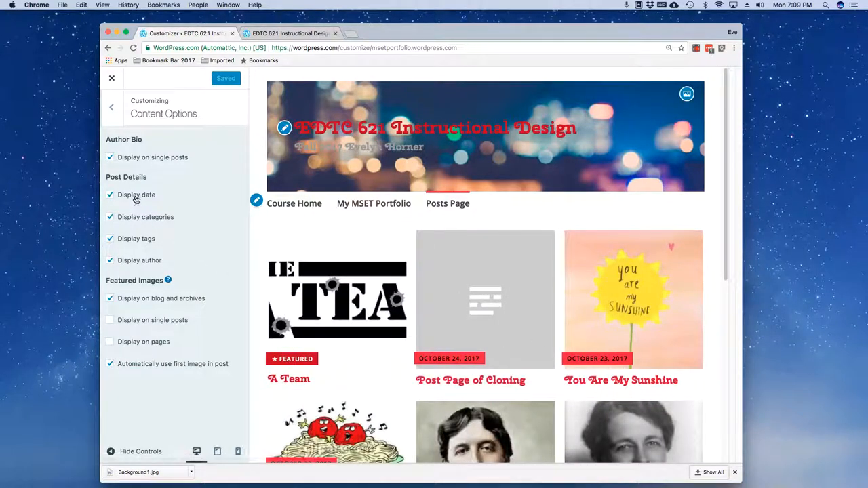
{"action": "left_click", "coordinate": [110, 195]}
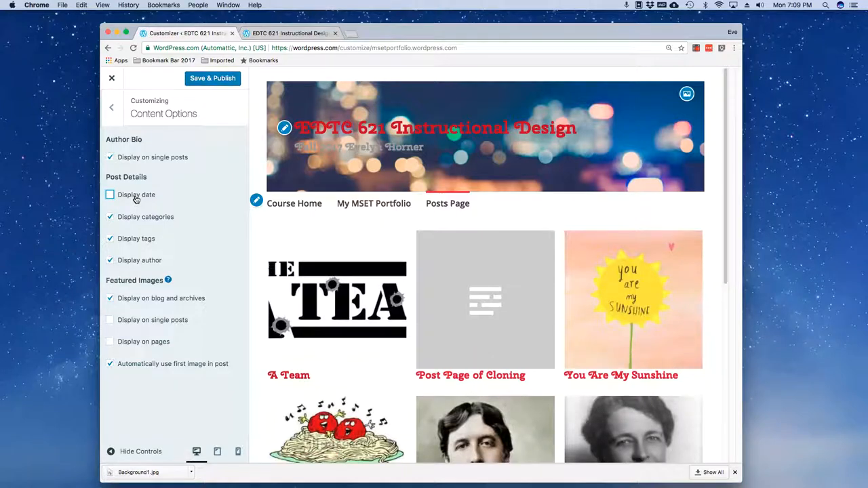
{"action": "left_click", "coordinate": [110, 195]}
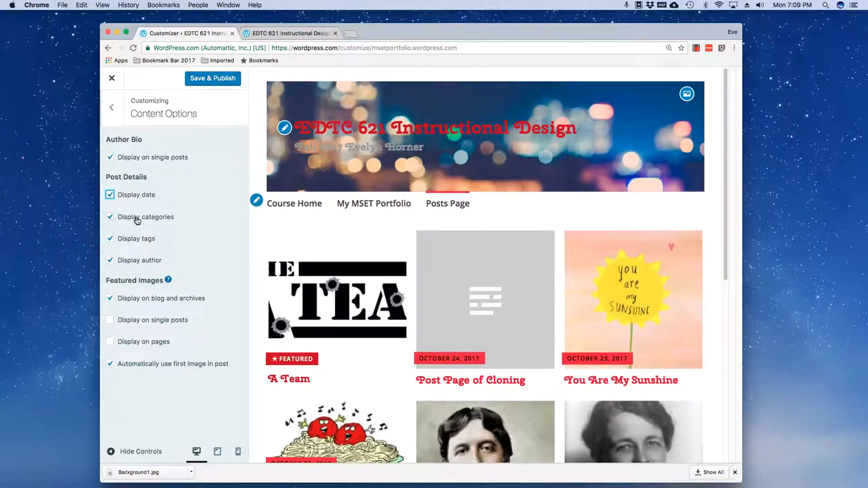
{"action": "left_click", "coordinate": [110, 195]}
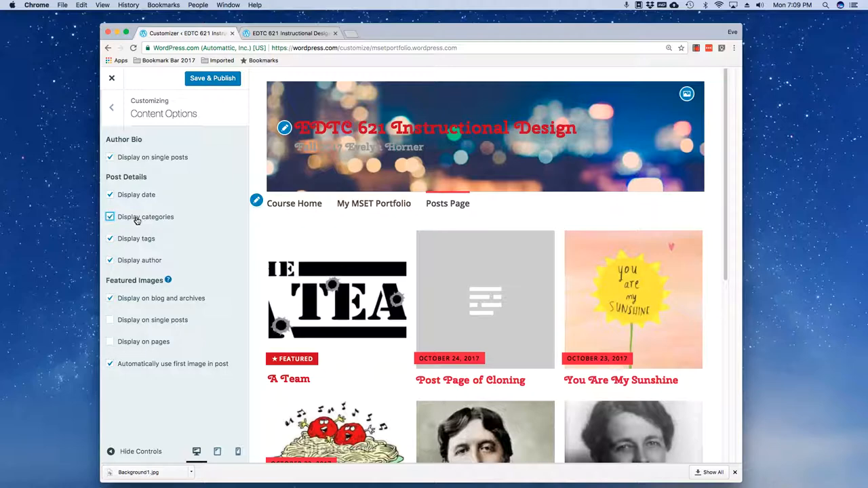
{"action": "mouse_move", "coordinate": [135, 265]}
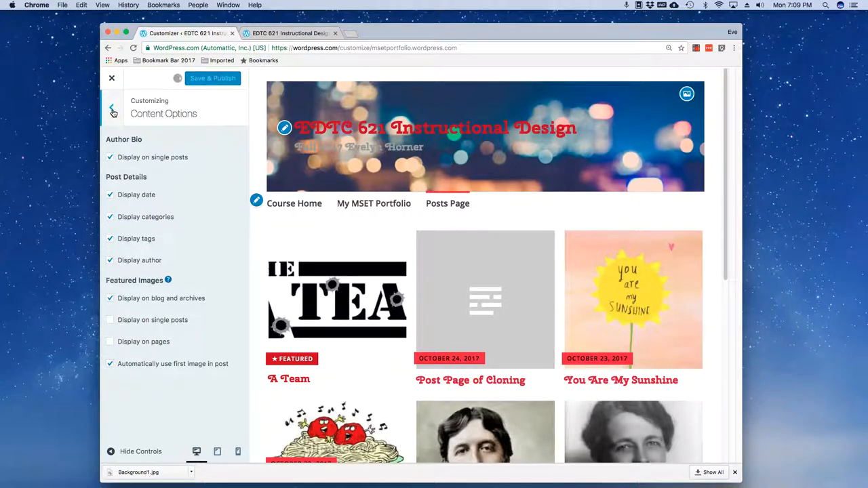
{"action": "left_click", "coordinate": [212, 78]}
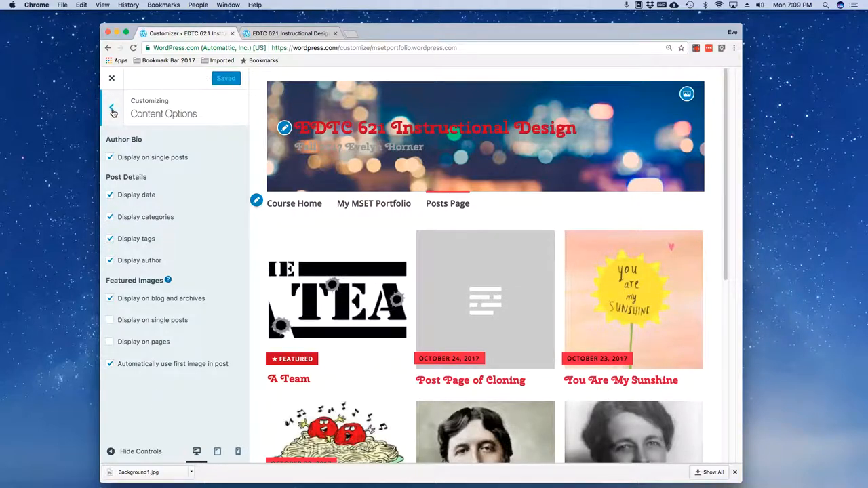
Step: Add a Calendar widget to the Primary sidebar widget area
{"action": "left_click", "coordinate": [112, 111]}
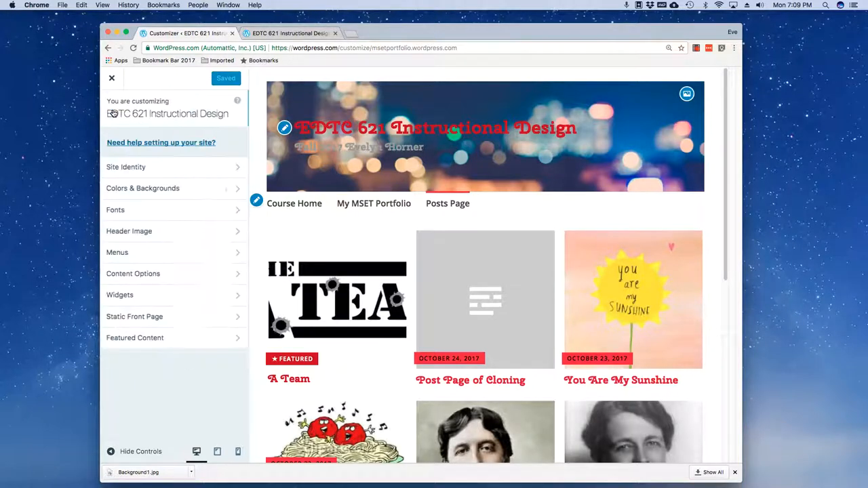
{"action": "left_click", "coordinate": [120, 294]}
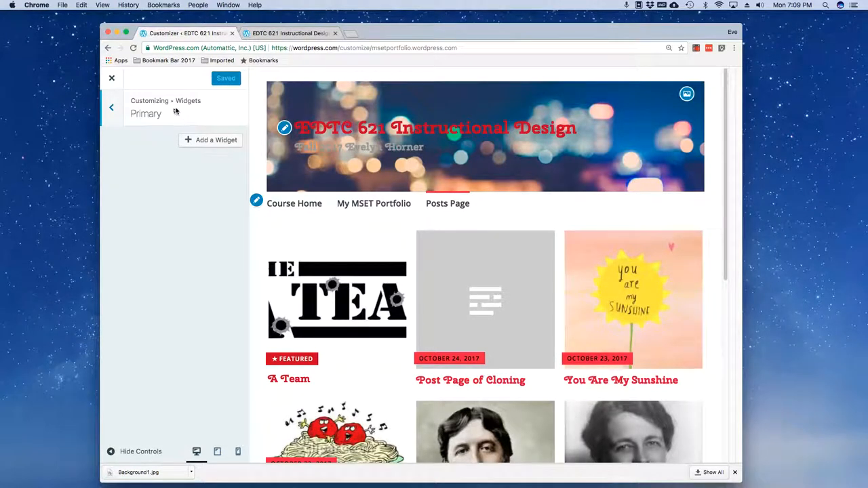
{"action": "left_click", "coordinate": [111, 107]}
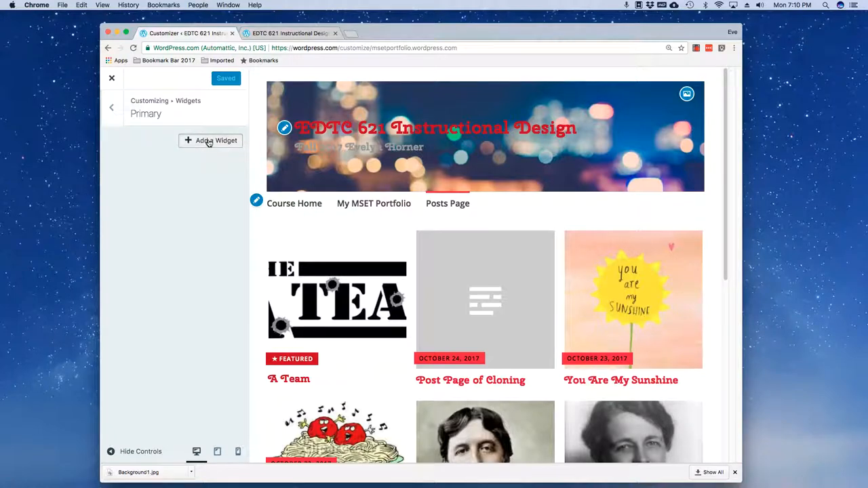
{"action": "left_click", "coordinate": [211, 140]}
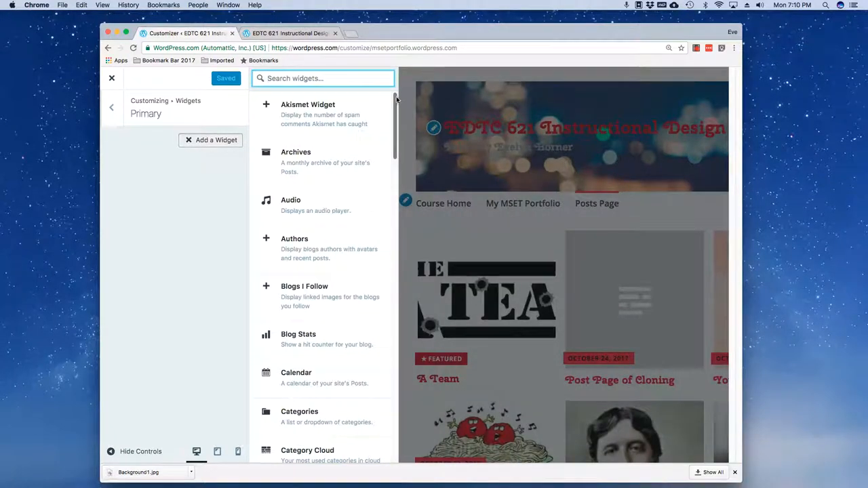
{"action": "scroll", "scroll_direction": "down", "scroll_amount": 3}
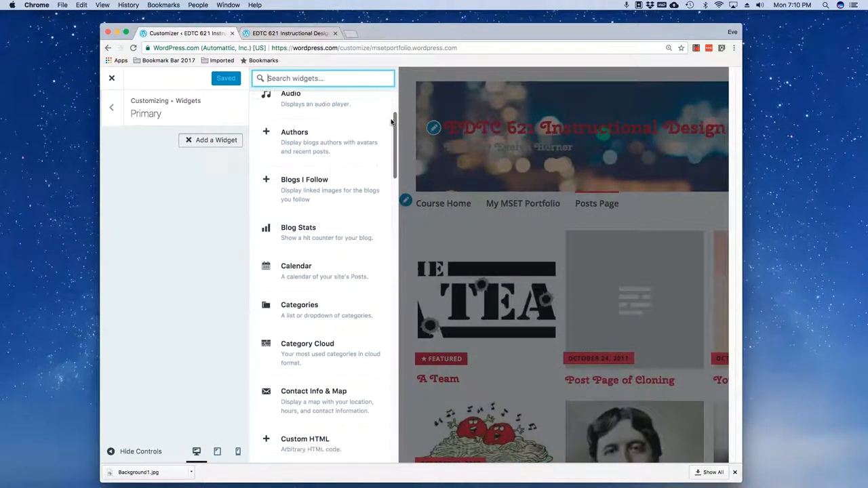
{"action": "scroll", "scroll_direction": "down", "scroll_amount": 3}
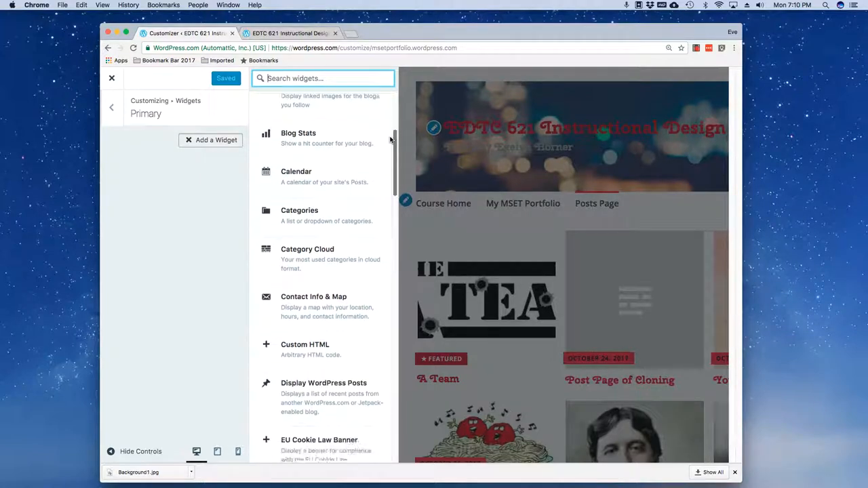
{"action": "left_click", "coordinate": [296, 171]}
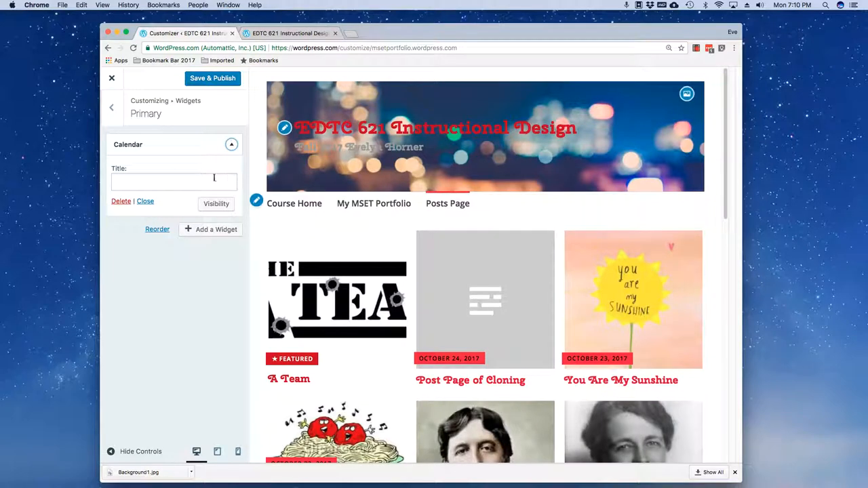
Step: Title the widget 'Calendar' and open its visibility conditions without setting one
{"action": "left_click", "coordinate": [173, 181]}
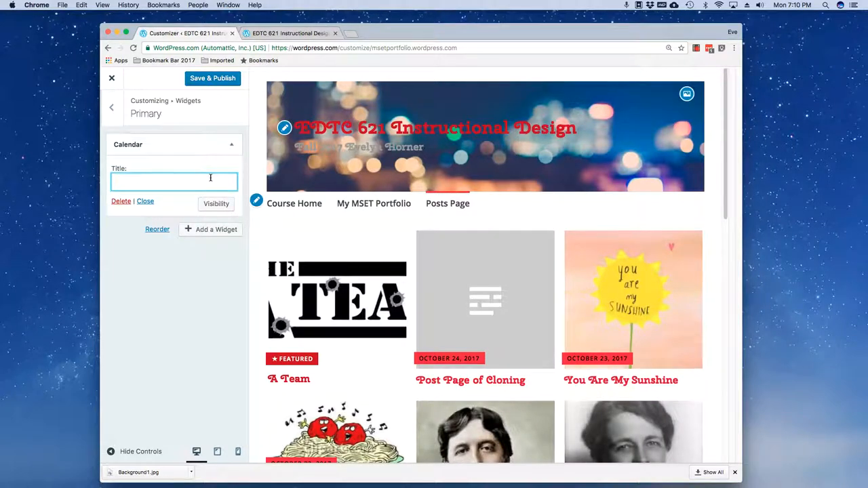
{"action": "type", "text": "Calendar"}
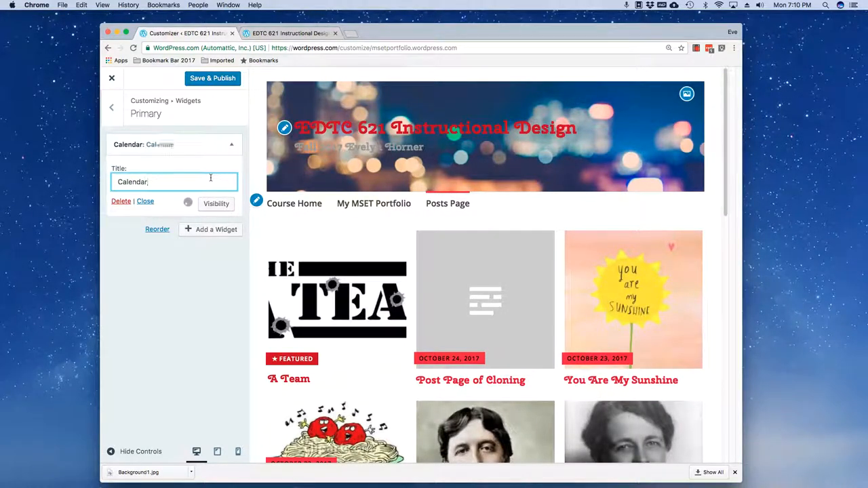
{"action": "left_click", "coordinate": [215, 203]}
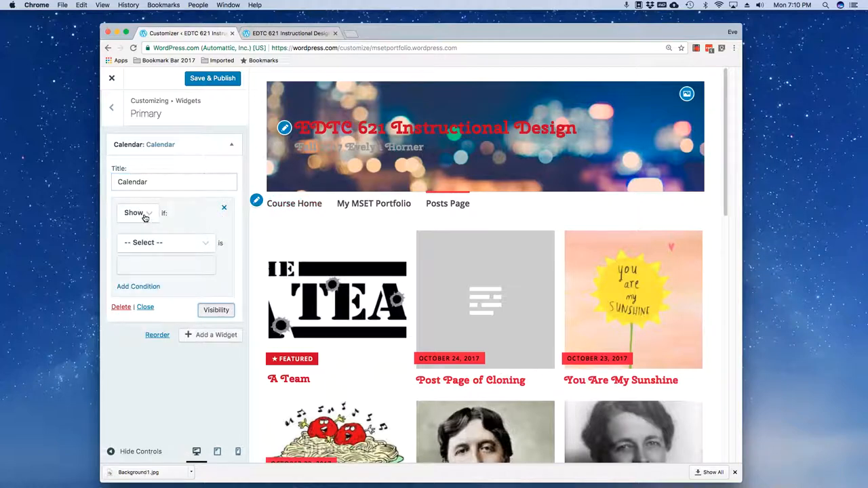
{"action": "left_click", "coordinate": [165, 243]}
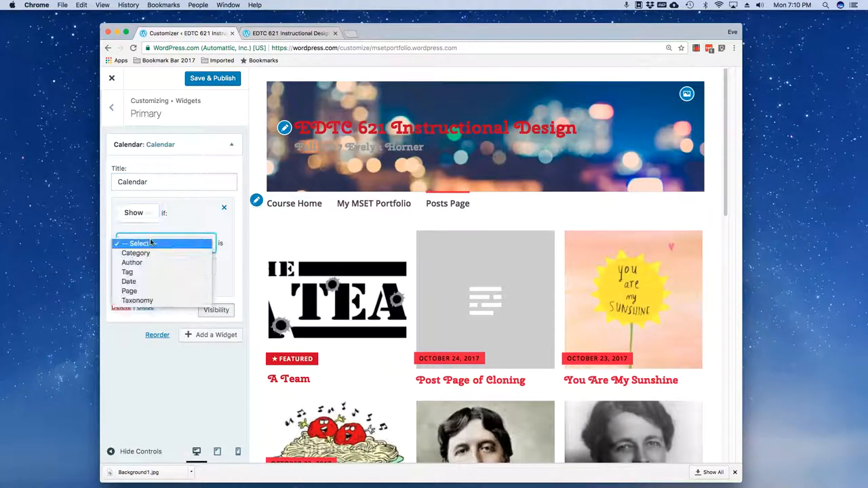
{"action": "left_click", "coordinate": [139, 242]}
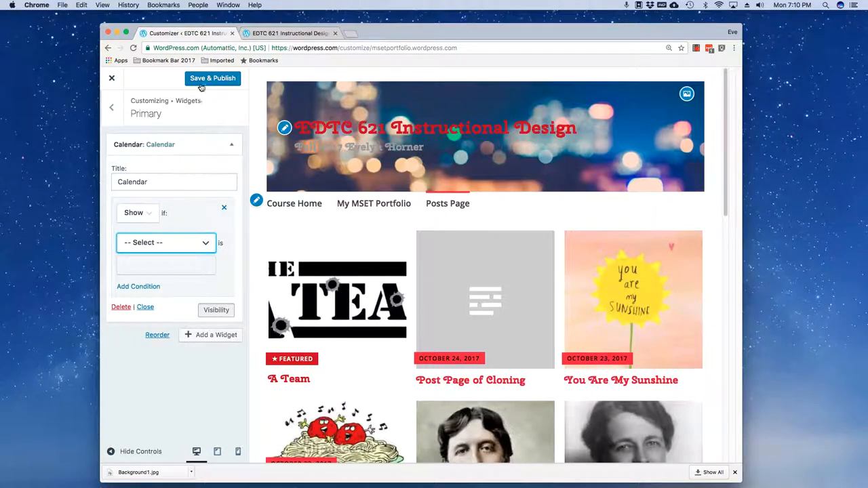
Step: Publish the Calendar widget, view the live Posts Page, and return to the widget areas
{"action": "left_click", "coordinate": [213, 78]}
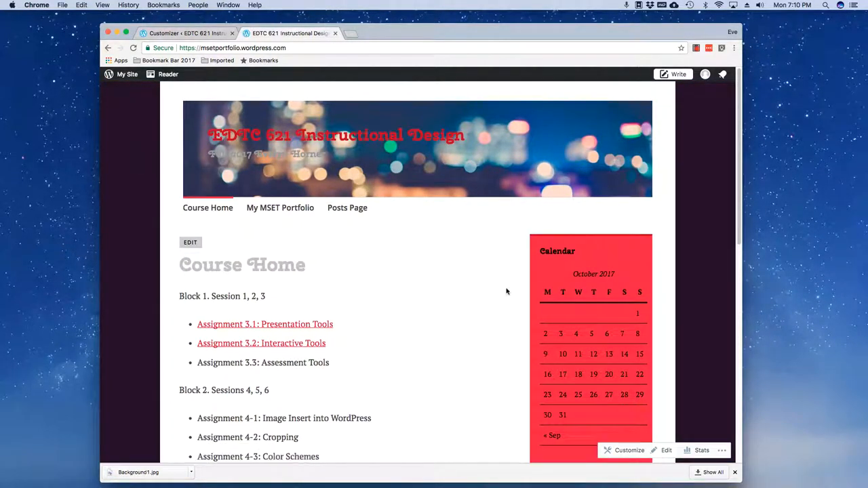
{"action": "mouse_move", "coordinate": [597, 344]}
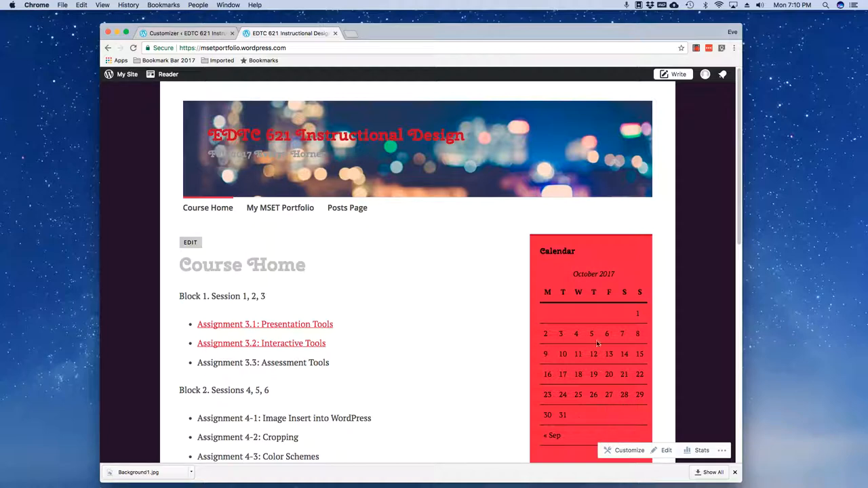
{"action": "mouse_move", "coordinate": [554, 326]}
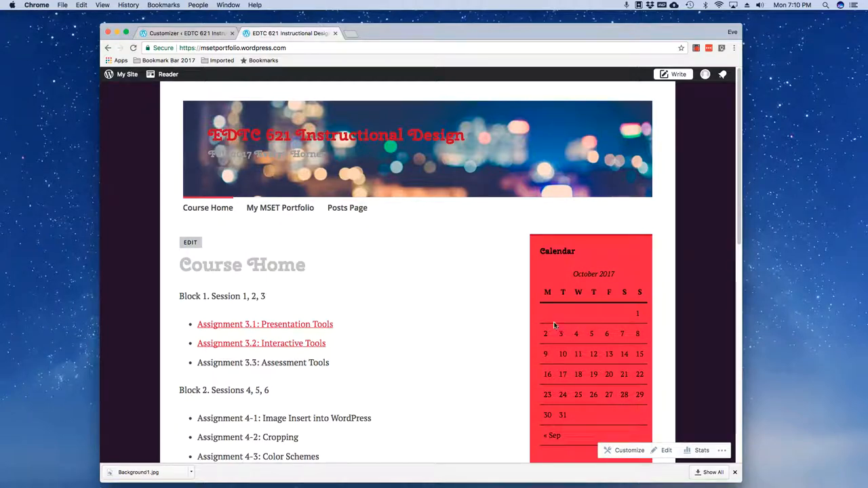
{"action": "mouse_move", "coordinate": [370, 136]}
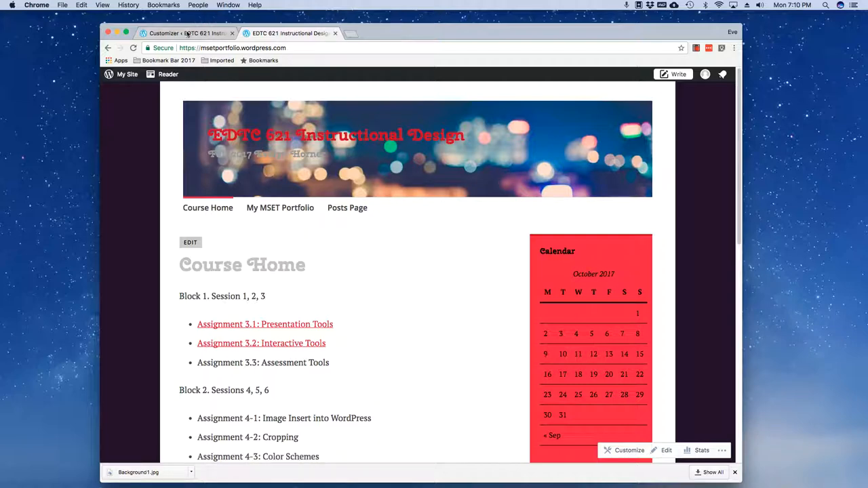
{"action": "left_click", "coordinate": [630, 451]}
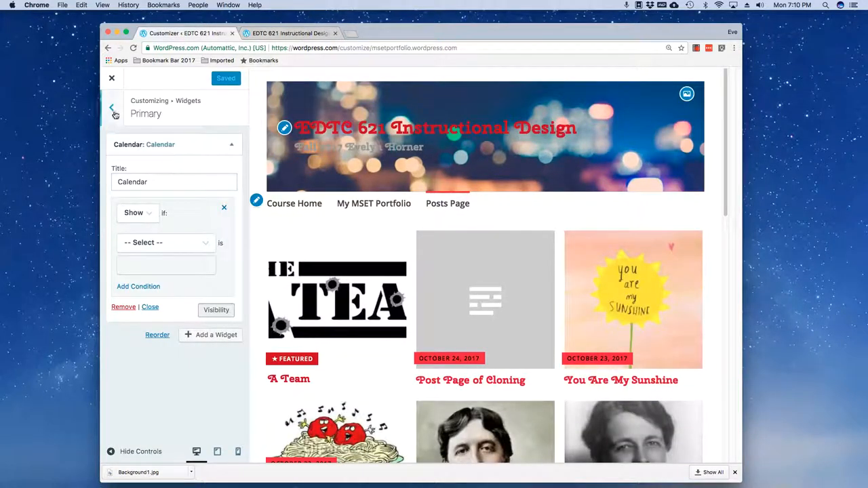
{"action": "left_click", "coordinate": [111, 108]}
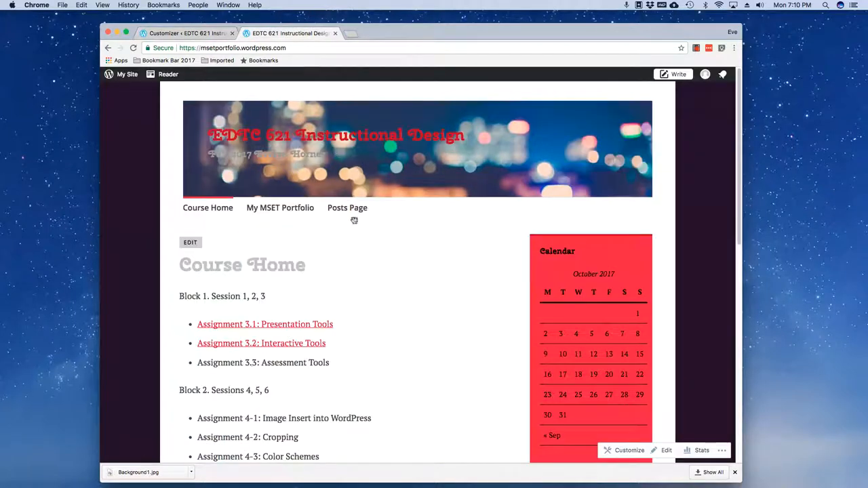
{"action": "left_click", "coordinate": [347, 208]}
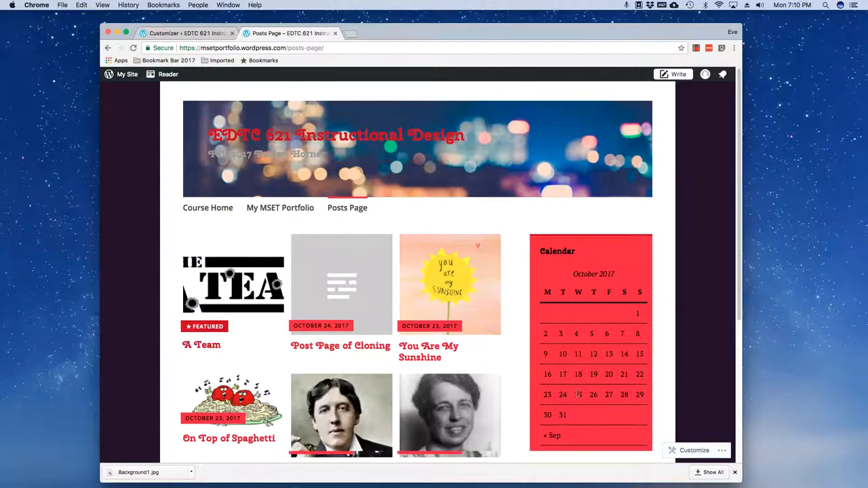
{"action": "mouse_move", "coordinate": [303, 255]}
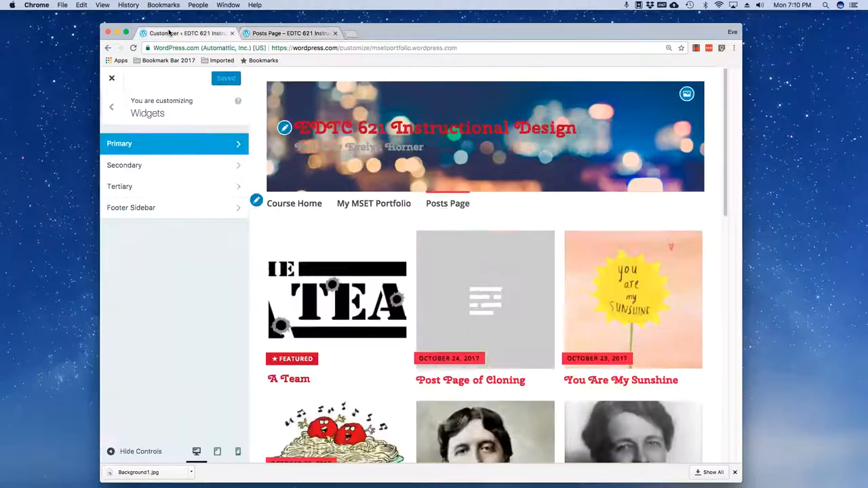
Step: Remove the Calendar widget from Primary and browse available widgets past Milestone and Pages
{"action": "left_click", "coordinate": [174, 143]}
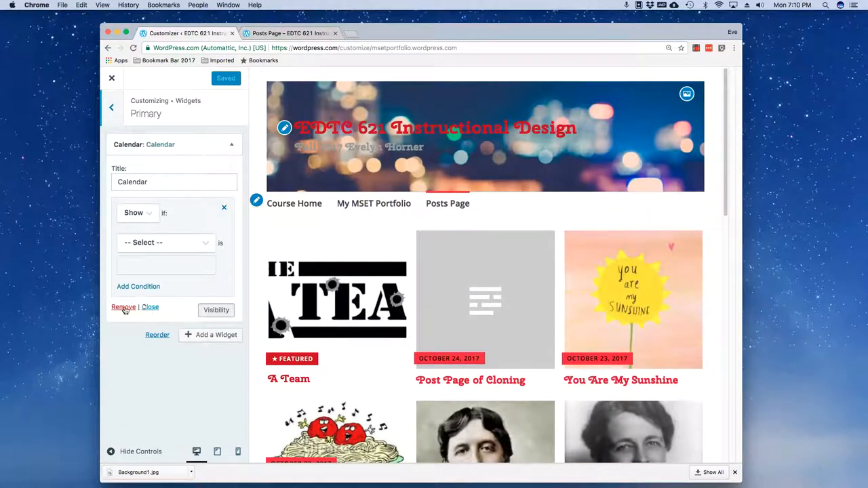
{"action": "left_click", "coordinate": [123, 306]}
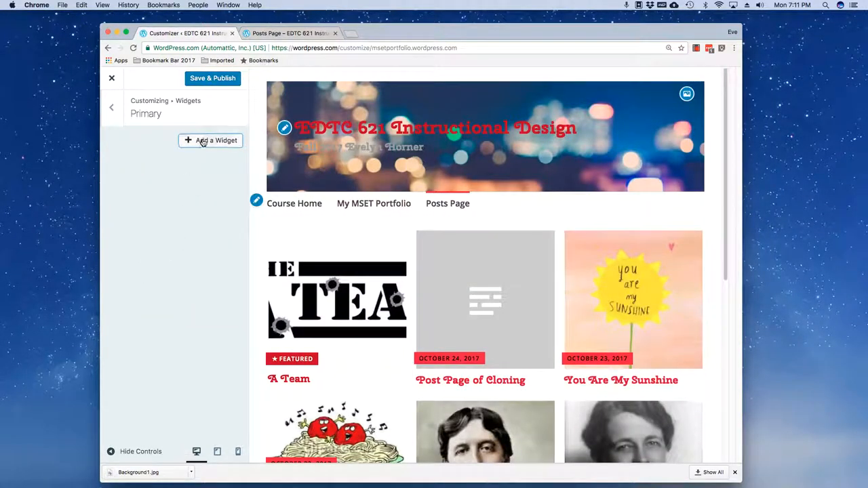
{"action": "left_click", "coordinate": [217, 140]}
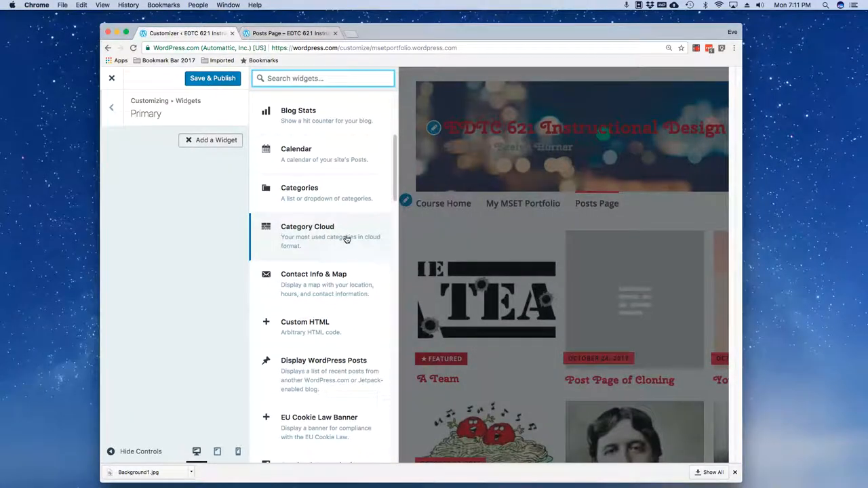
{"action": "scroll", "scroll_direction": "down", "scroll_amount": 3}
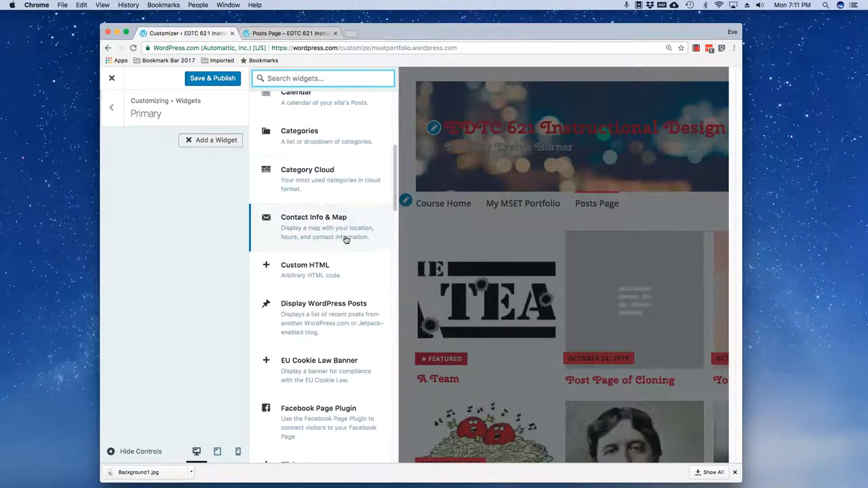
{"action": "scroll", "scroll_direction": "down", "scroll_amount": 3}
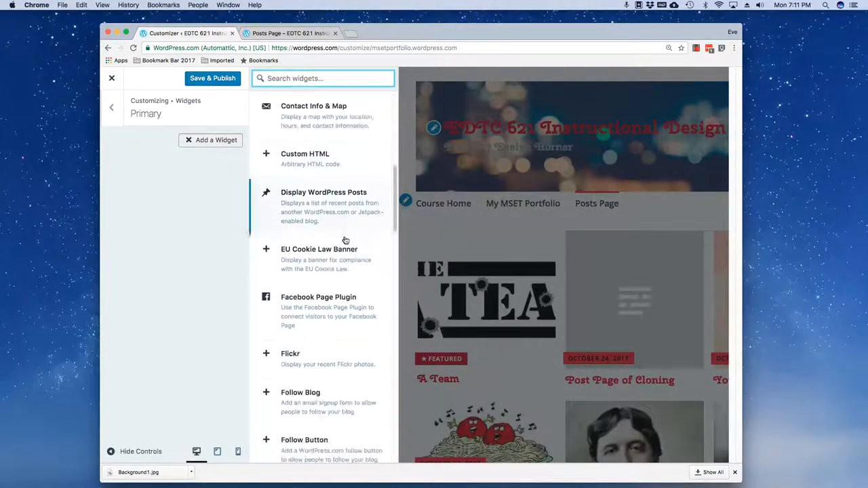
{"action": "scroll", "scroll_direction": "down", "scroll_amount": 3}
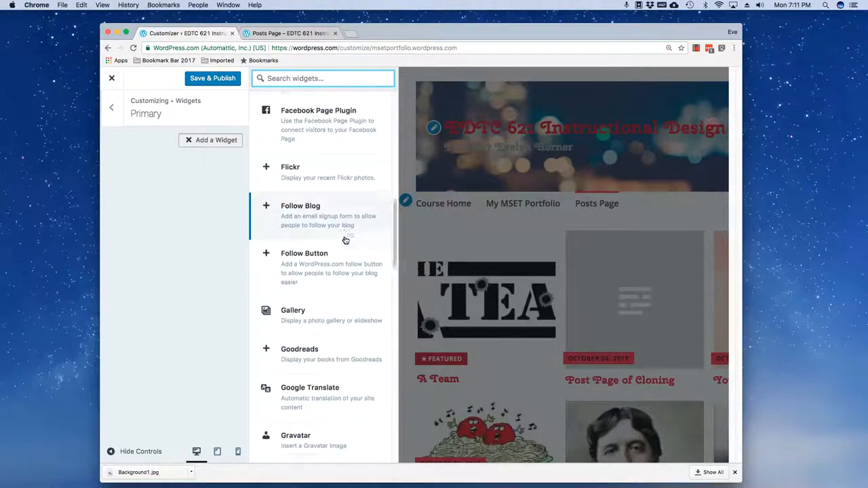
{"action": "scroll", "scroll_direction": "down", "scroll_amount": 3}
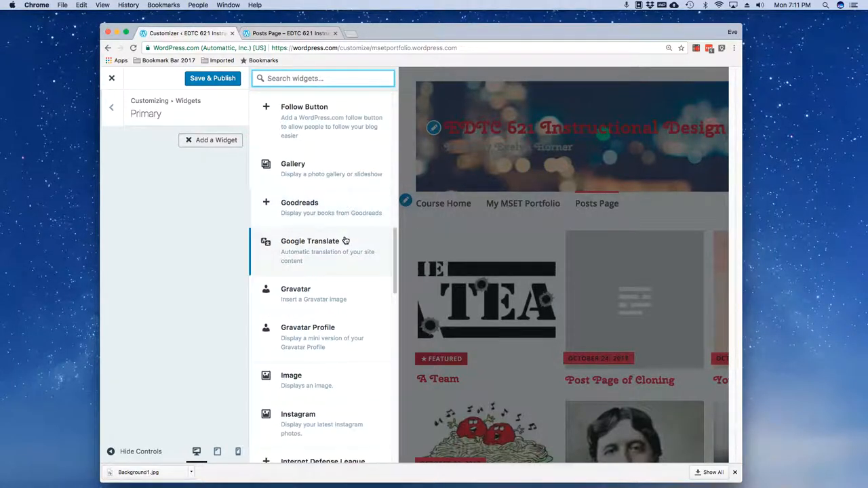
{"action": "scroll", "scroll_direction": "down", "scroll_amount": 3}
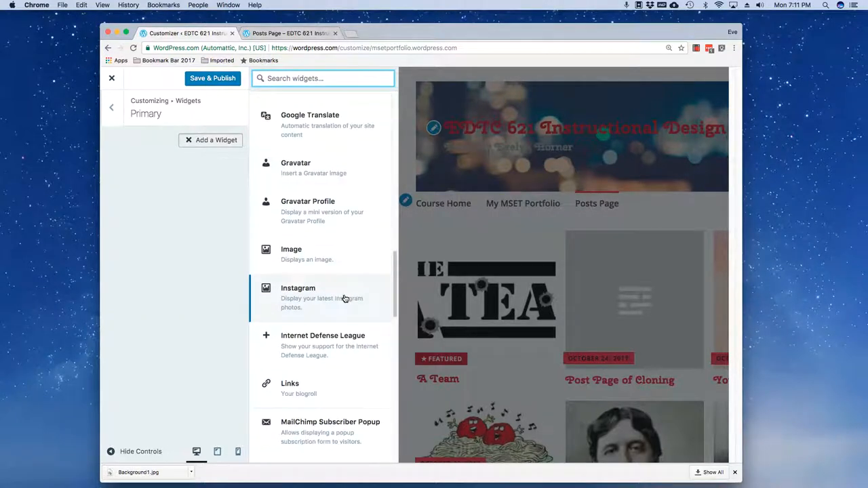
{"action": "scroll", "scroll_direction": "down", "scroll_amount": 3}
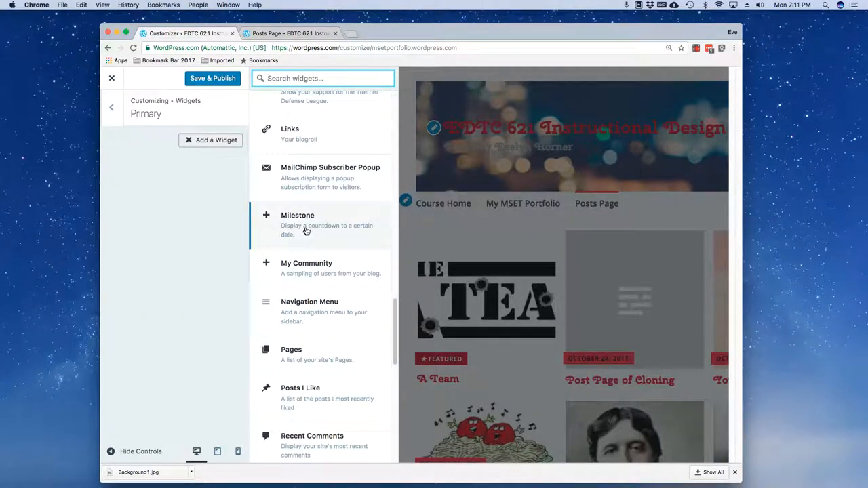
Step: Add a Milestone widget titled 'New Year's Day' counting to January 1, 2018, then publish
{"action": "left_click", "coordinate": [298, 215]}
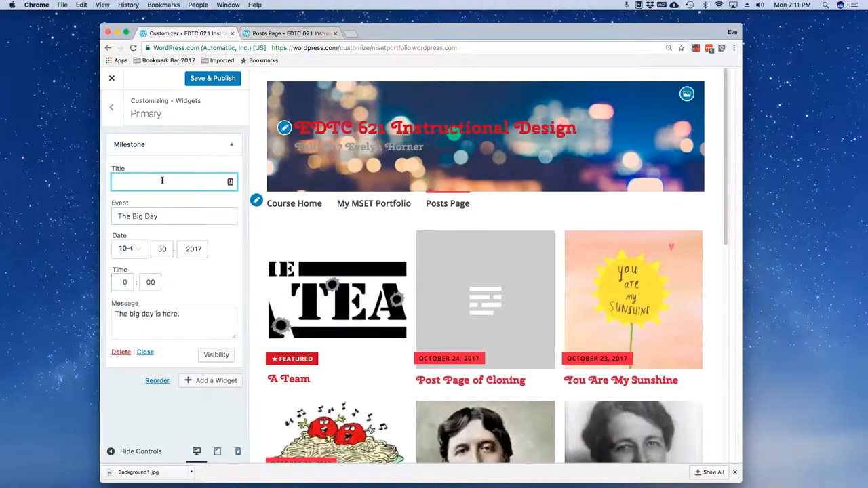
{"action": "type", "text": "New"}
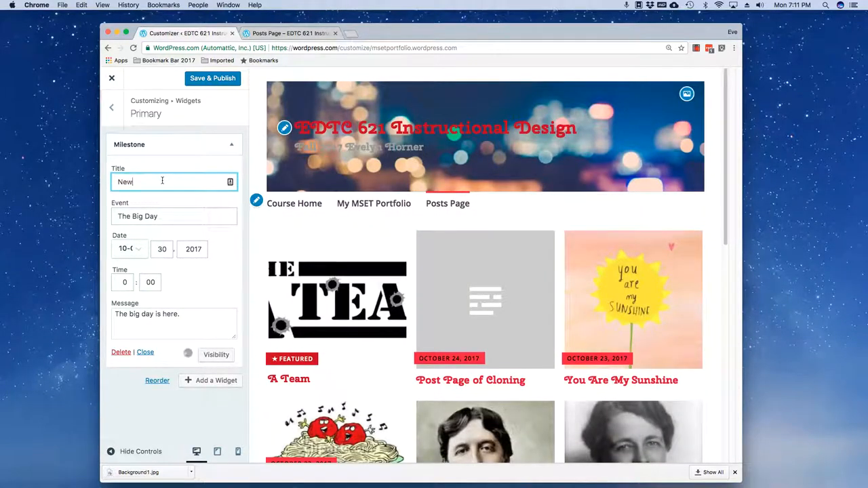
{"action": "type", "text": "Year"}
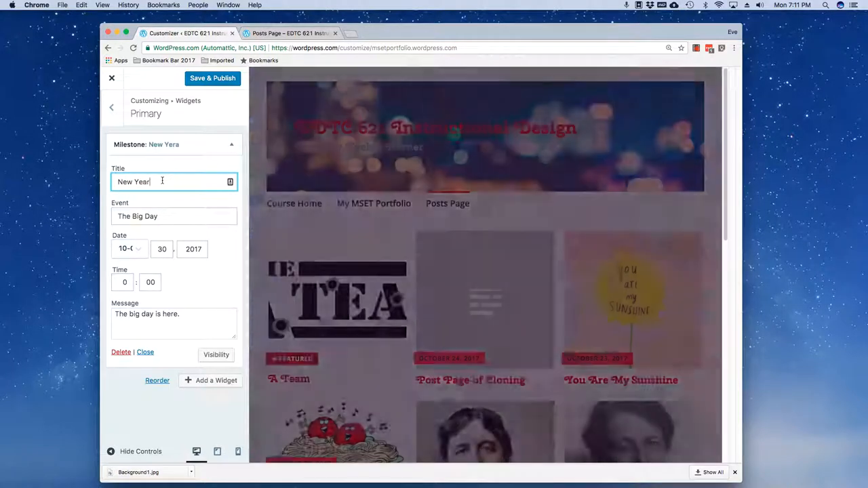
{"action": "type", "text": "'s Day"}
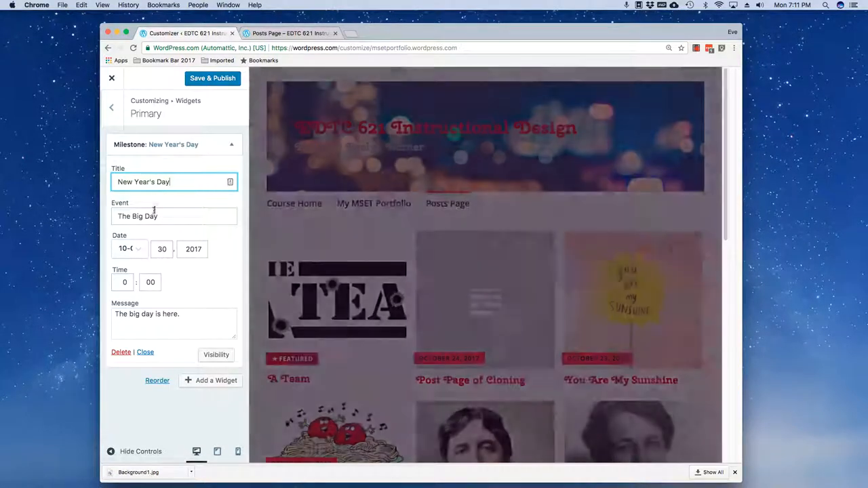
{"action": "left_click", "coordinate": [128, 249]}
{"action": "type", "text": "2018"}
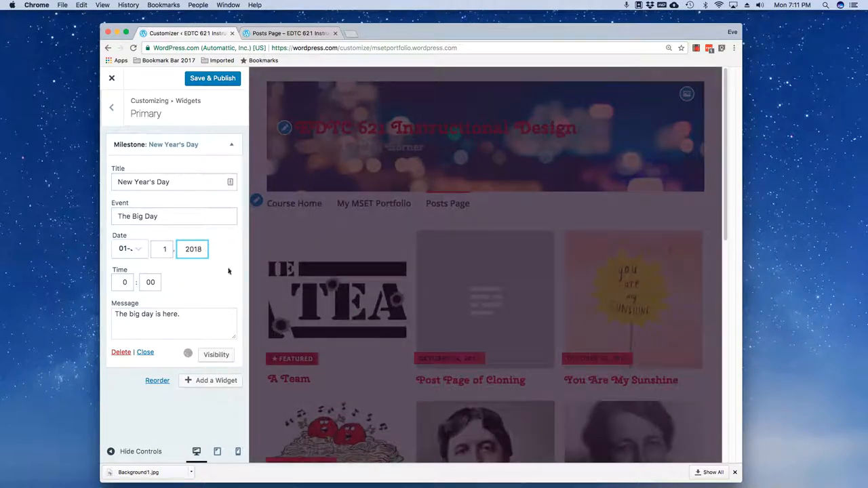
{"action": "left_click", "coordinate": [212, 78]}
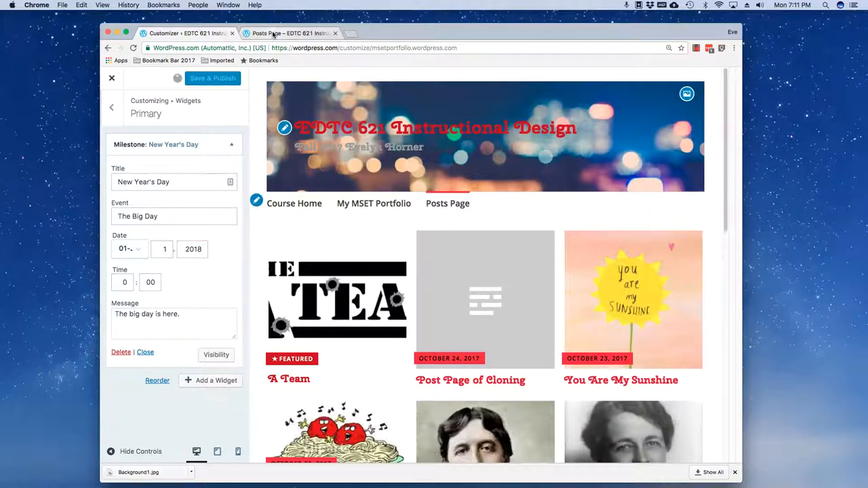
Step: Check the live Posts Page sidebar counting down 63 days to New Year's Day
{"action": "left_click", "coordinate": [213, 78]}
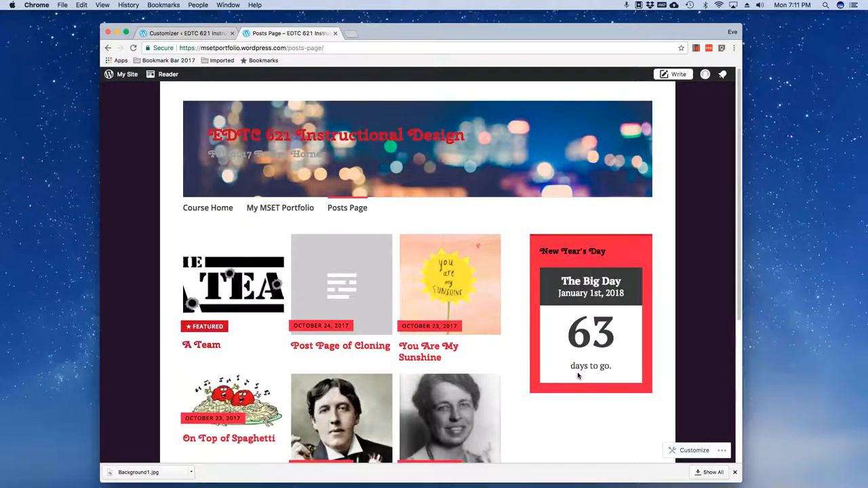
{"action": "mouse_move", "coordinate": [560, 279]}
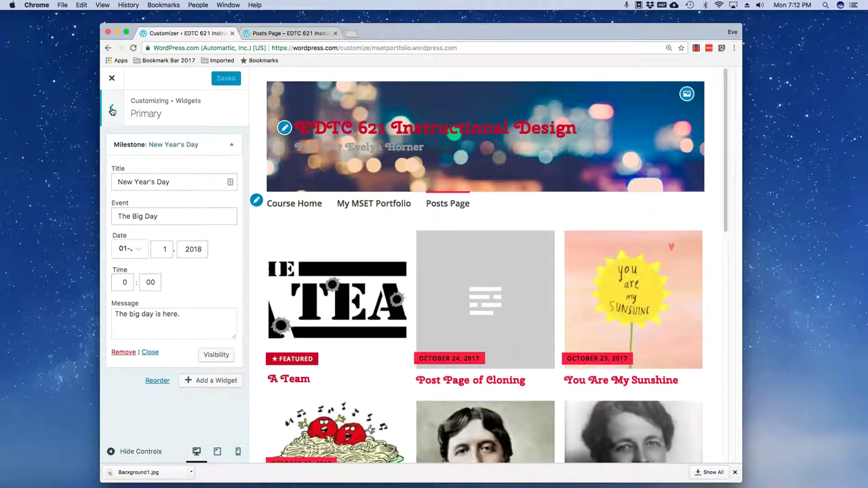
Step: Exit the customizer and reload the live Posts Page showing the New Year's countdown
{"action": "left_click", "coordinate": [112, 109]}
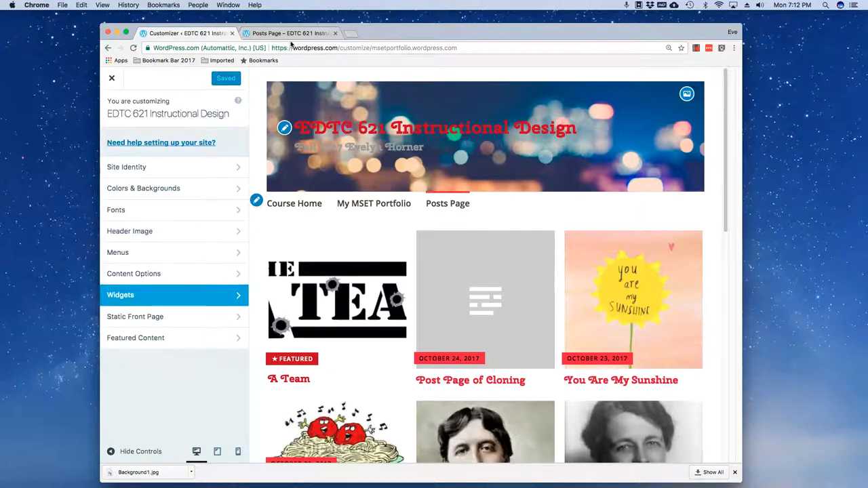
{"action": "mouse_move", "coordinate": [292, 32]}
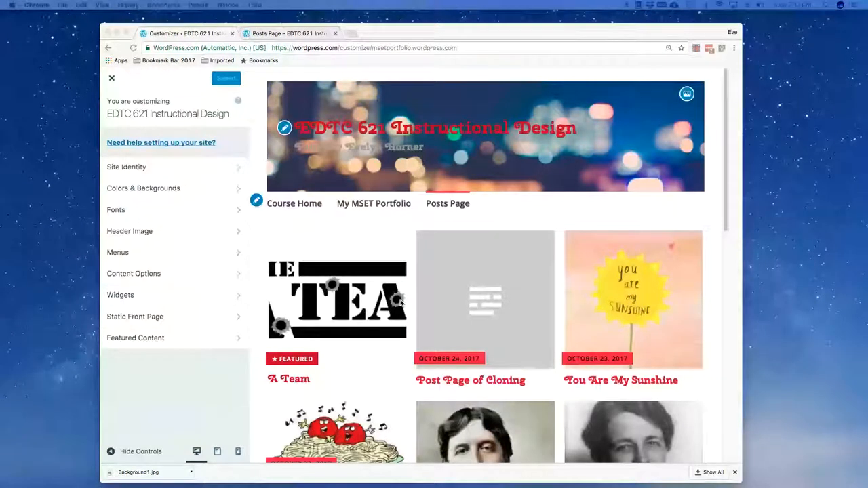
{"action": "left_click", "coordinate": [226, 78]}
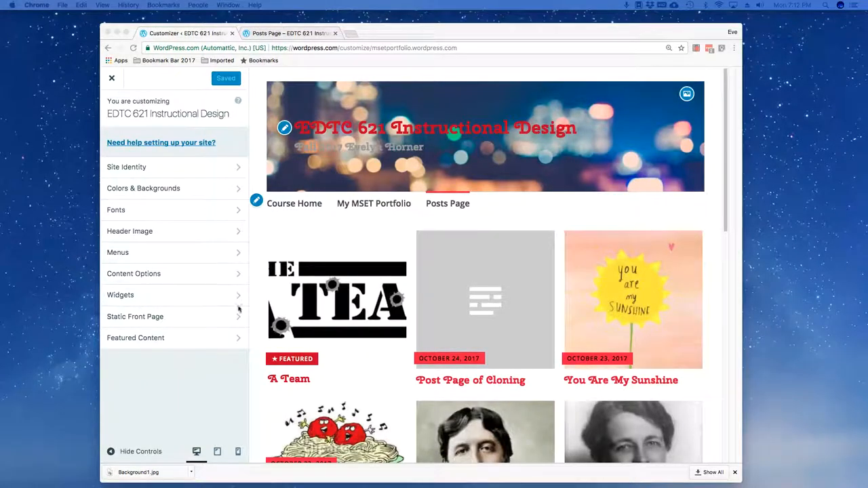
{"action": "mouse_move", "coordinate": [219, 391]}
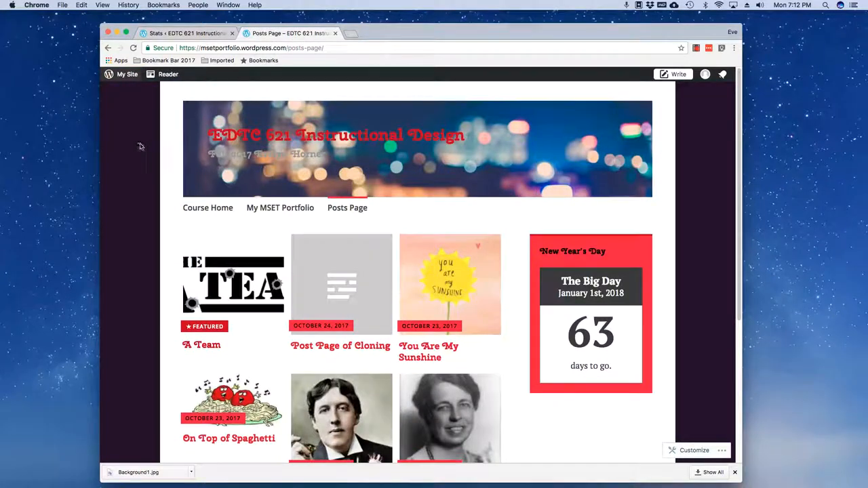
{"action": "right_click", "coordinate": [141, 146]}
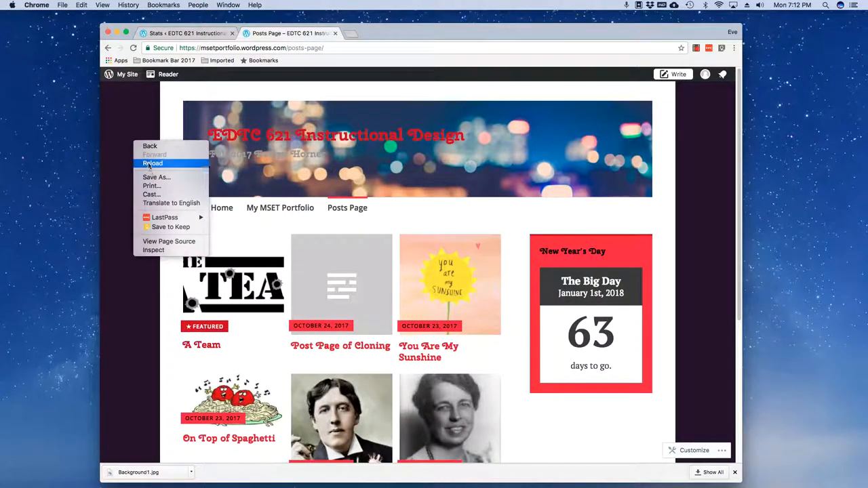